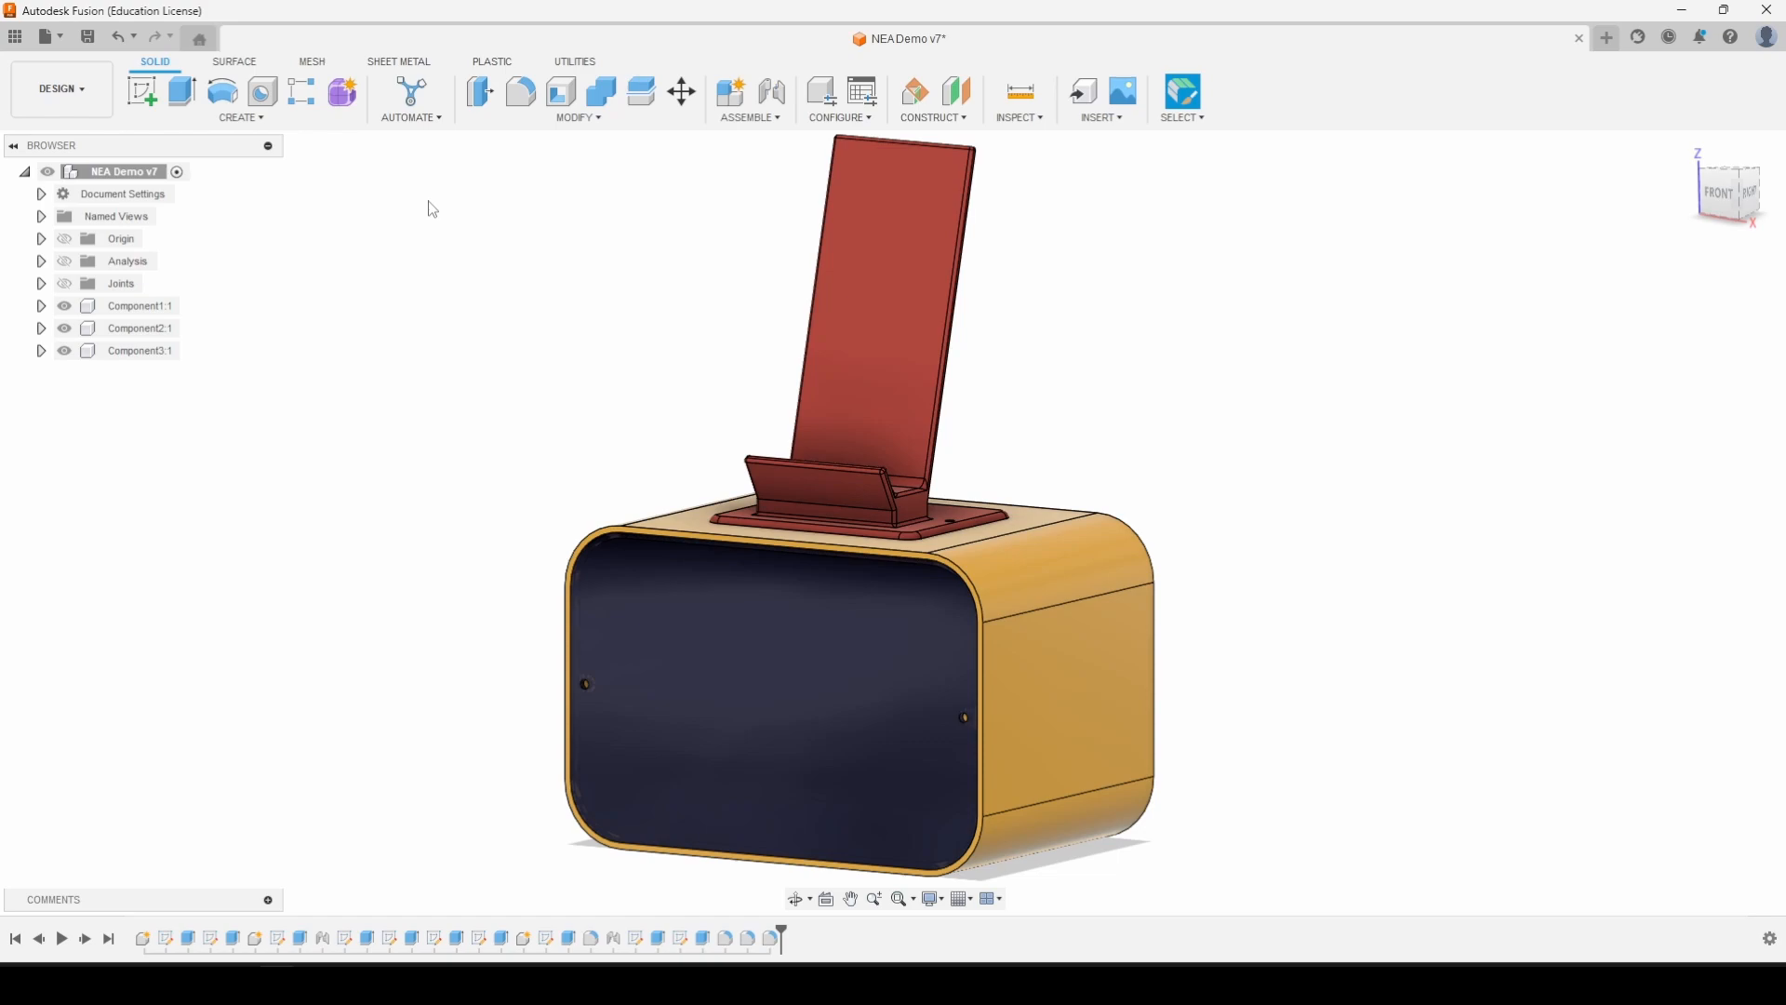
mouse_move(413, 201)
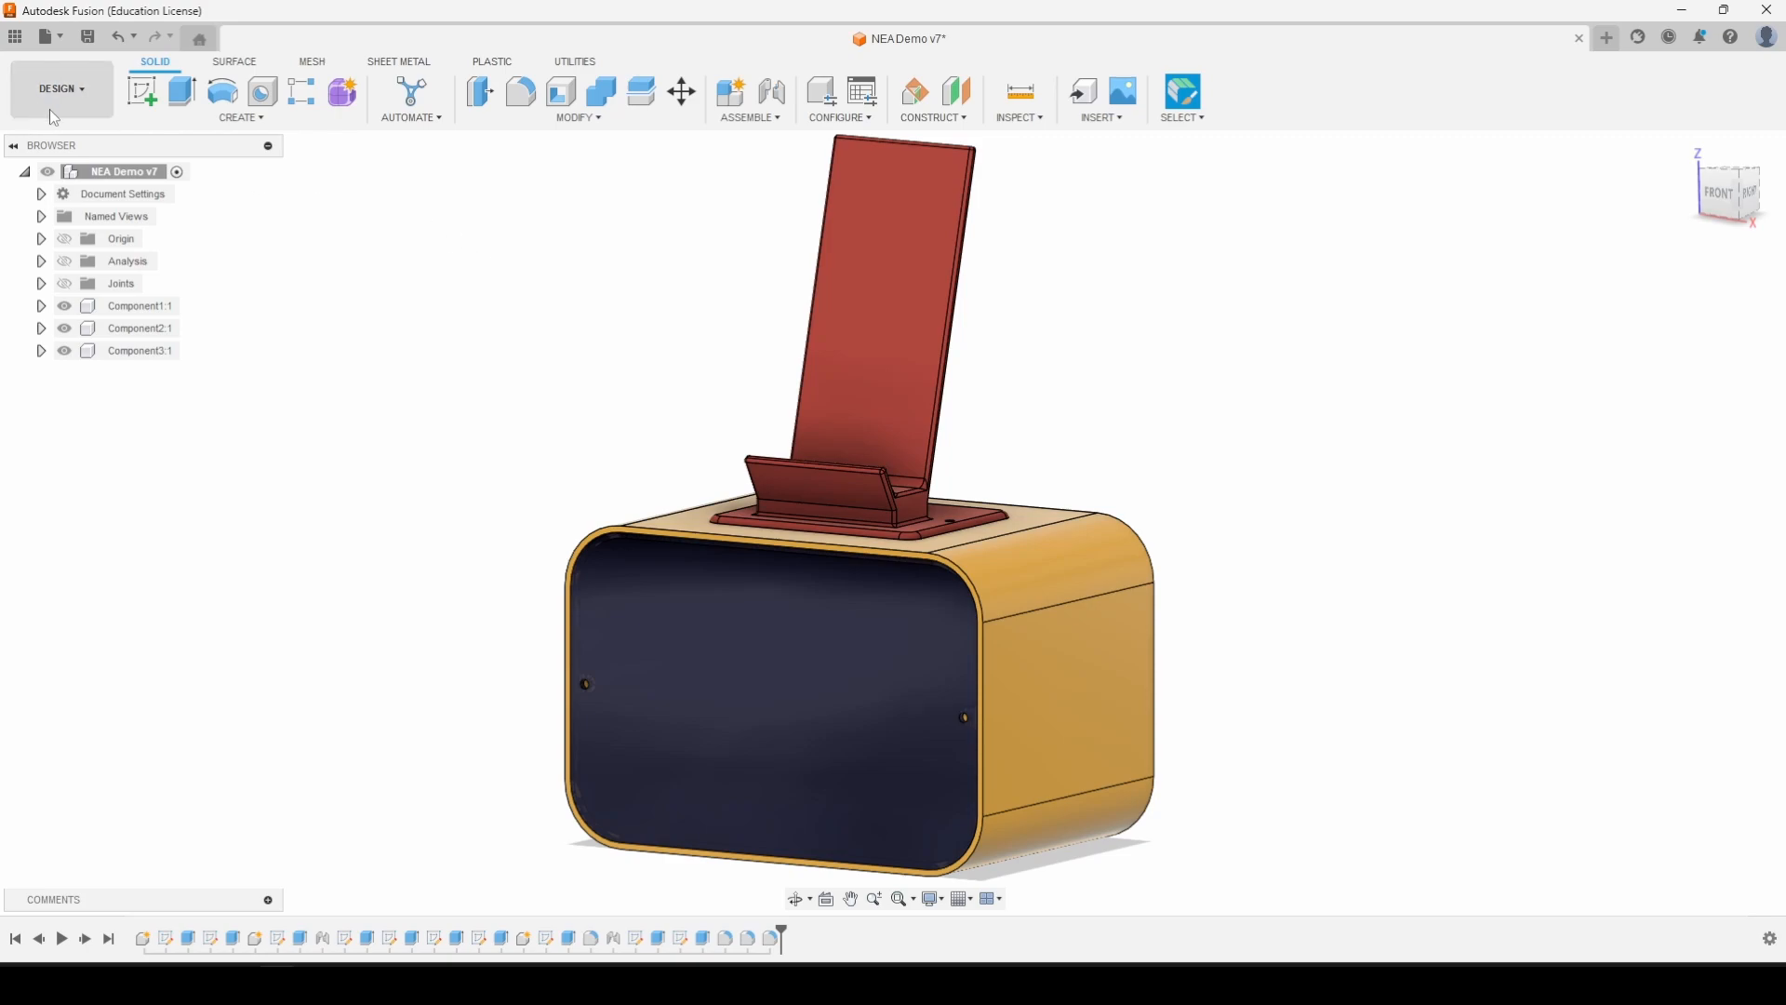
mouse_move(60, 90)
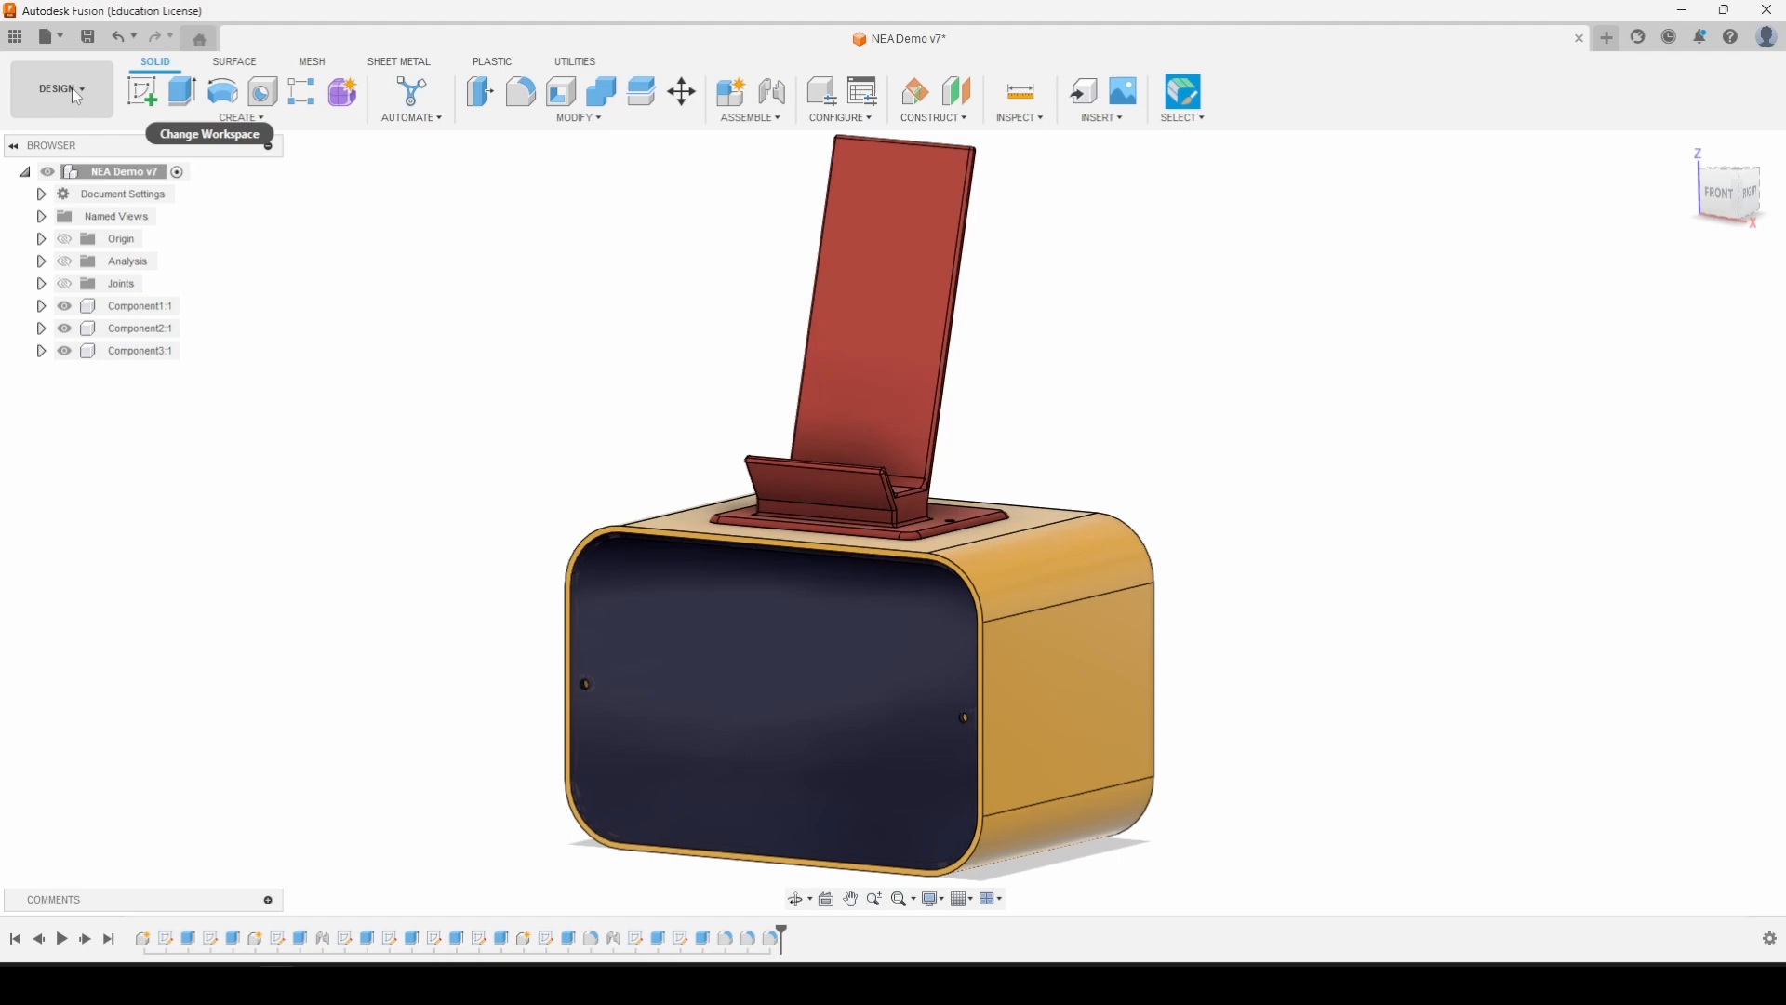
Show the workspace list from the DESIGN workspace selector
left_click(60, 90)
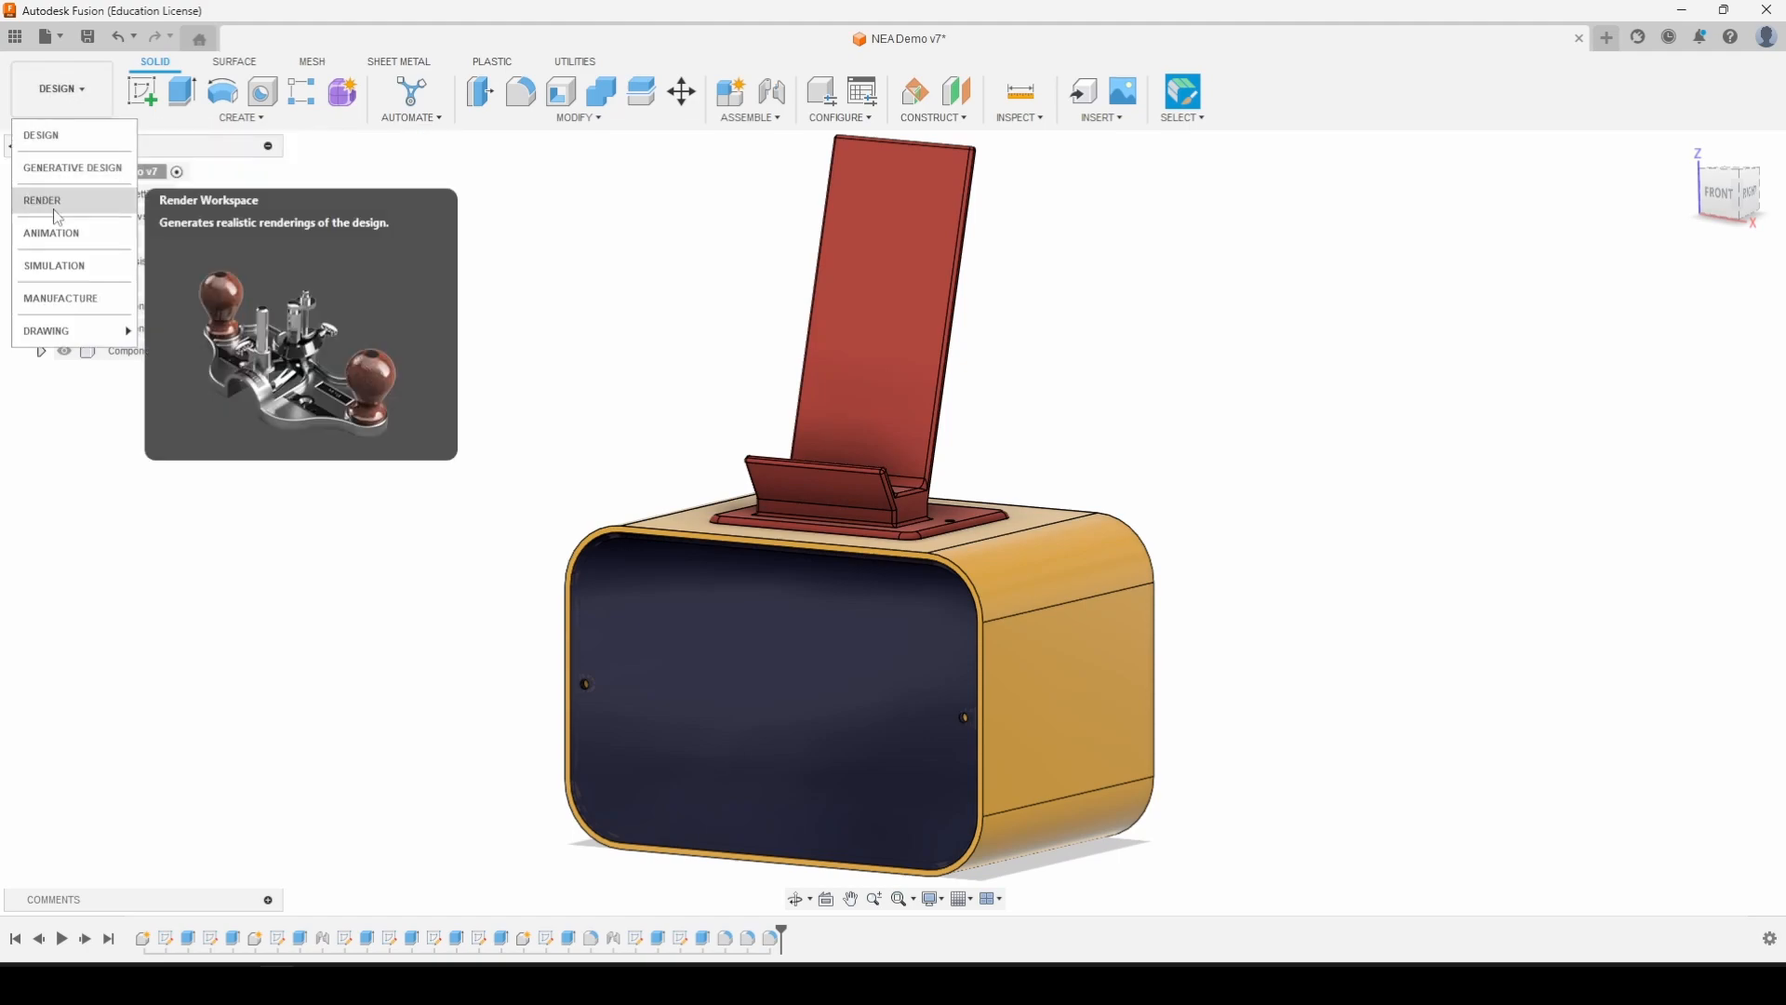
Switch to the Render workspace and set scene brightness to about 1667 lx
left_click(41, 201)
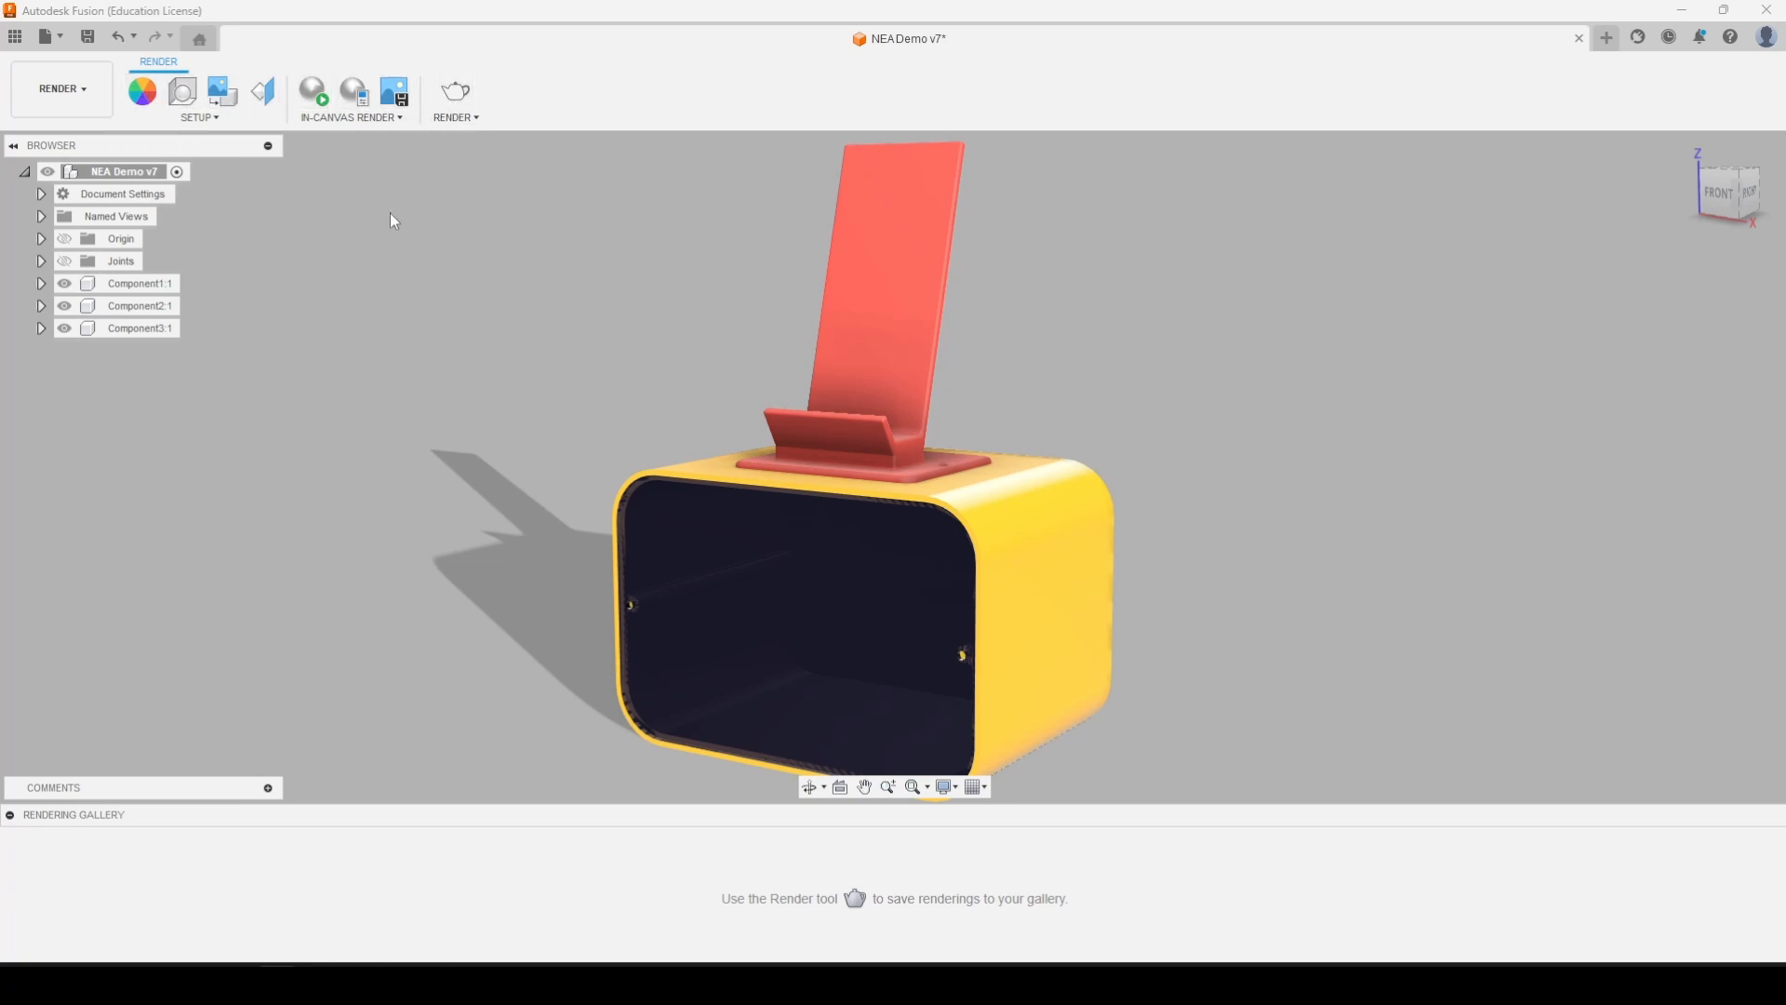
mouse_move(181, 92)
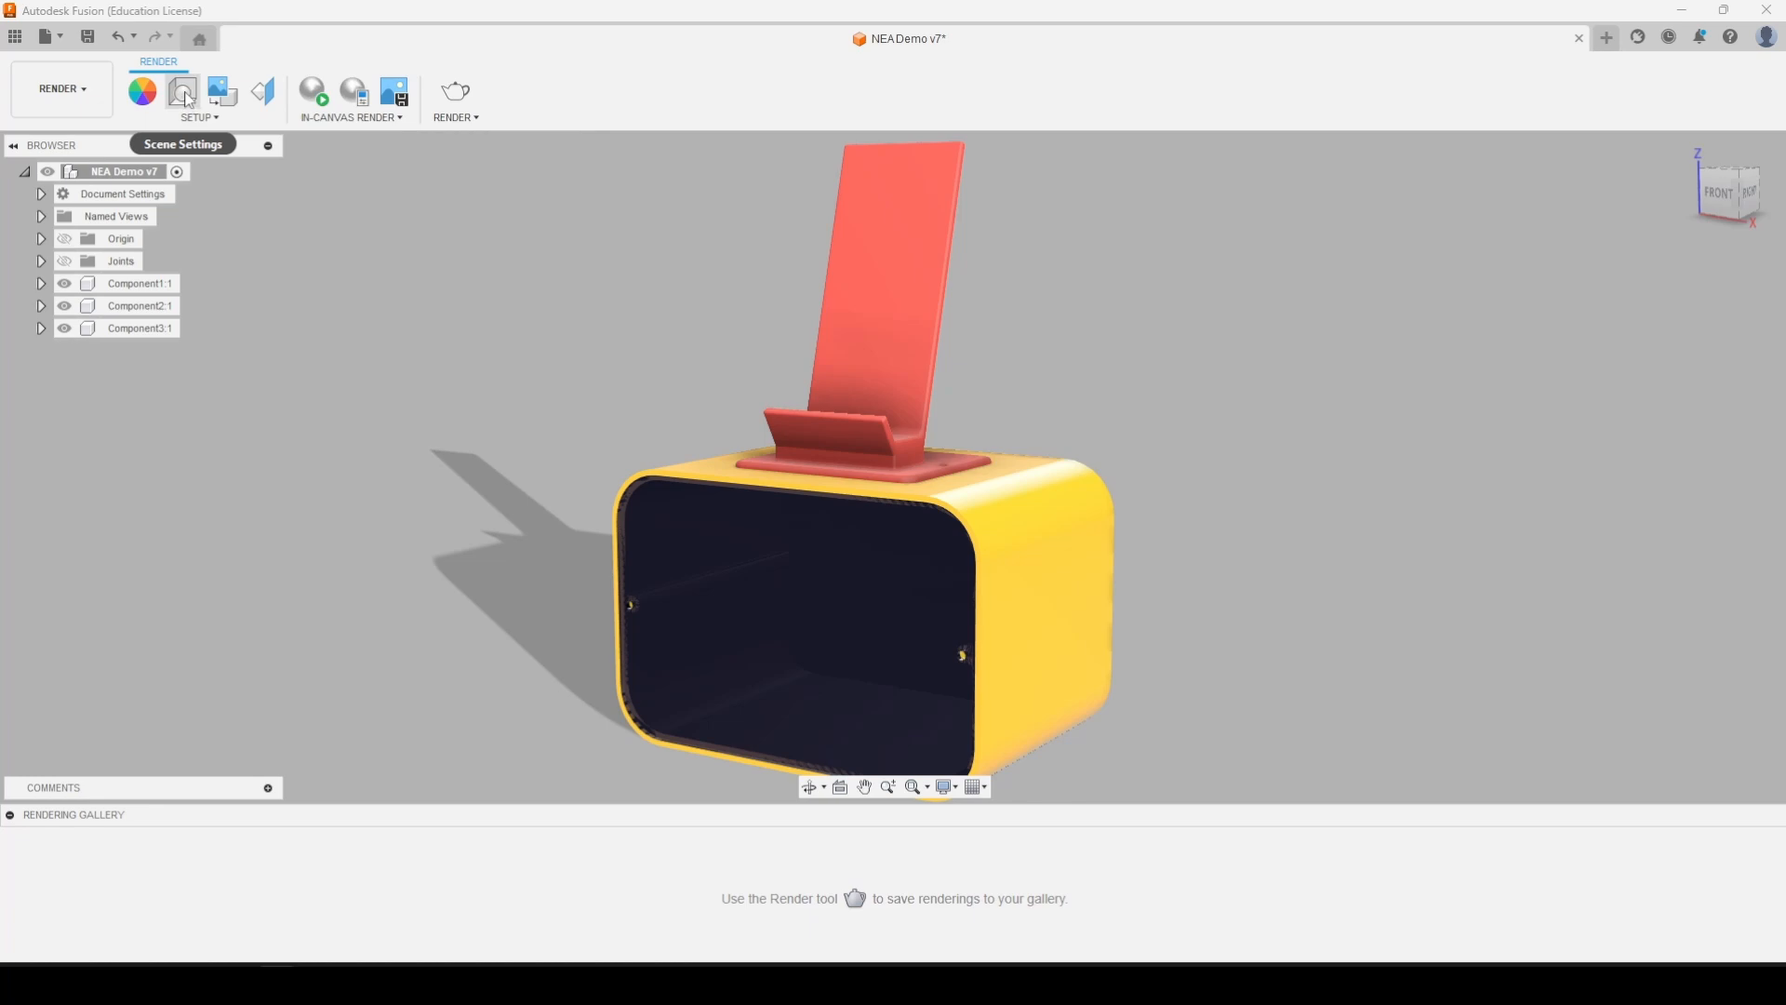
left_click(181, 91)
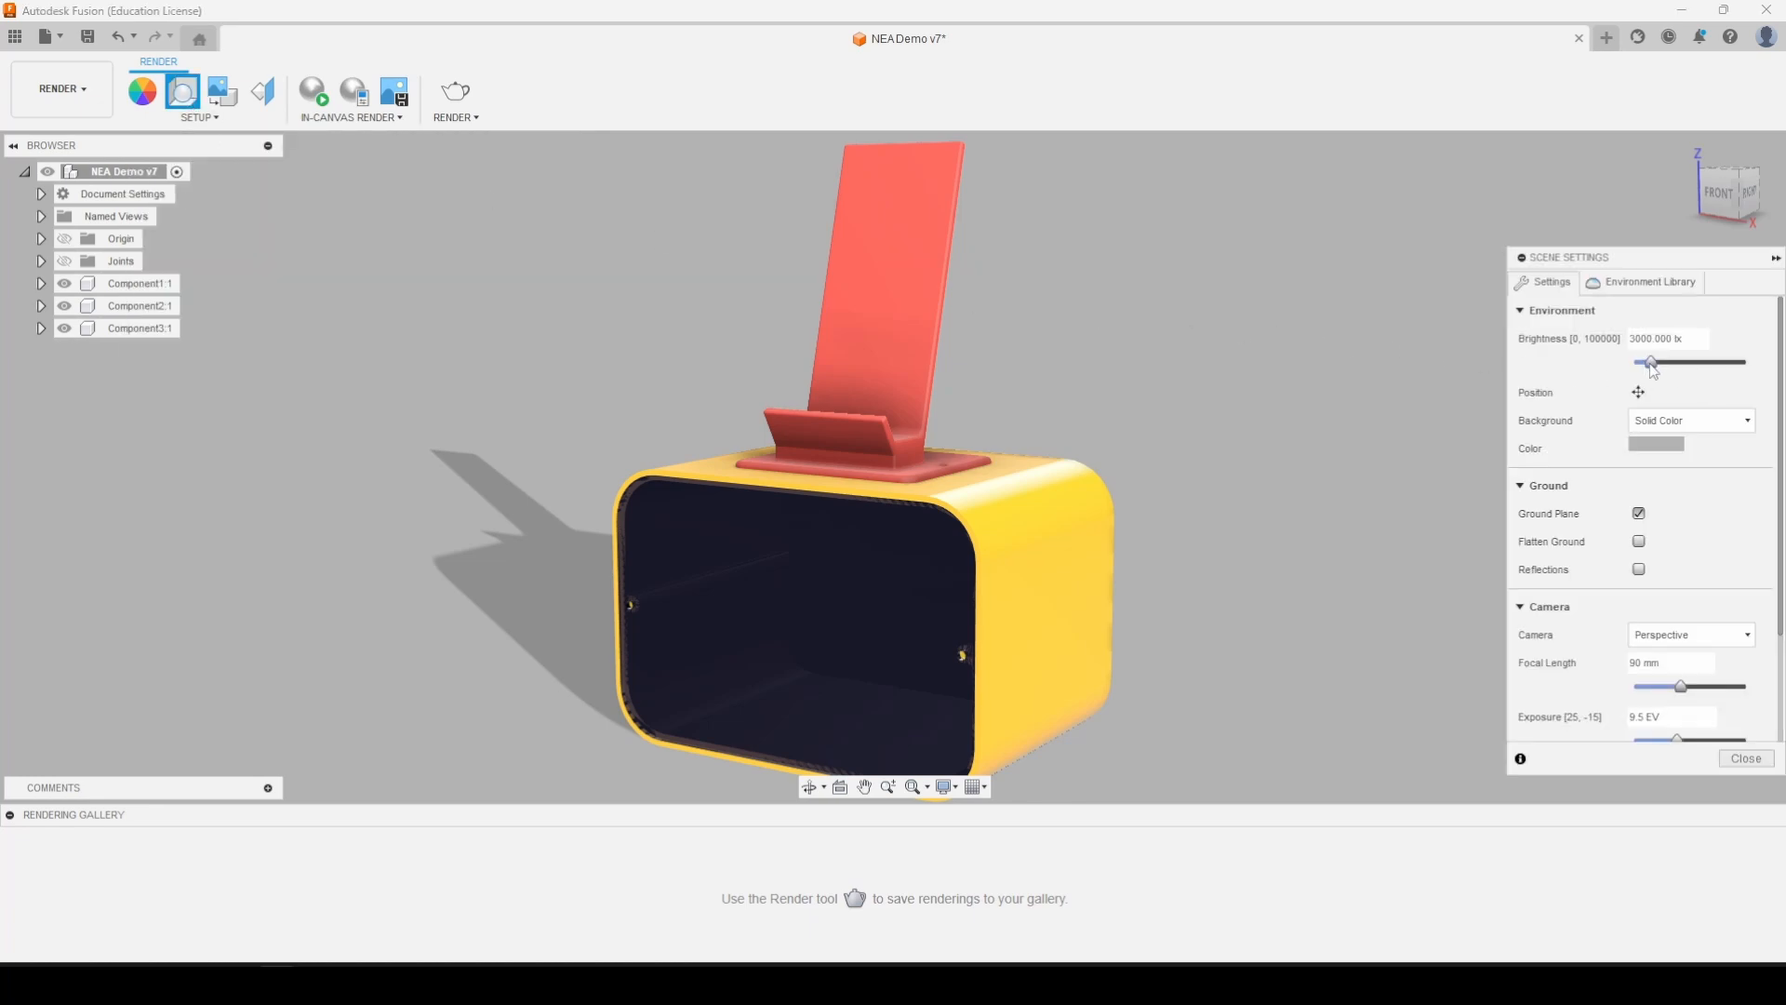
left_click_drag(1649, 361, 1638, 361)
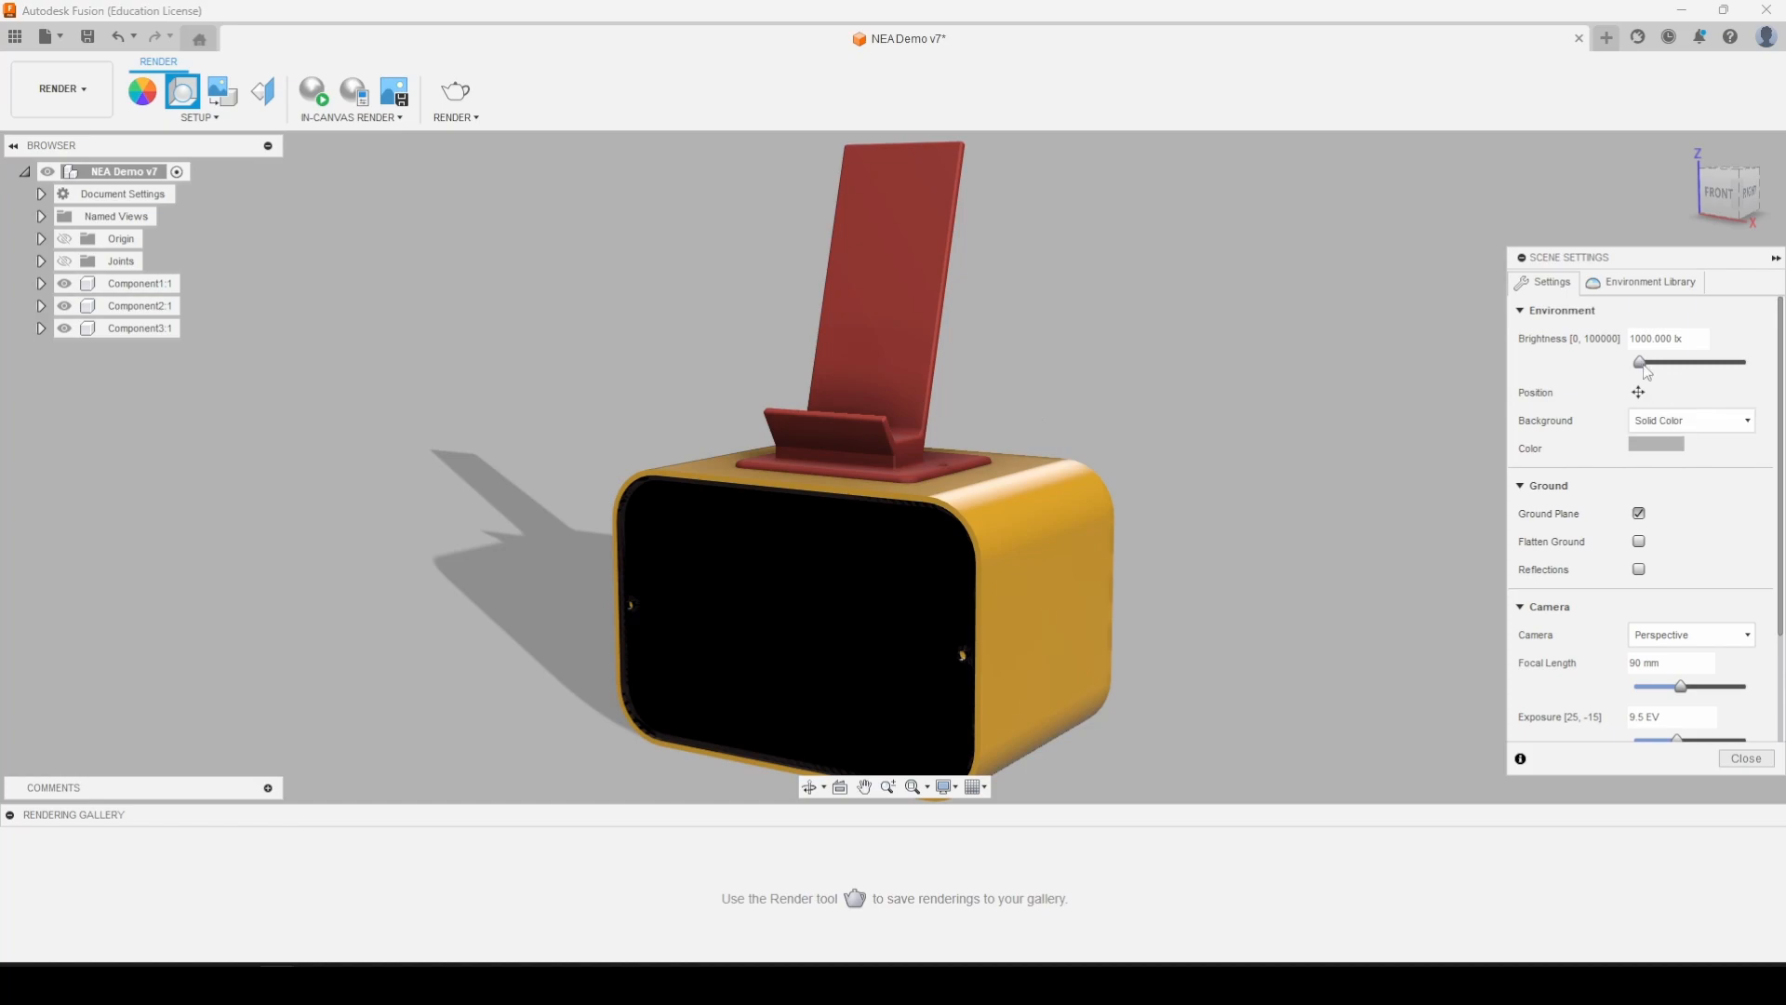
left_click_drag(1640, 362, 1650, 362)
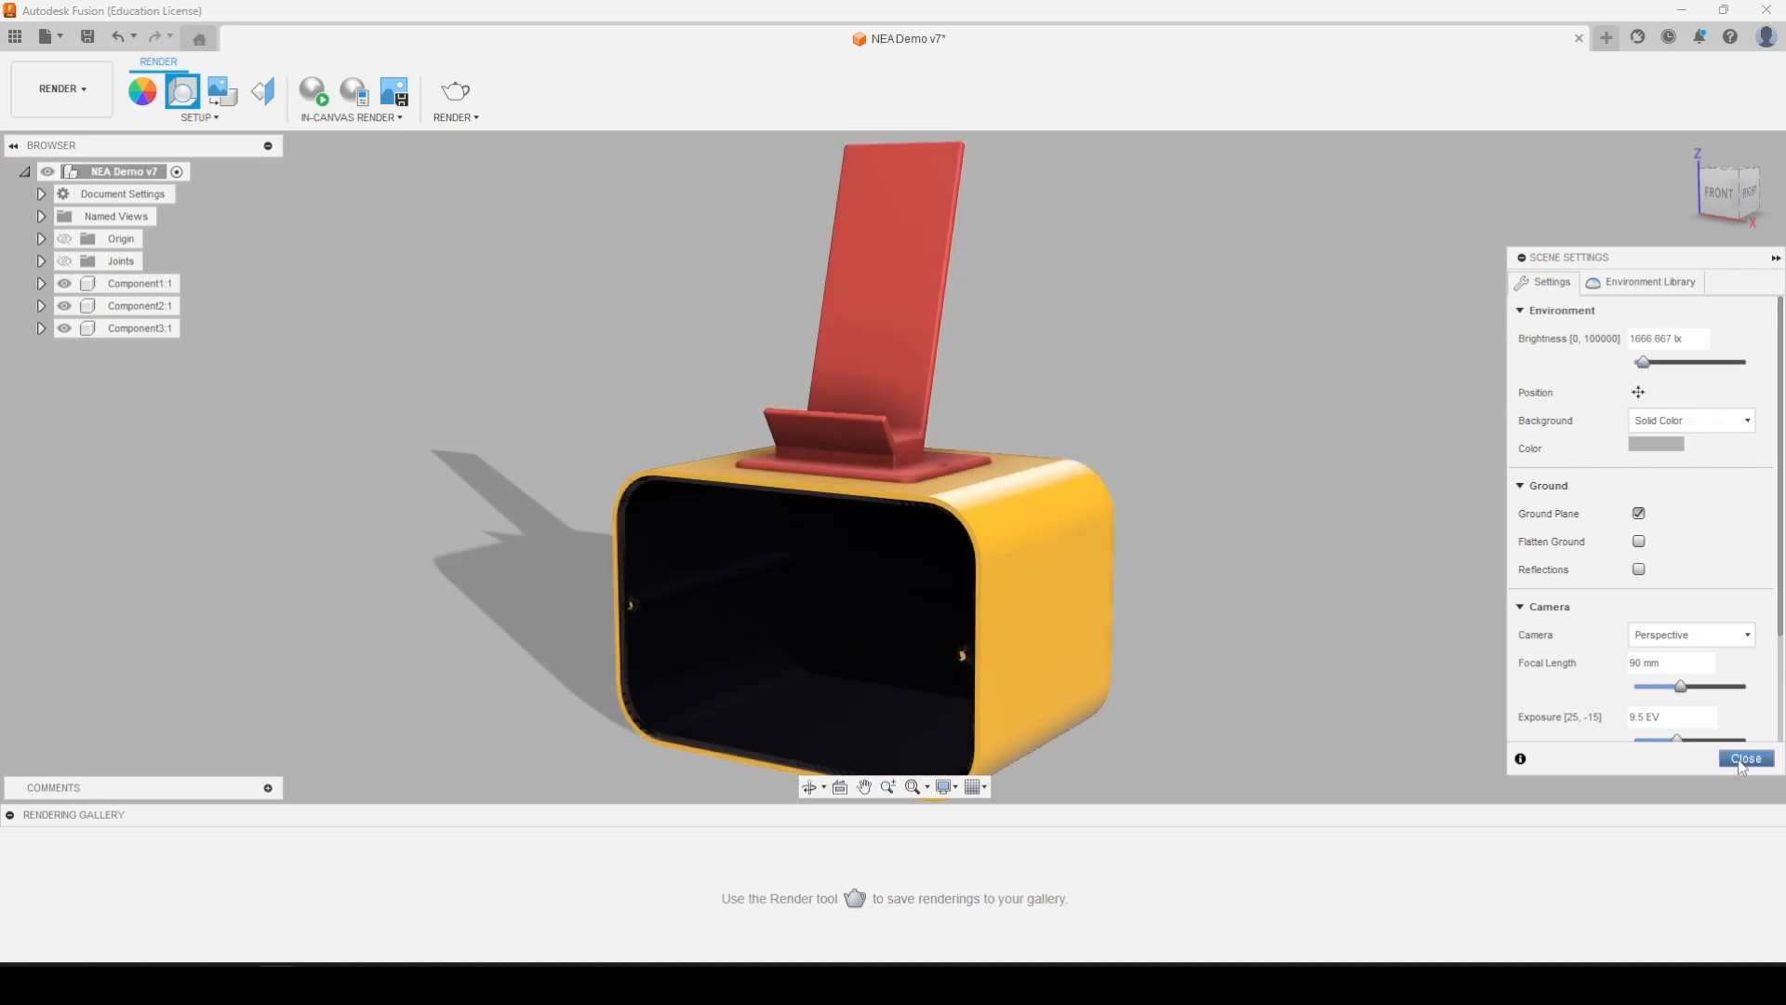
Adjust environment rotation to about 5° so the shadow falls left, then close Scene Settings
left_click(1639, 392)
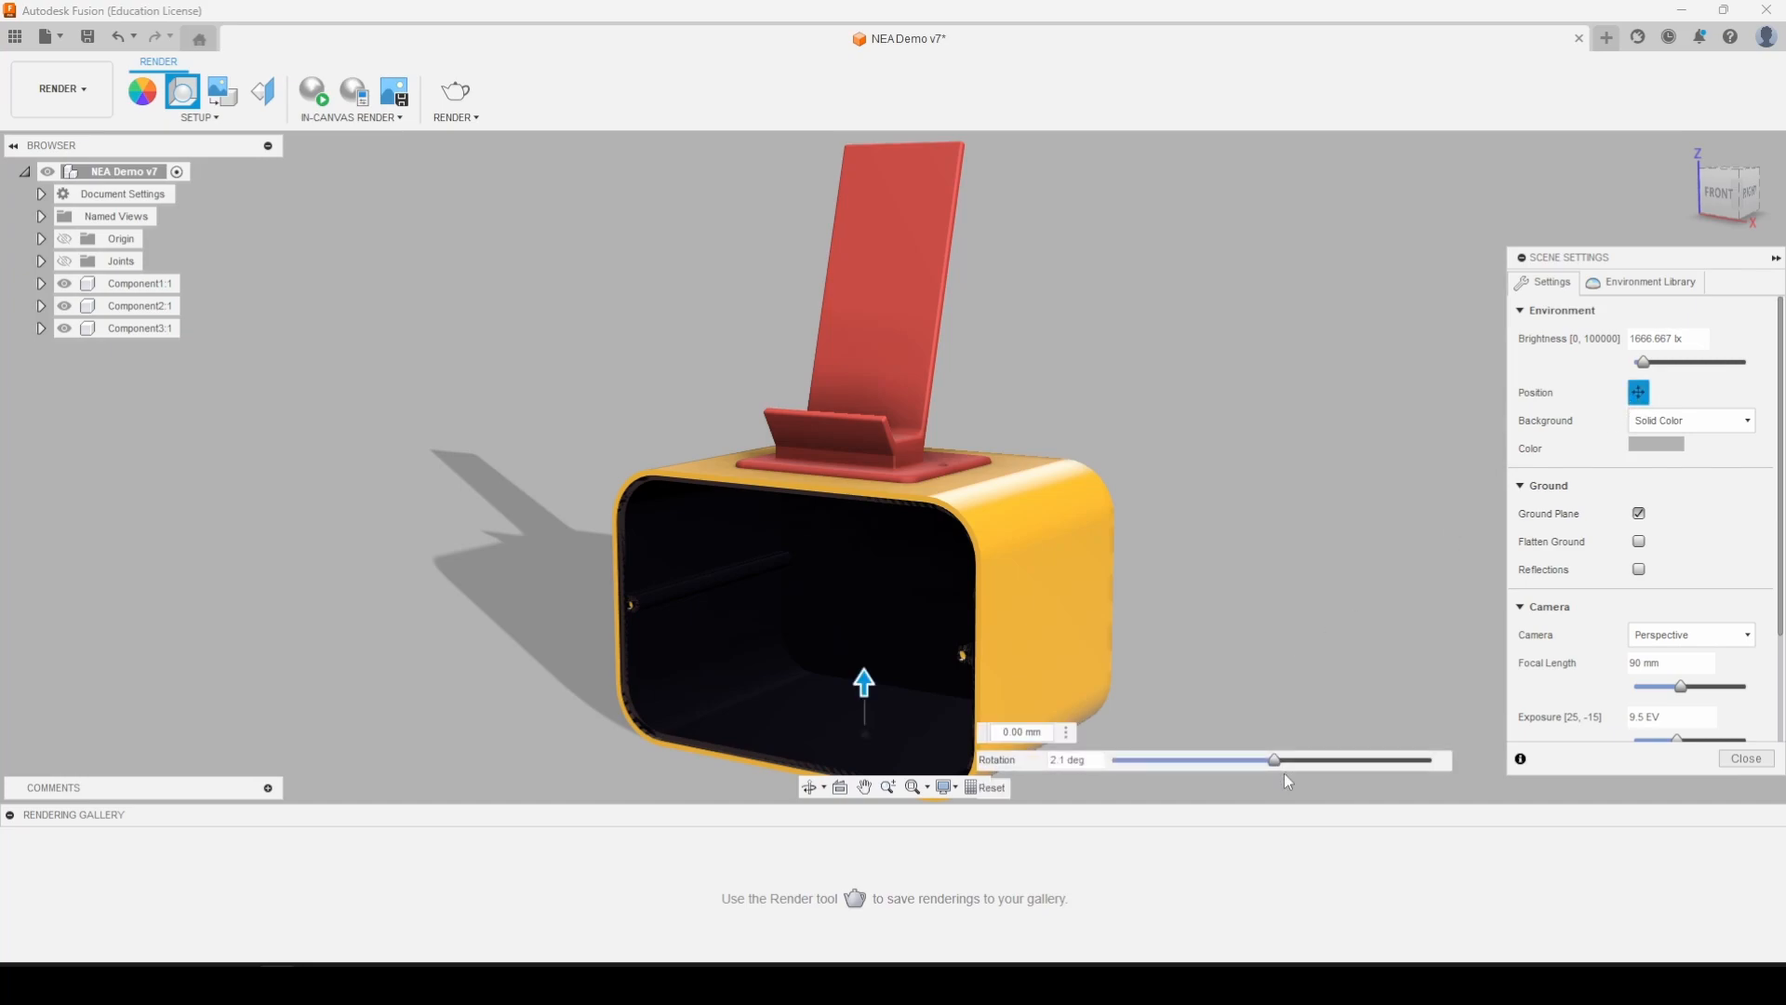
left_click_drag(1273, 759, 1218, 759)
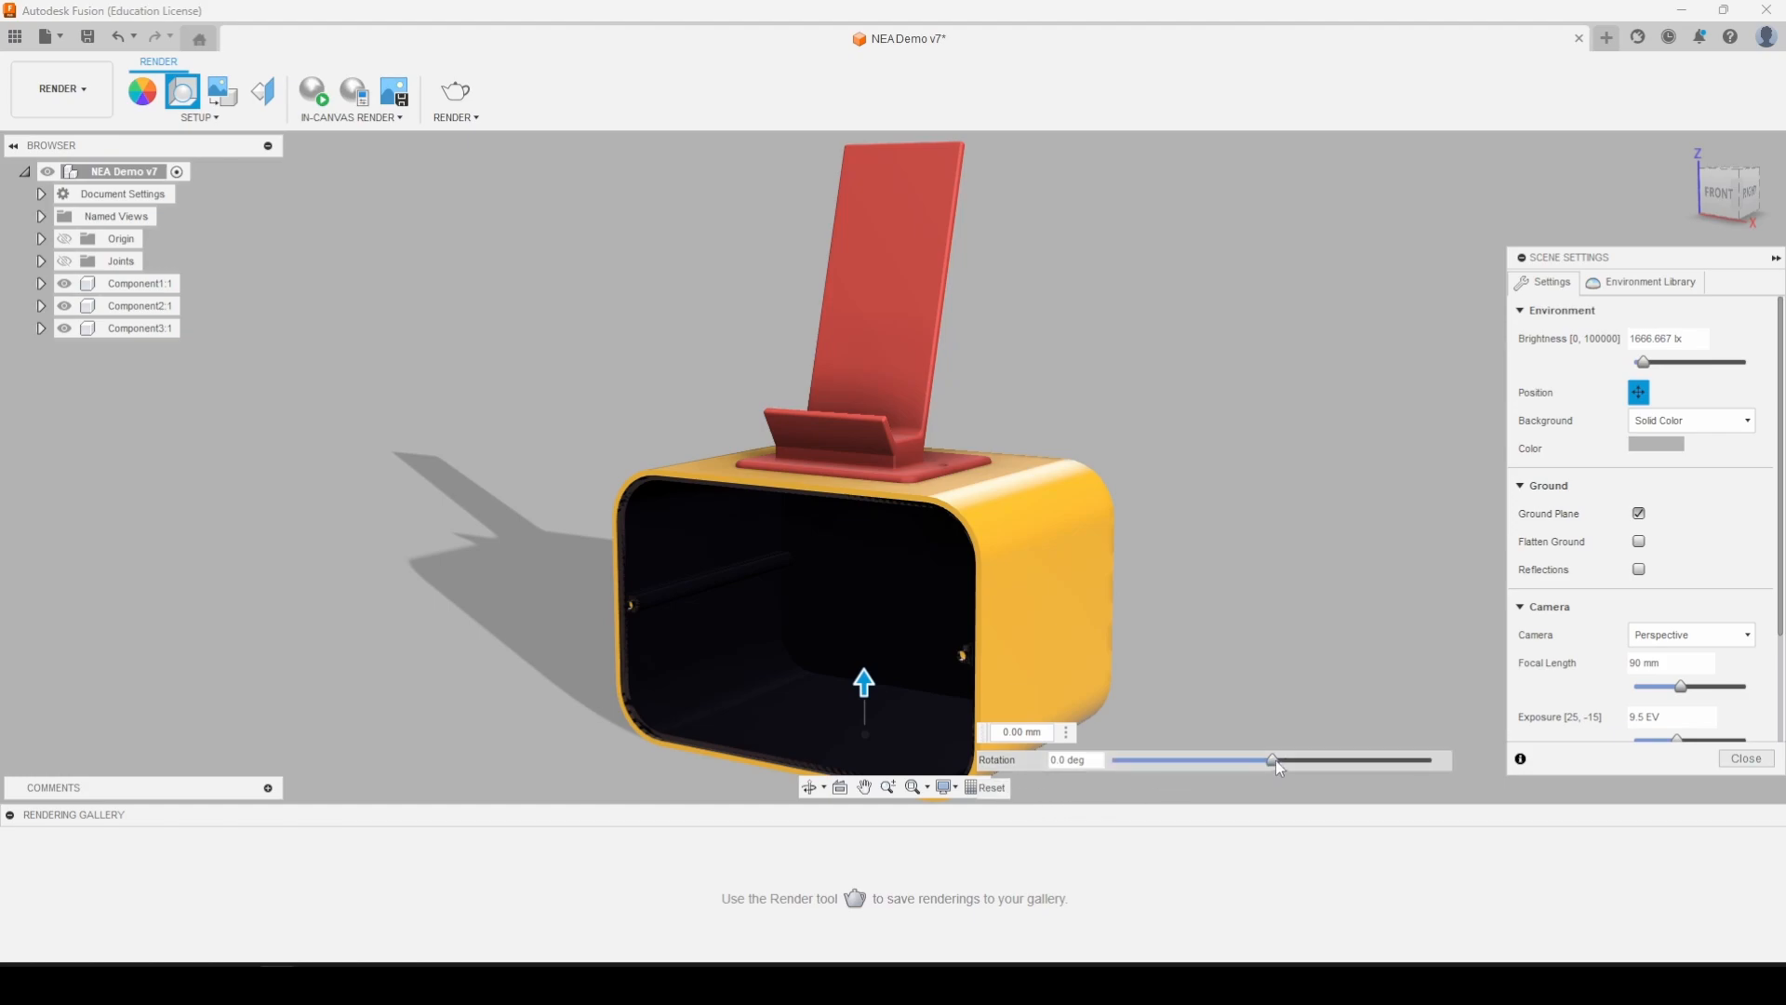
left_click_drag(1273, 760, 1276, 760)
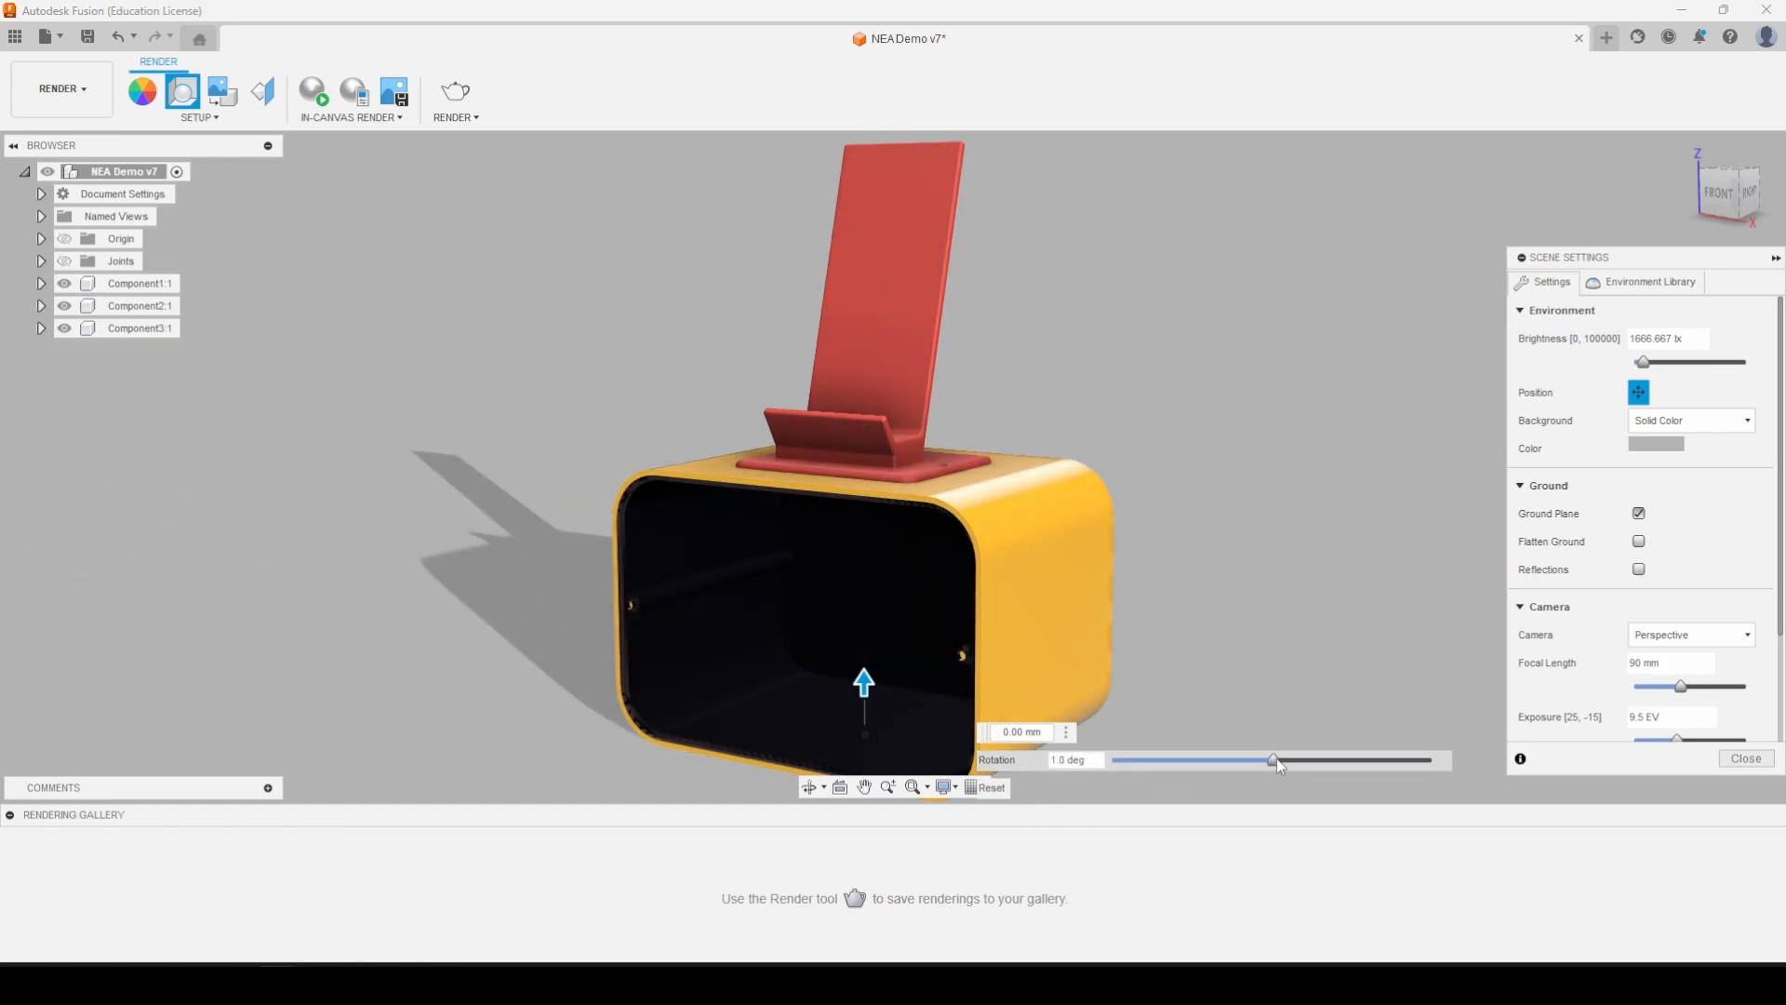
left_click_drag(1273, 760, 1325, 760)
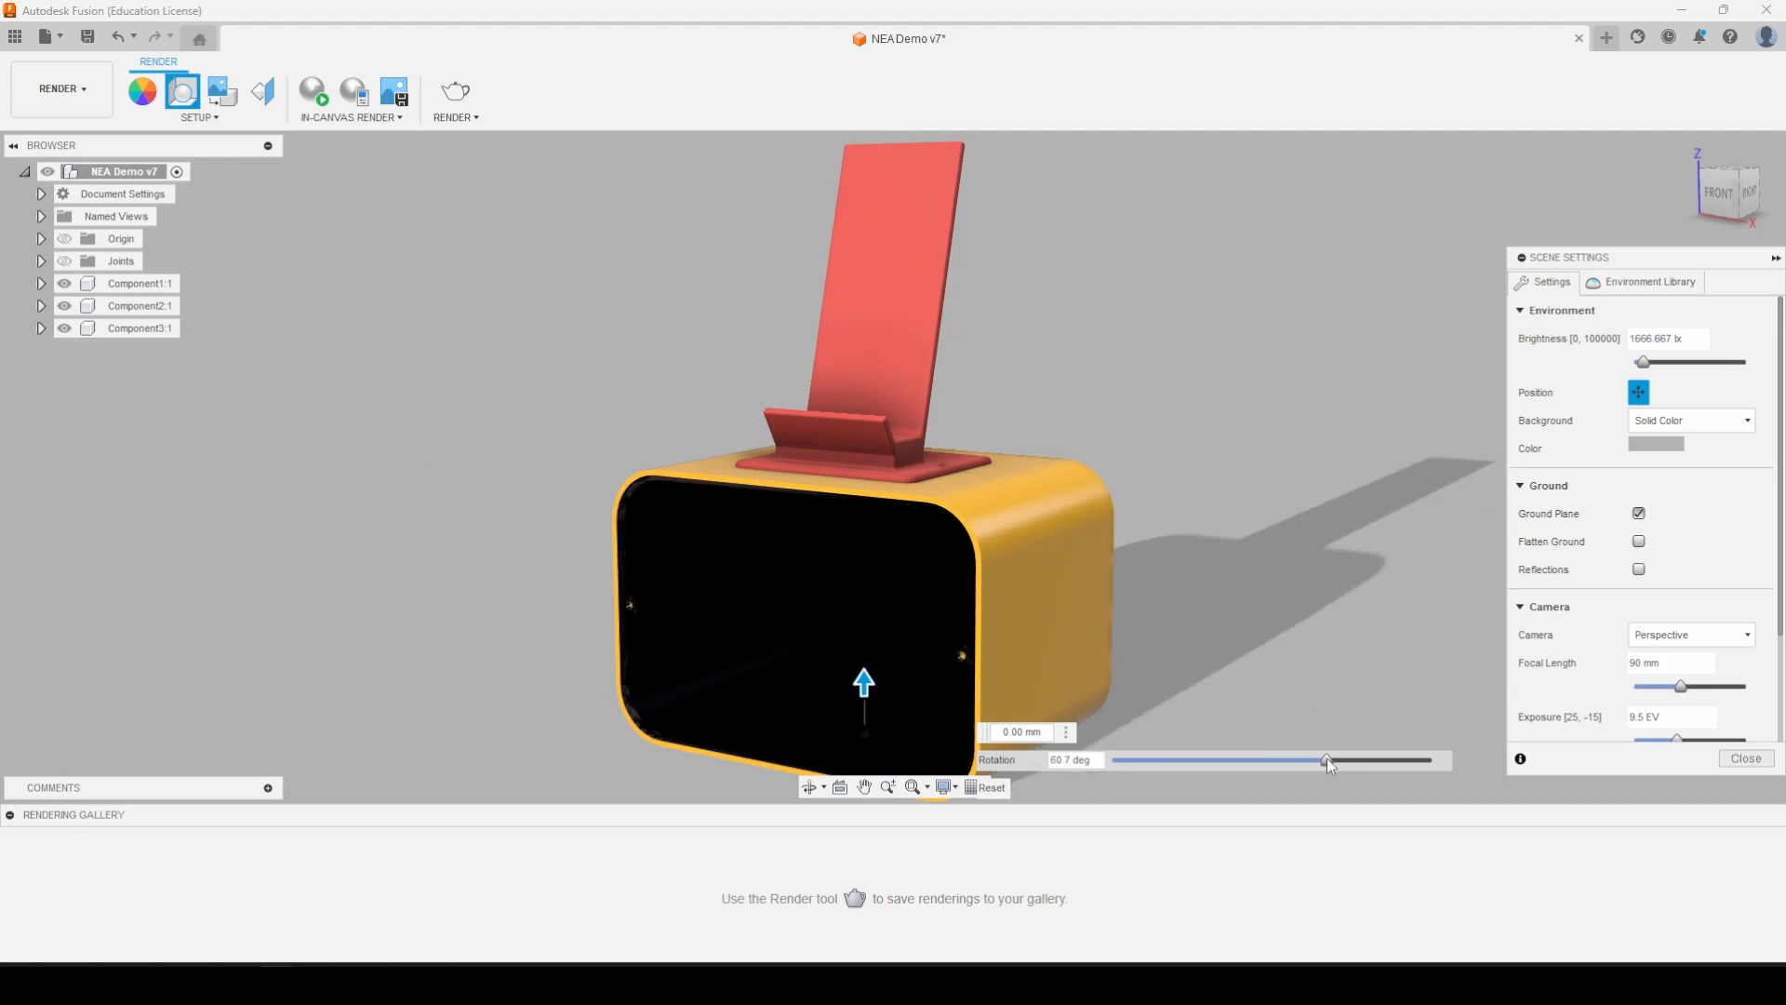
left_click_drag(1327, 760, 1315, 757)
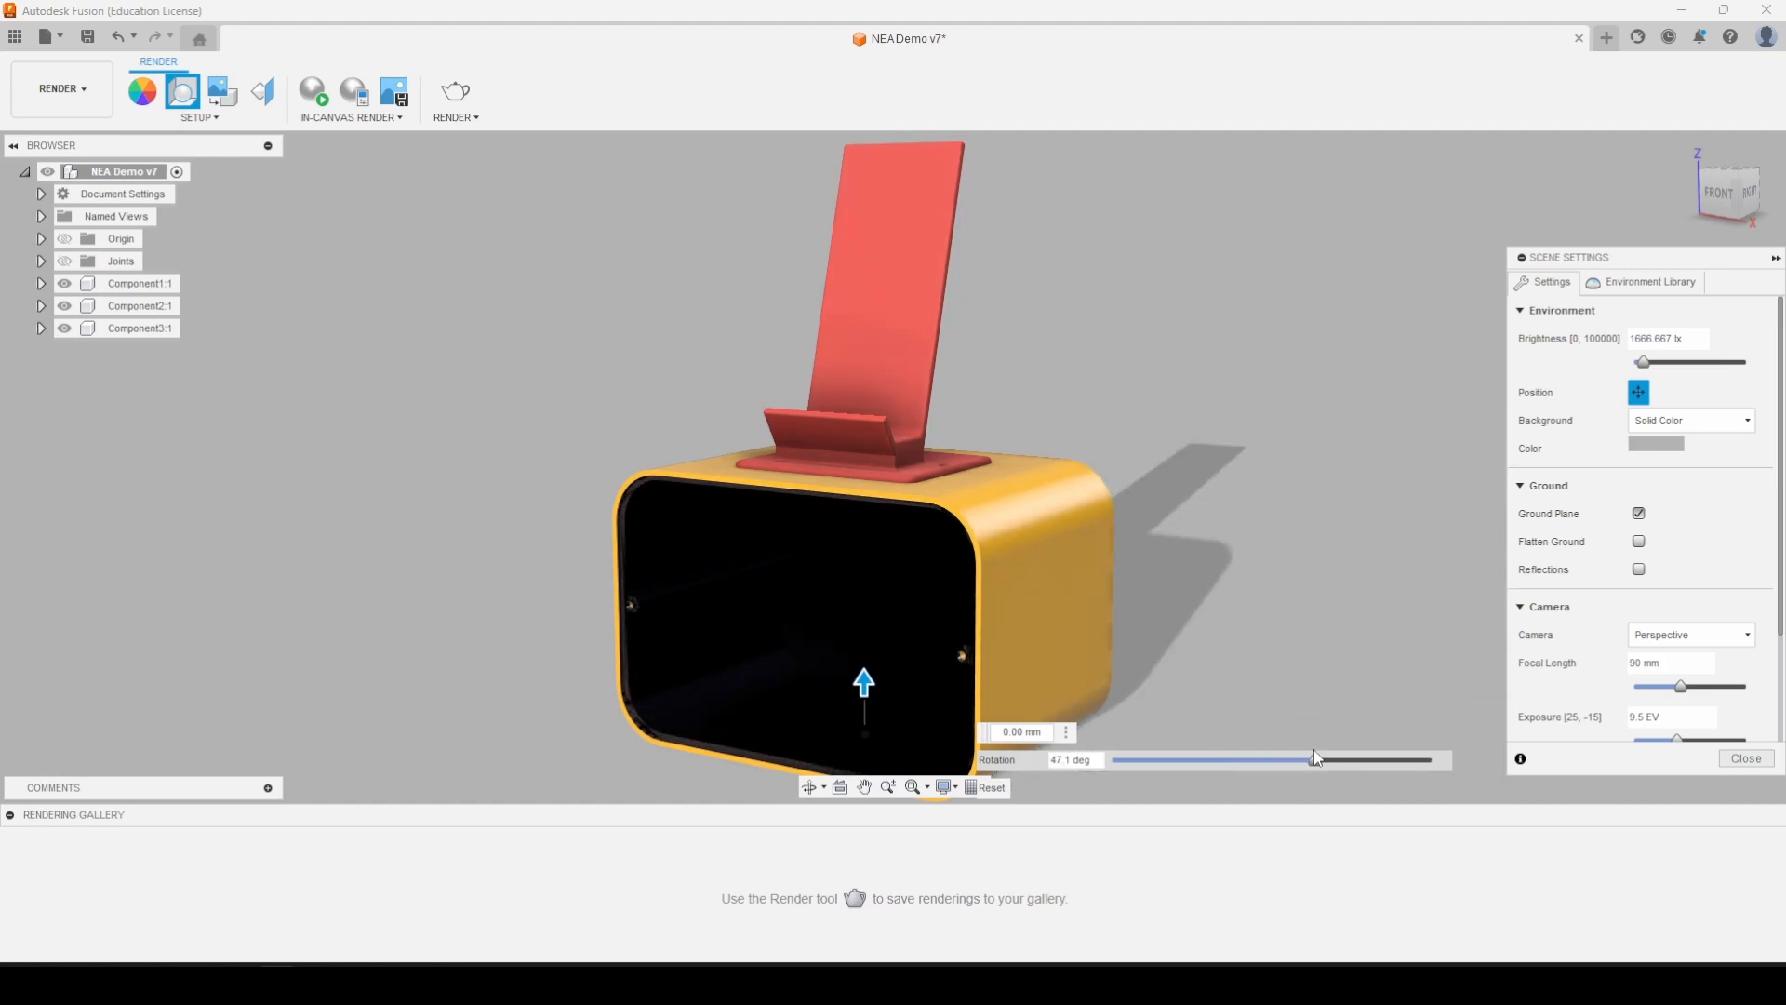
left_click_drag(1315, 759, 1276, 759)
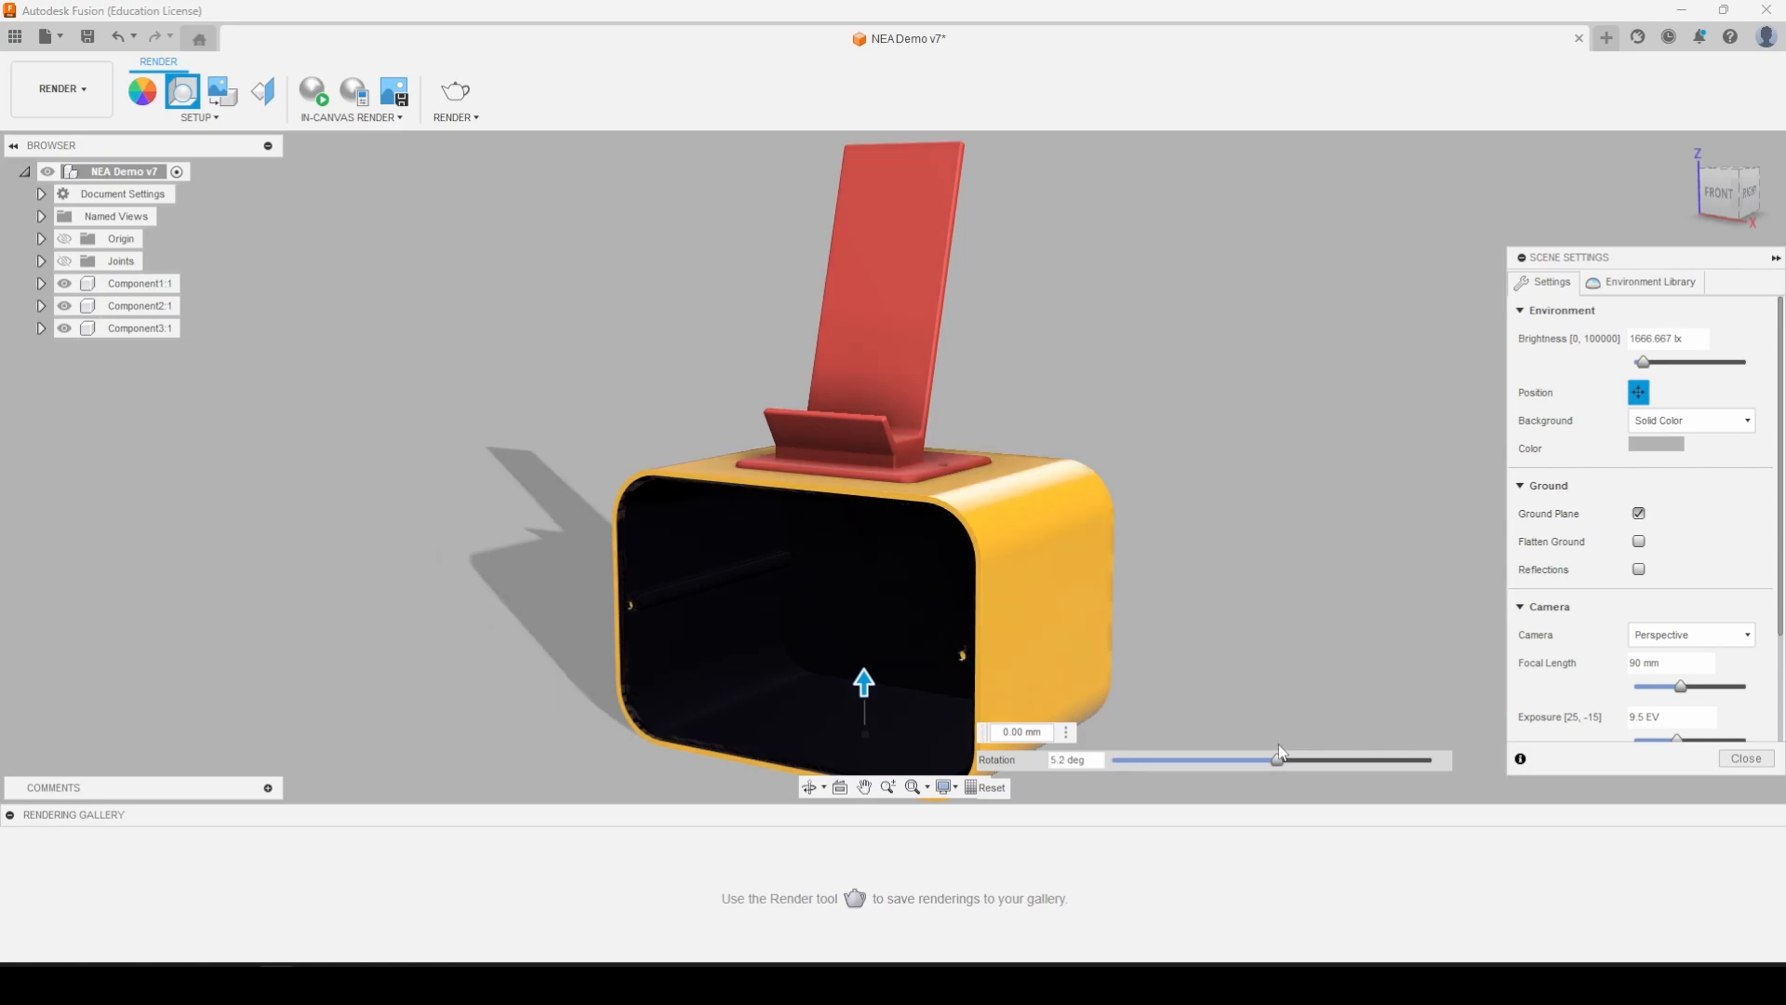
left_click(1744, 757)
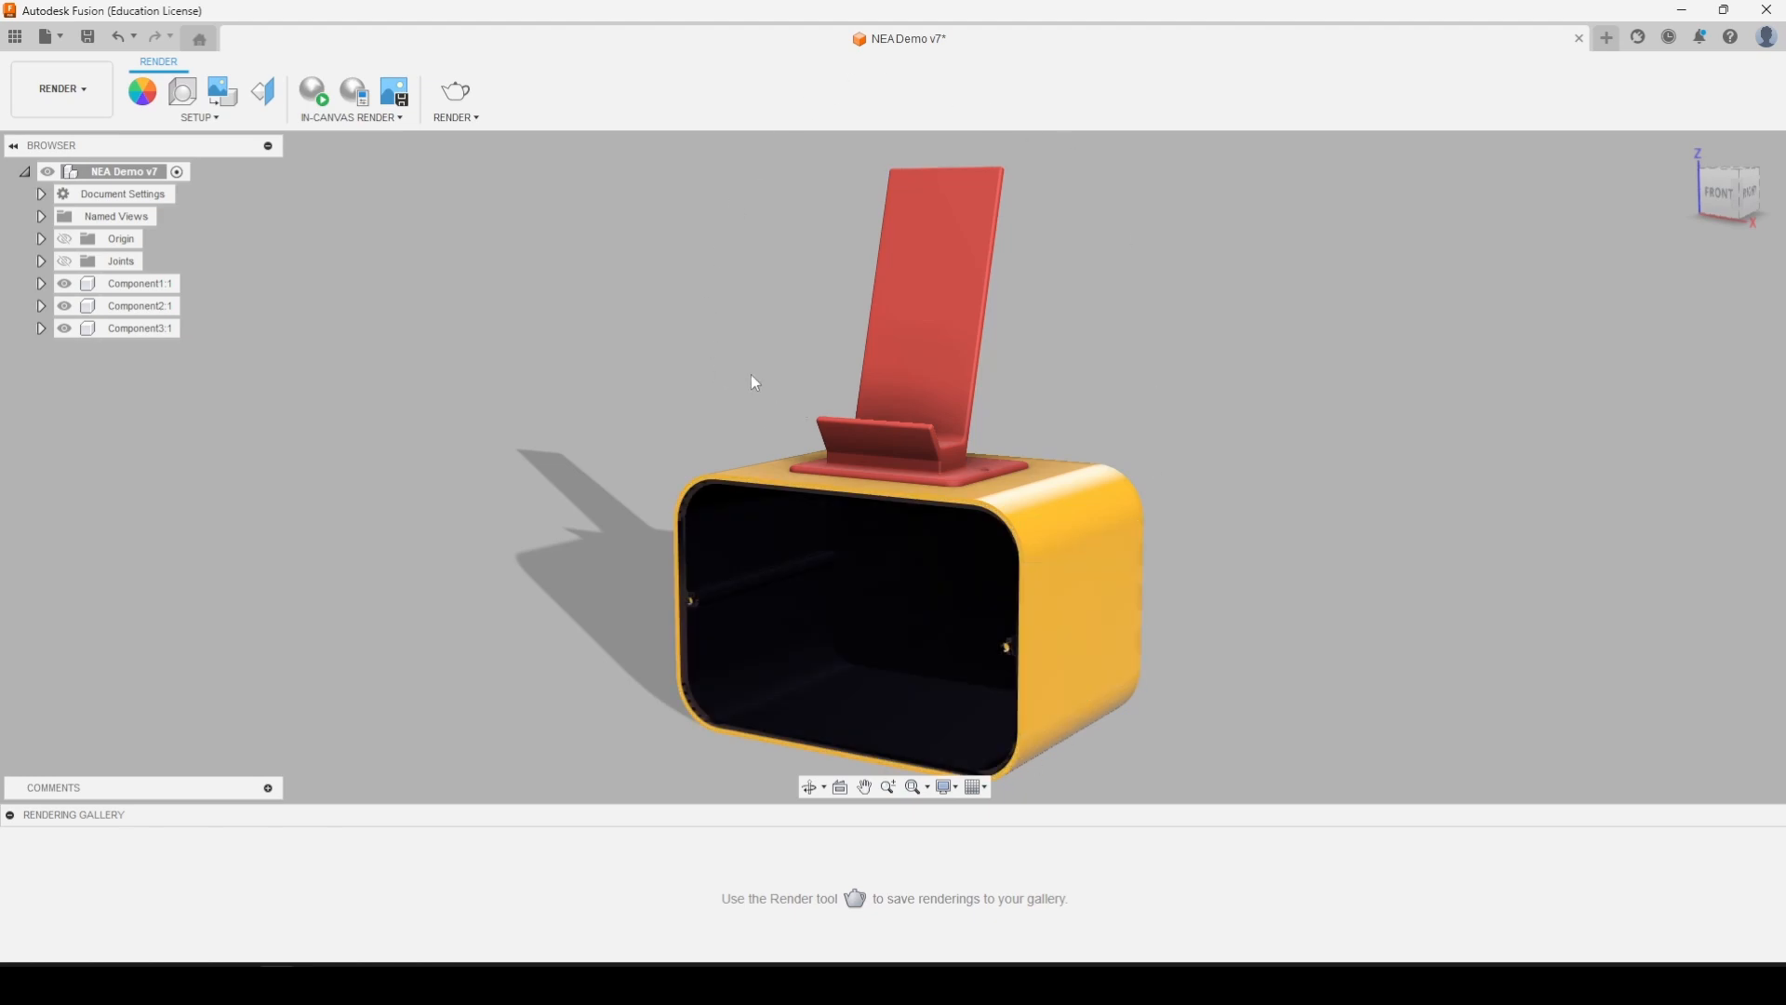
mouse_move(436, 232)
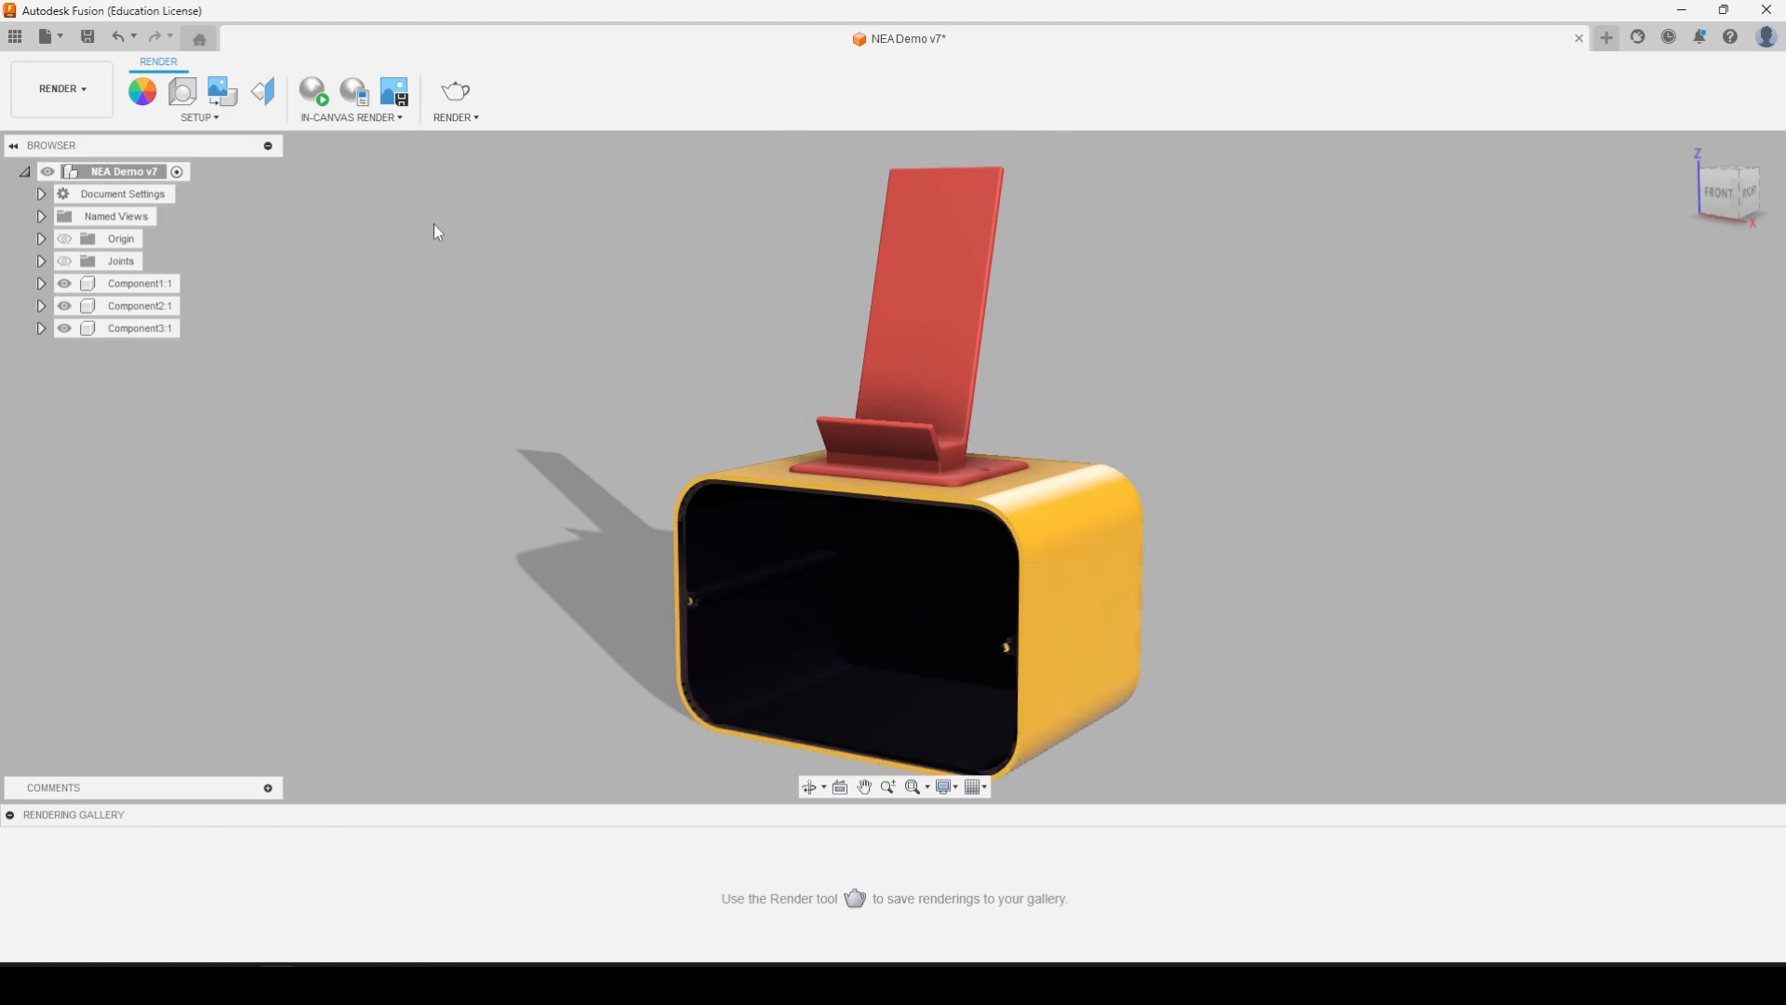
mouse_move(313, 92)
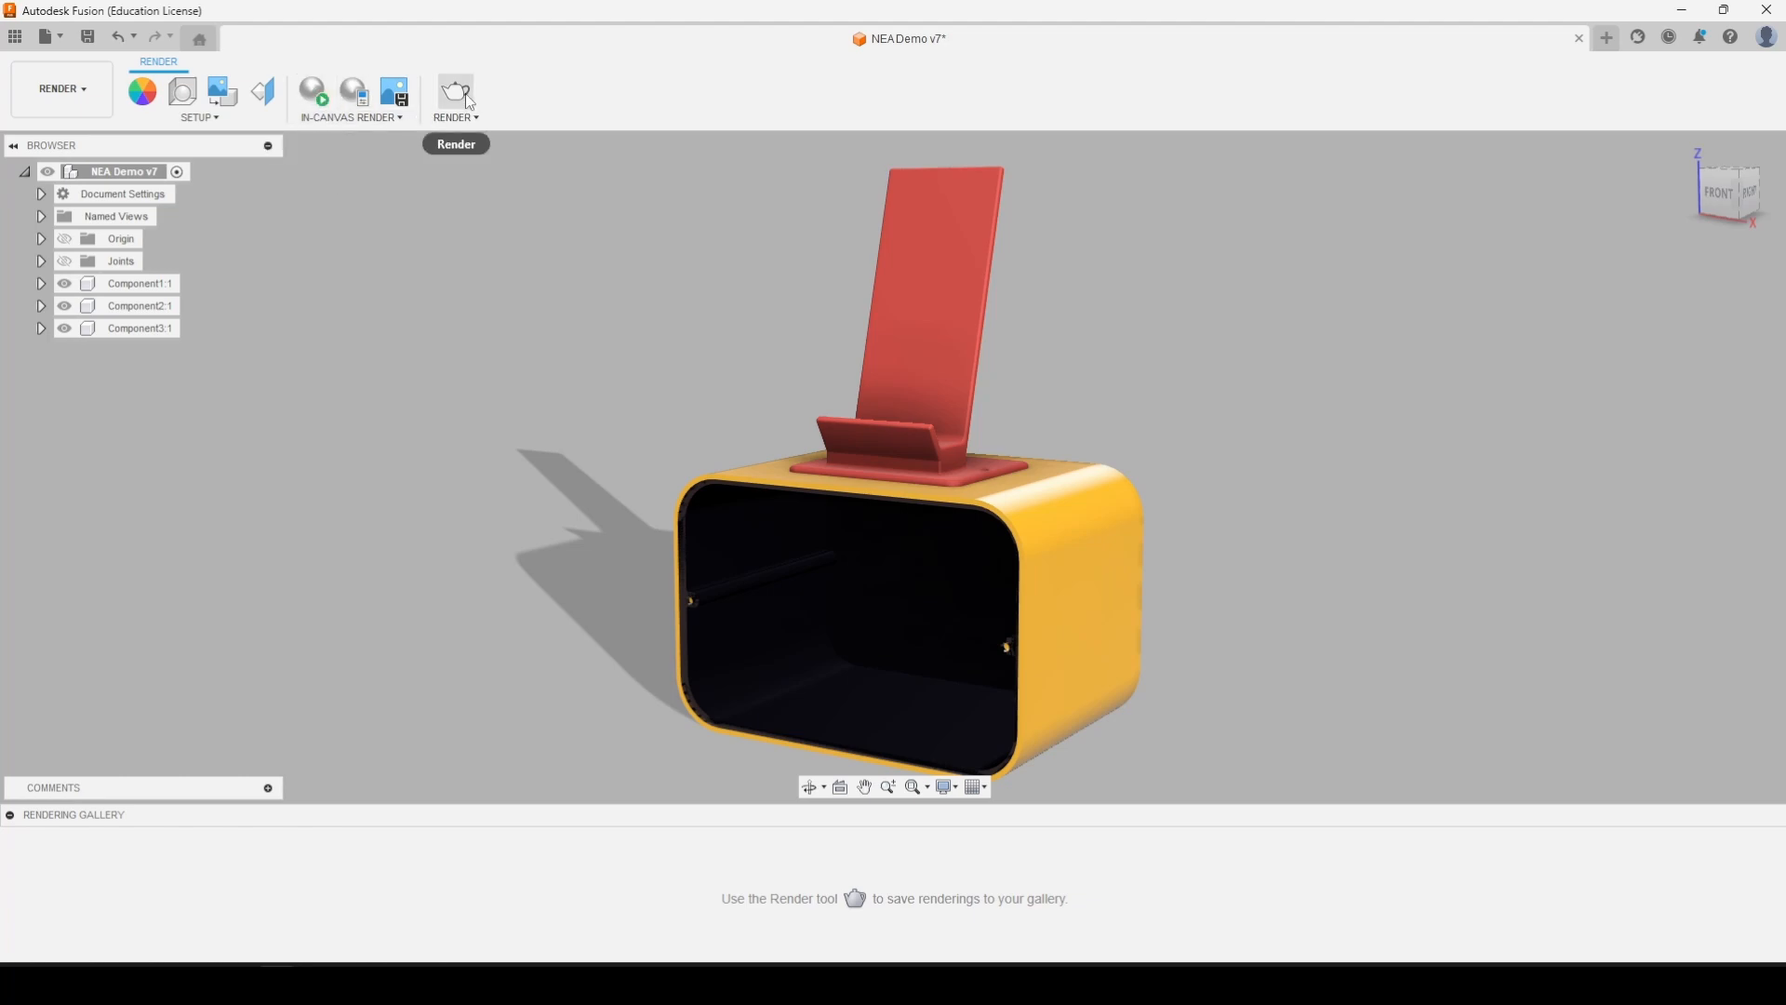
mouse_move(311, 91)
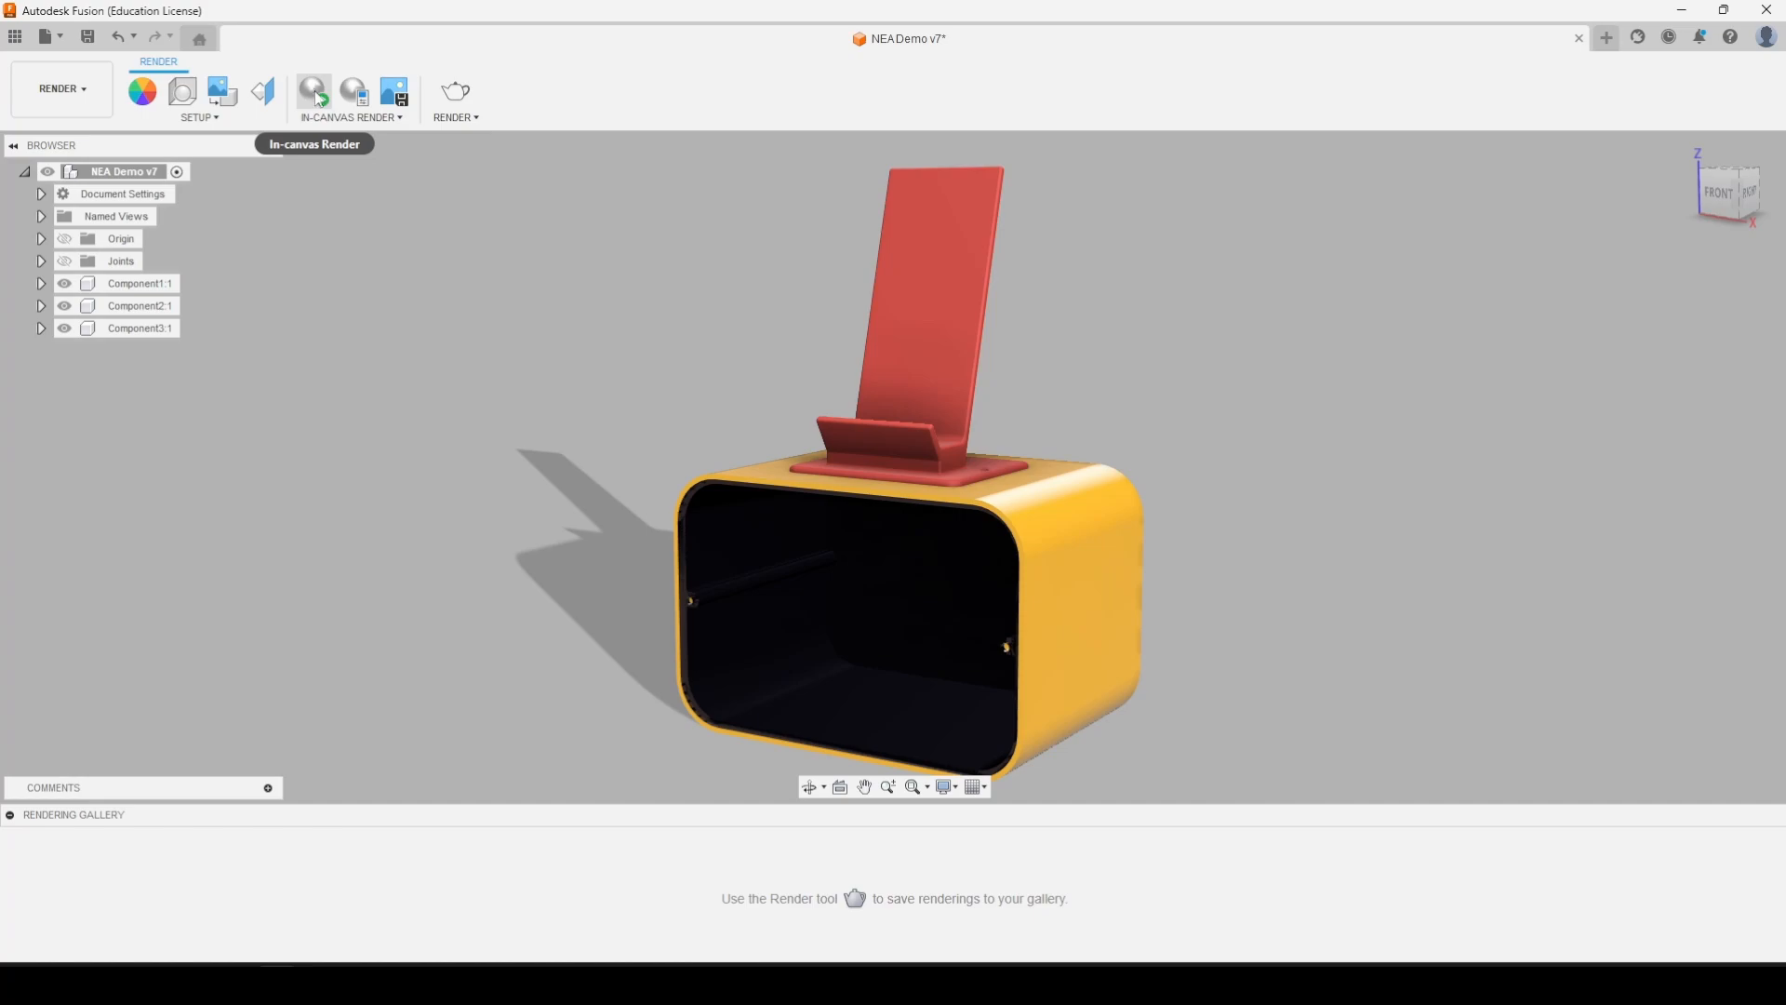
Start the live in-canvas render of the yellow box and red stand
left_click(314, 90)
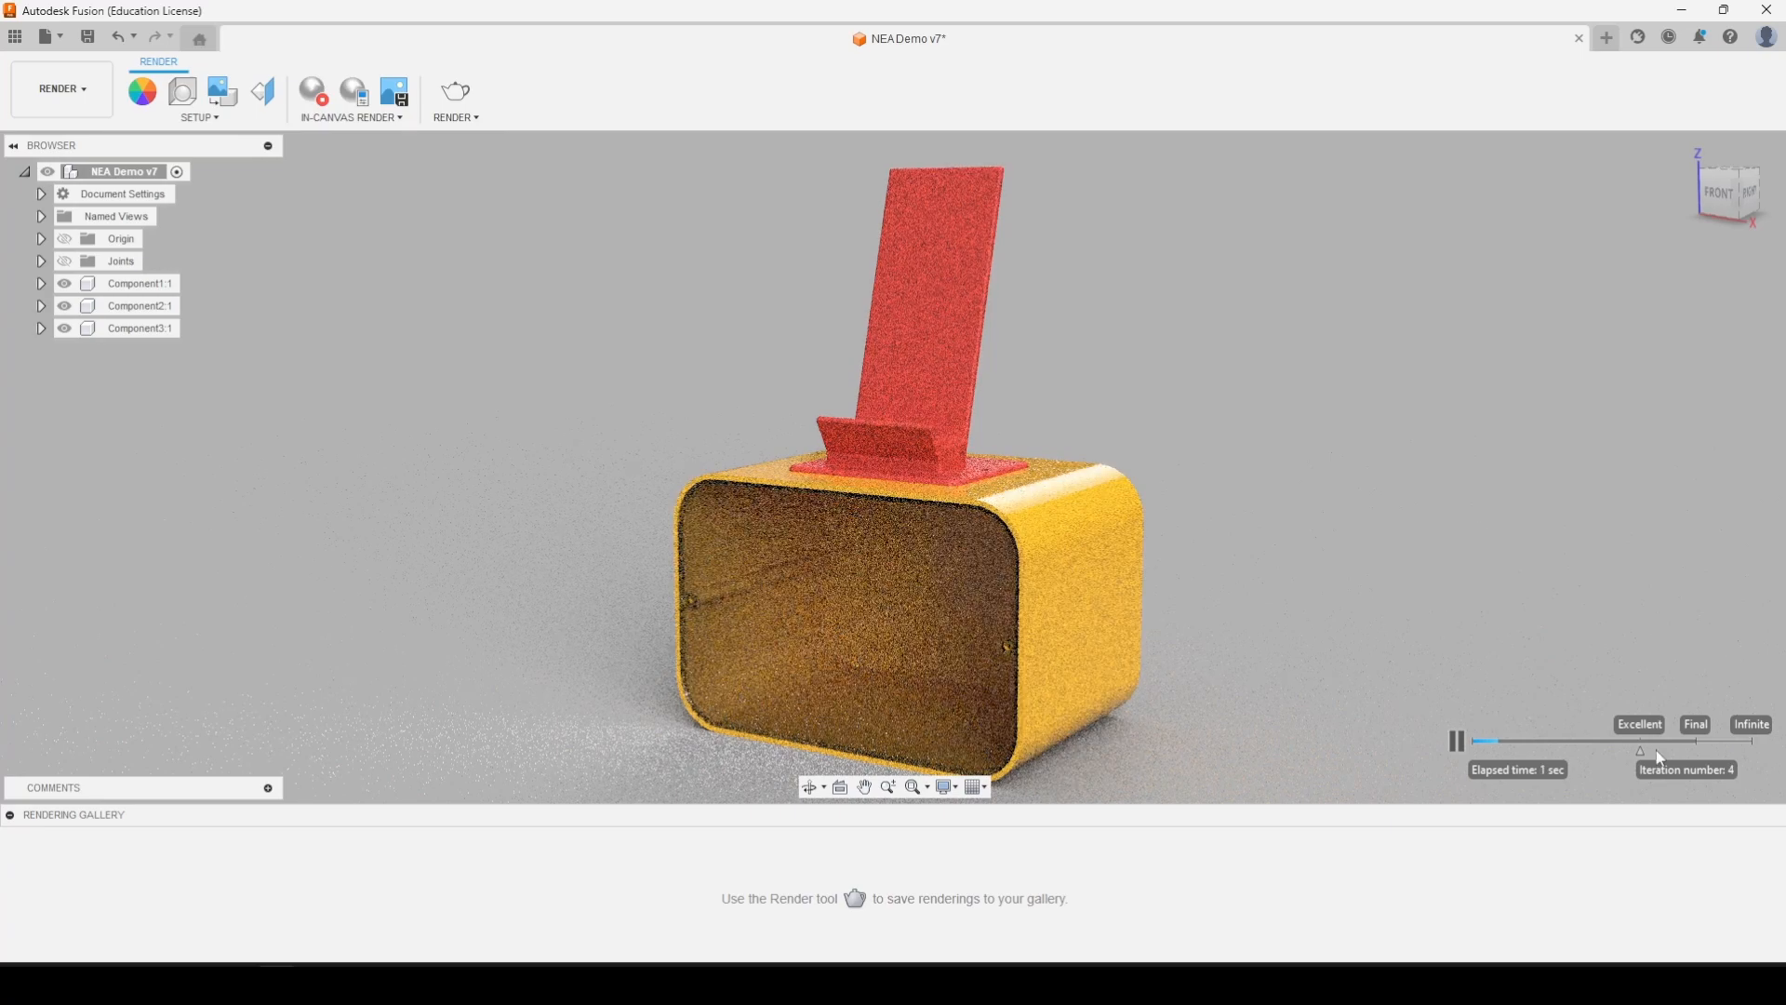
mouse_move(1686, 712)
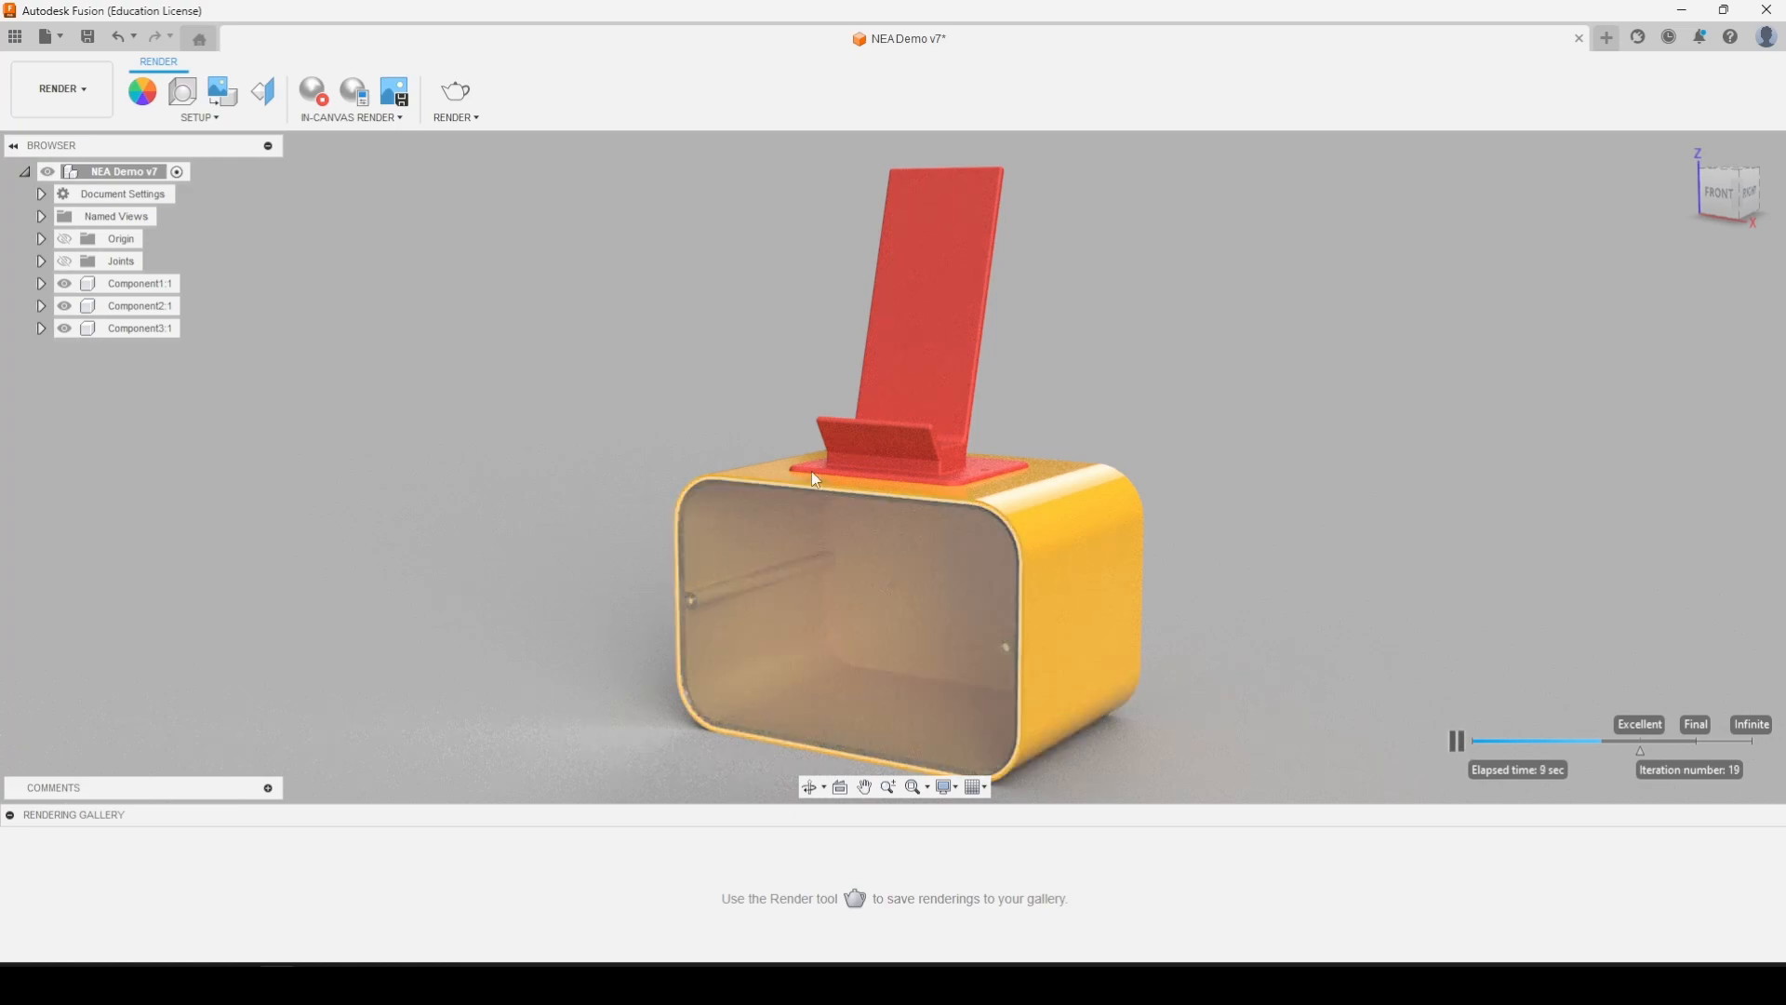
mouse_move(1344, 539)
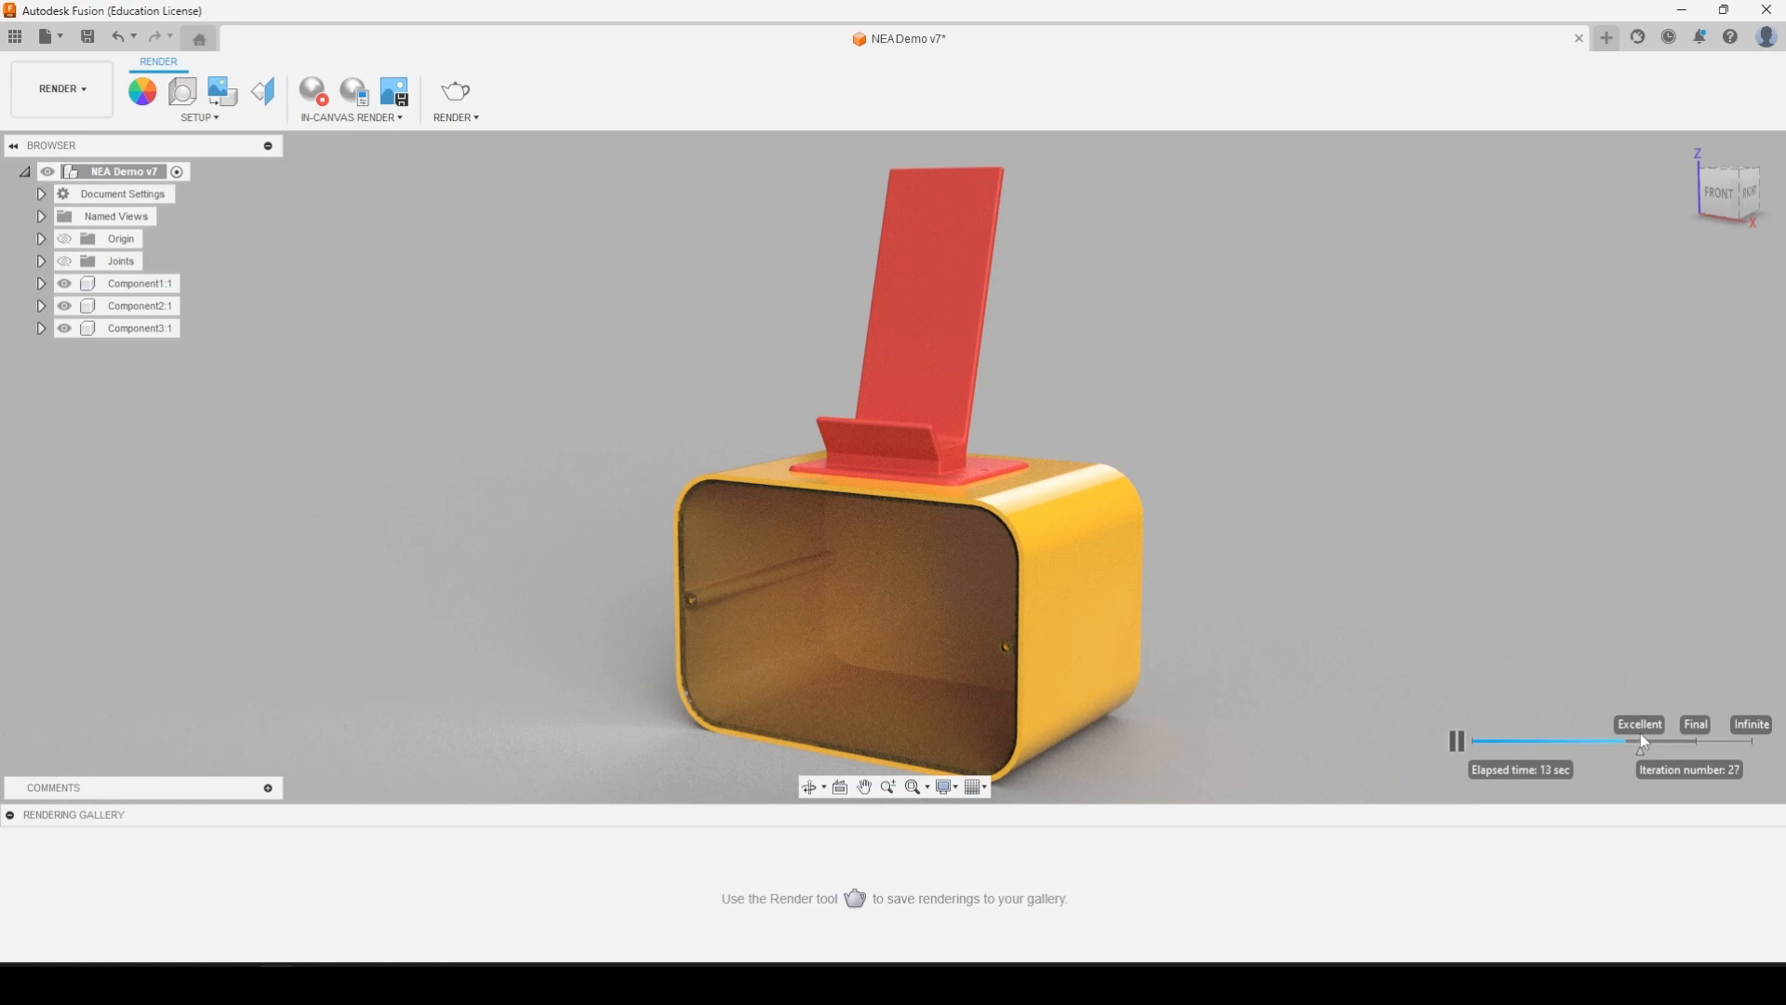
mouse_move(1431, 643)
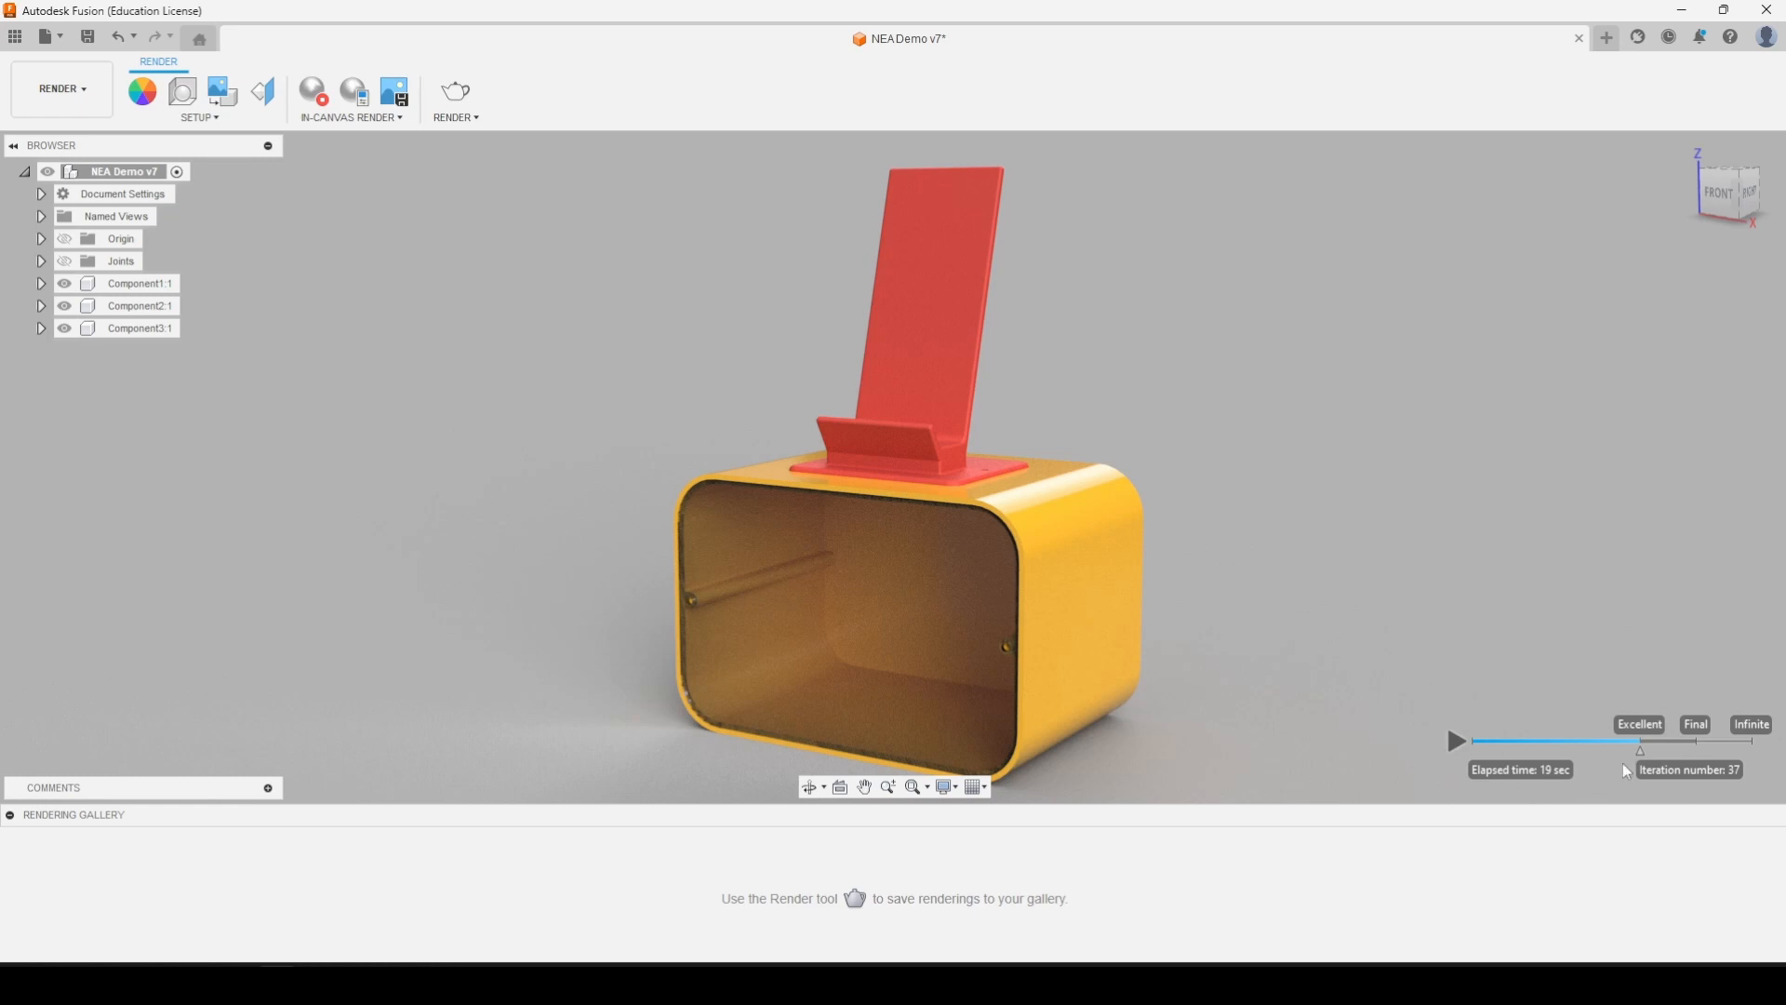
mouse_move(448, 269)
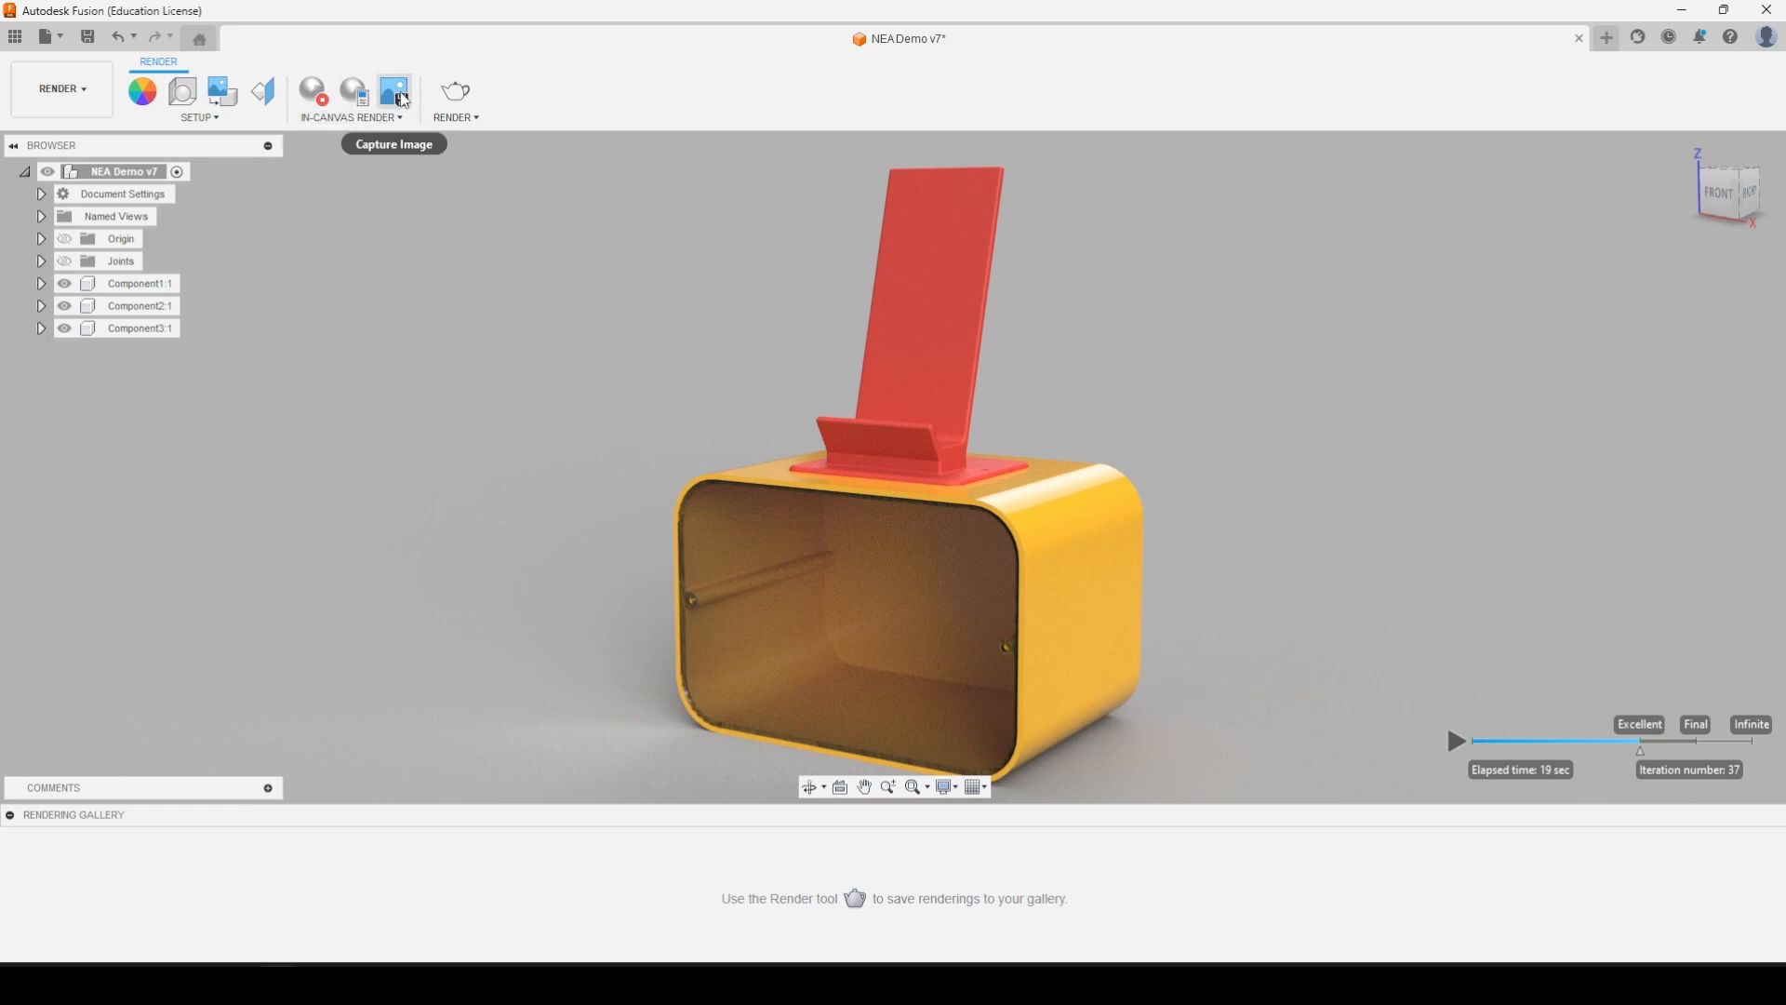
Capture the render and save it as NEA Demo v7.png on the desktop, replacing the existing file
left_click(392, 91)
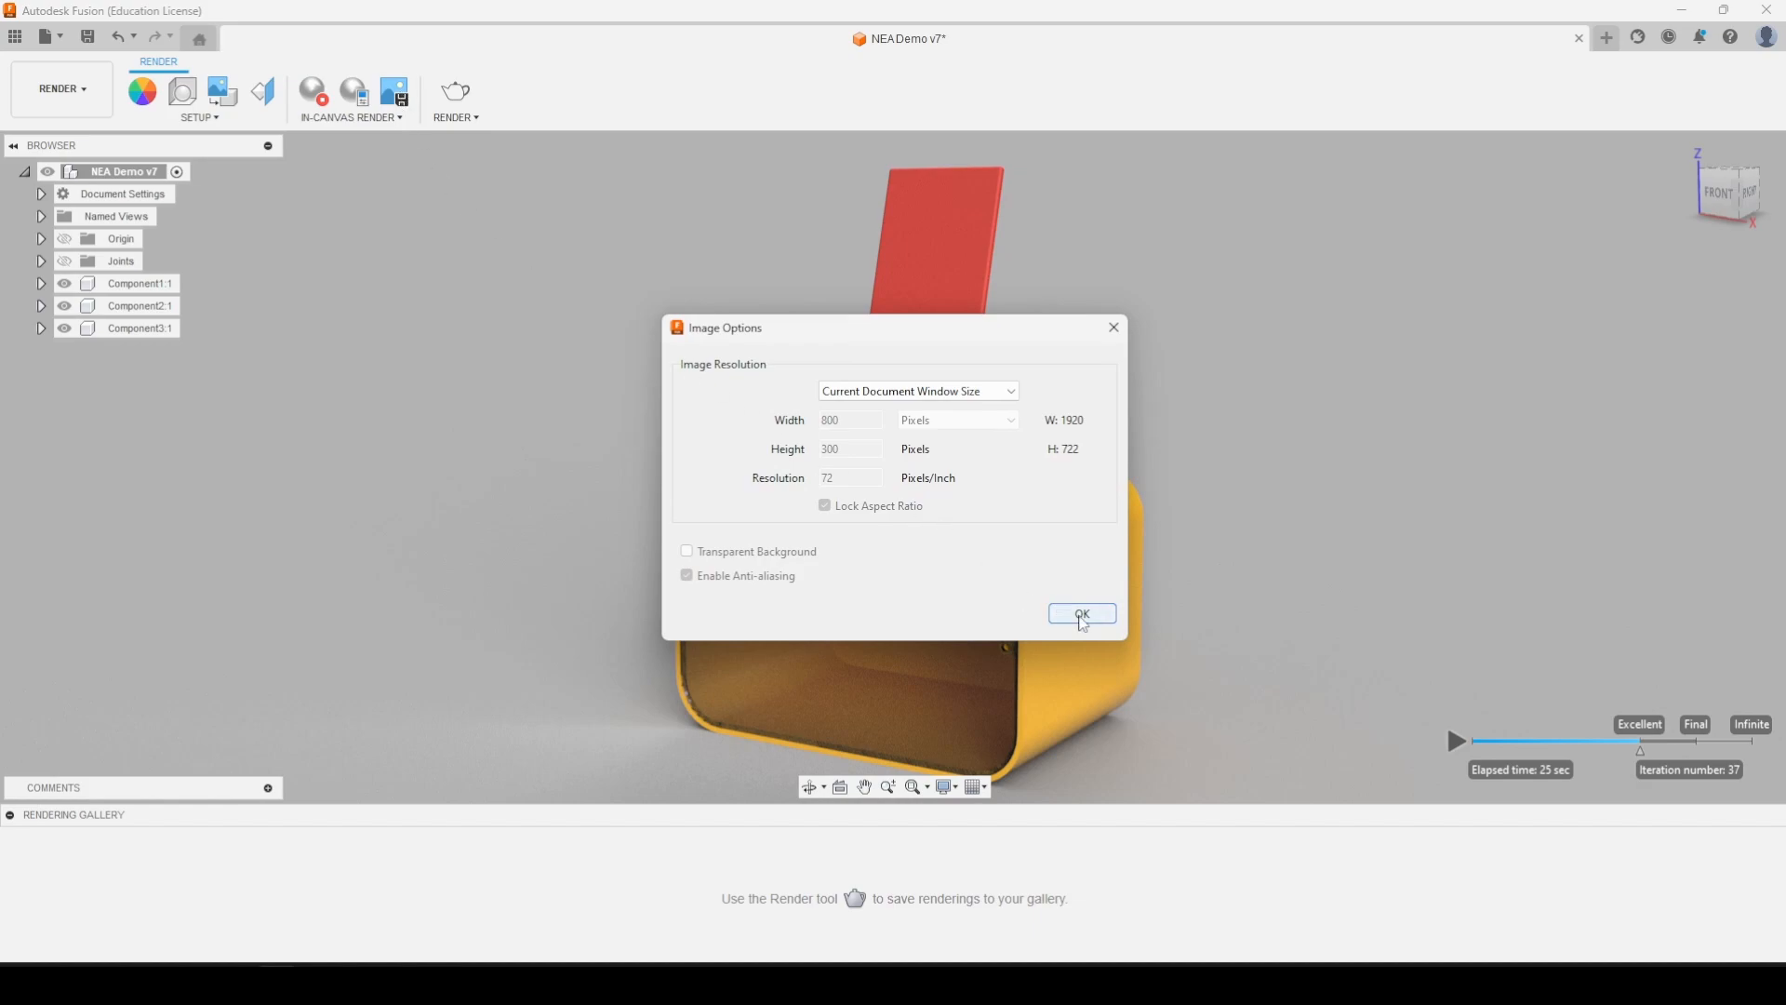
left_click(1080, 613)
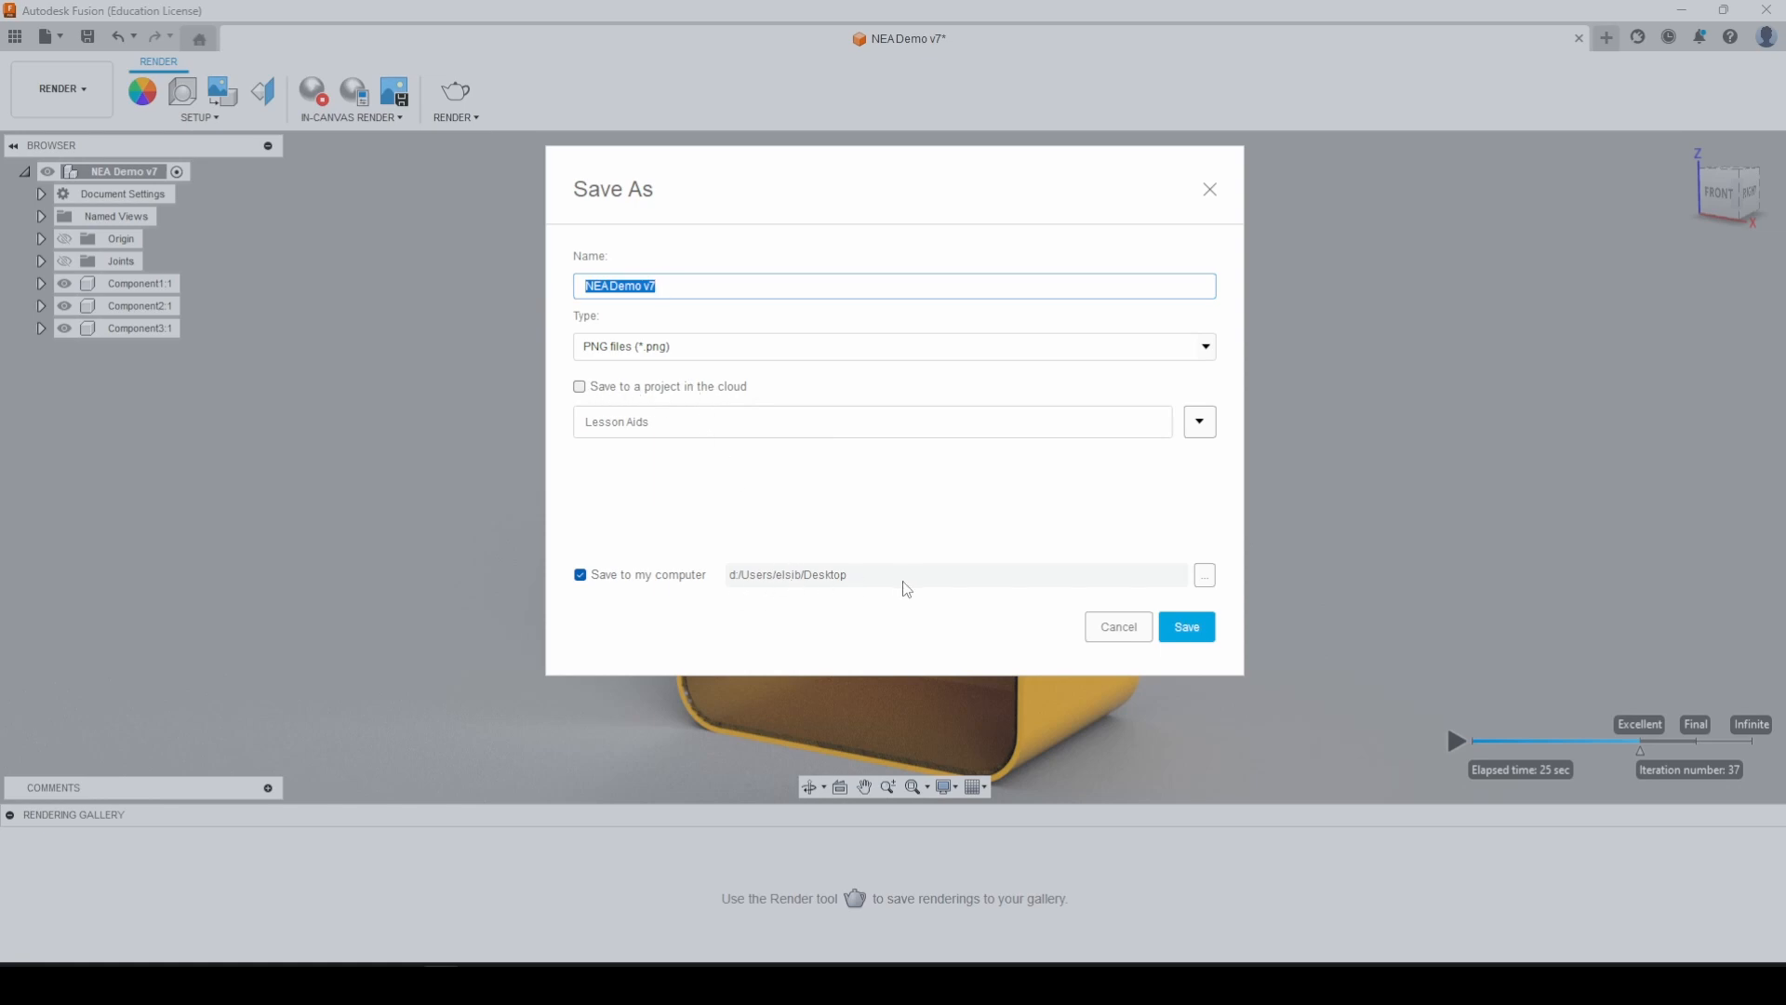
mouse_move(1186, 626)
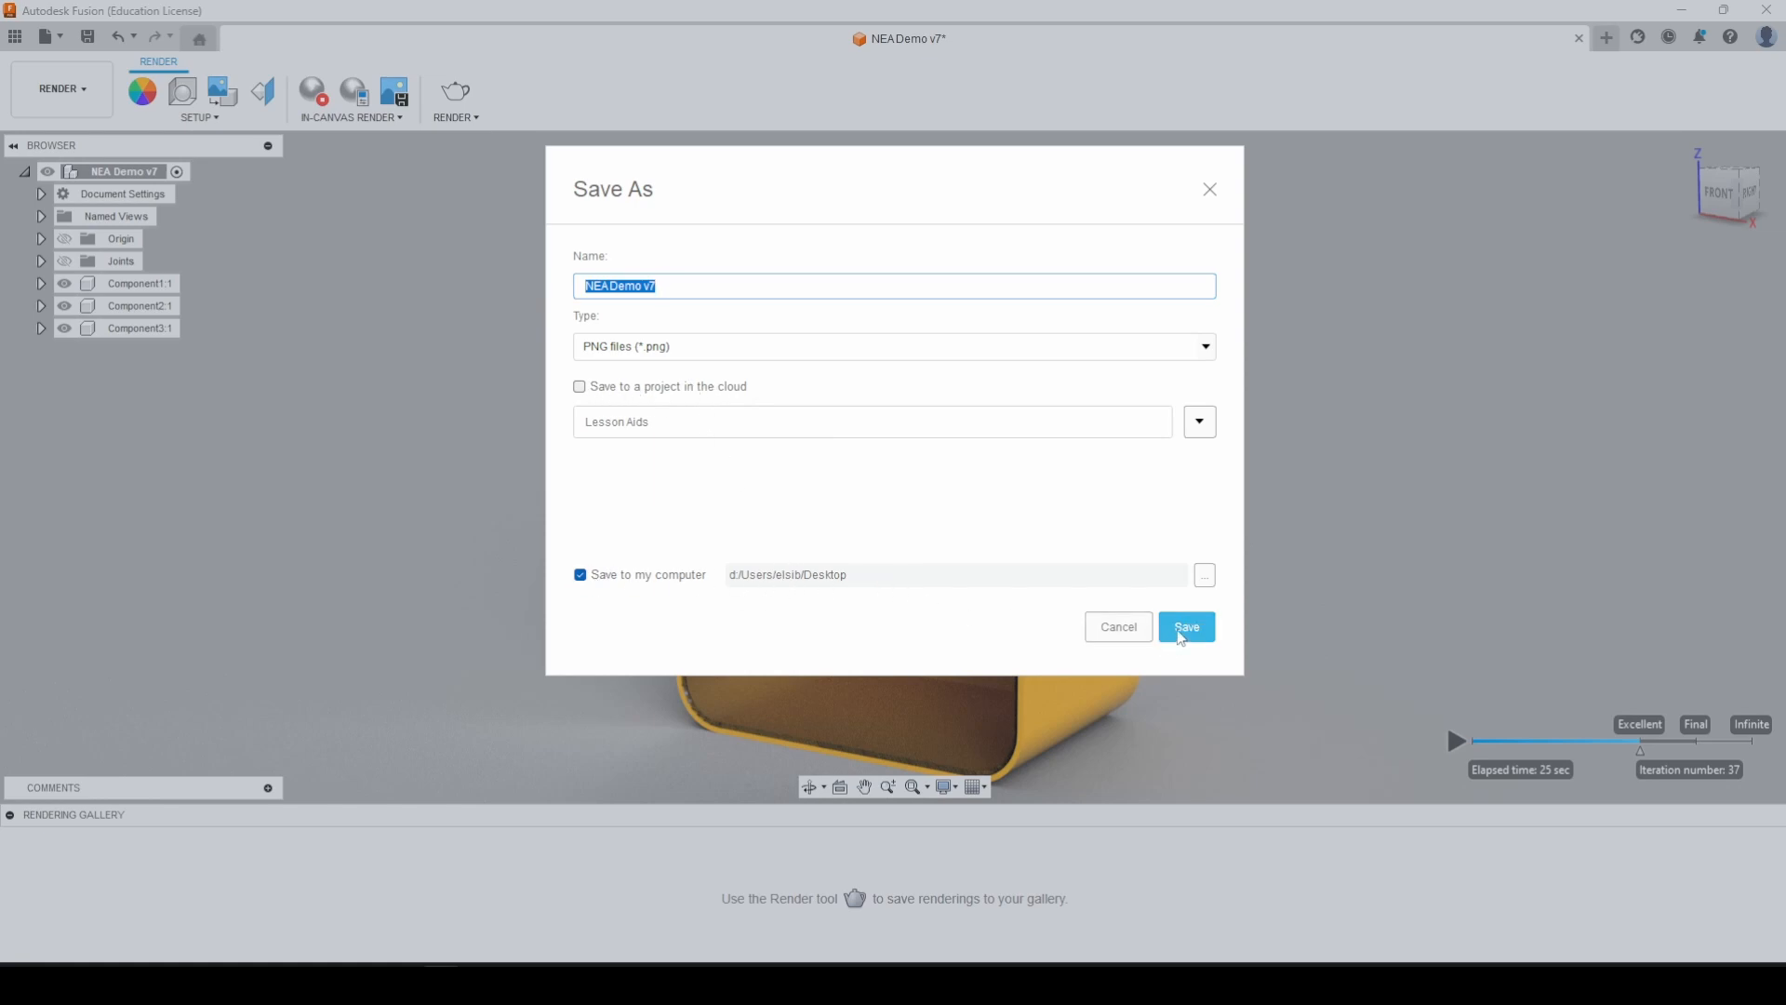
left_click(1184, 626)
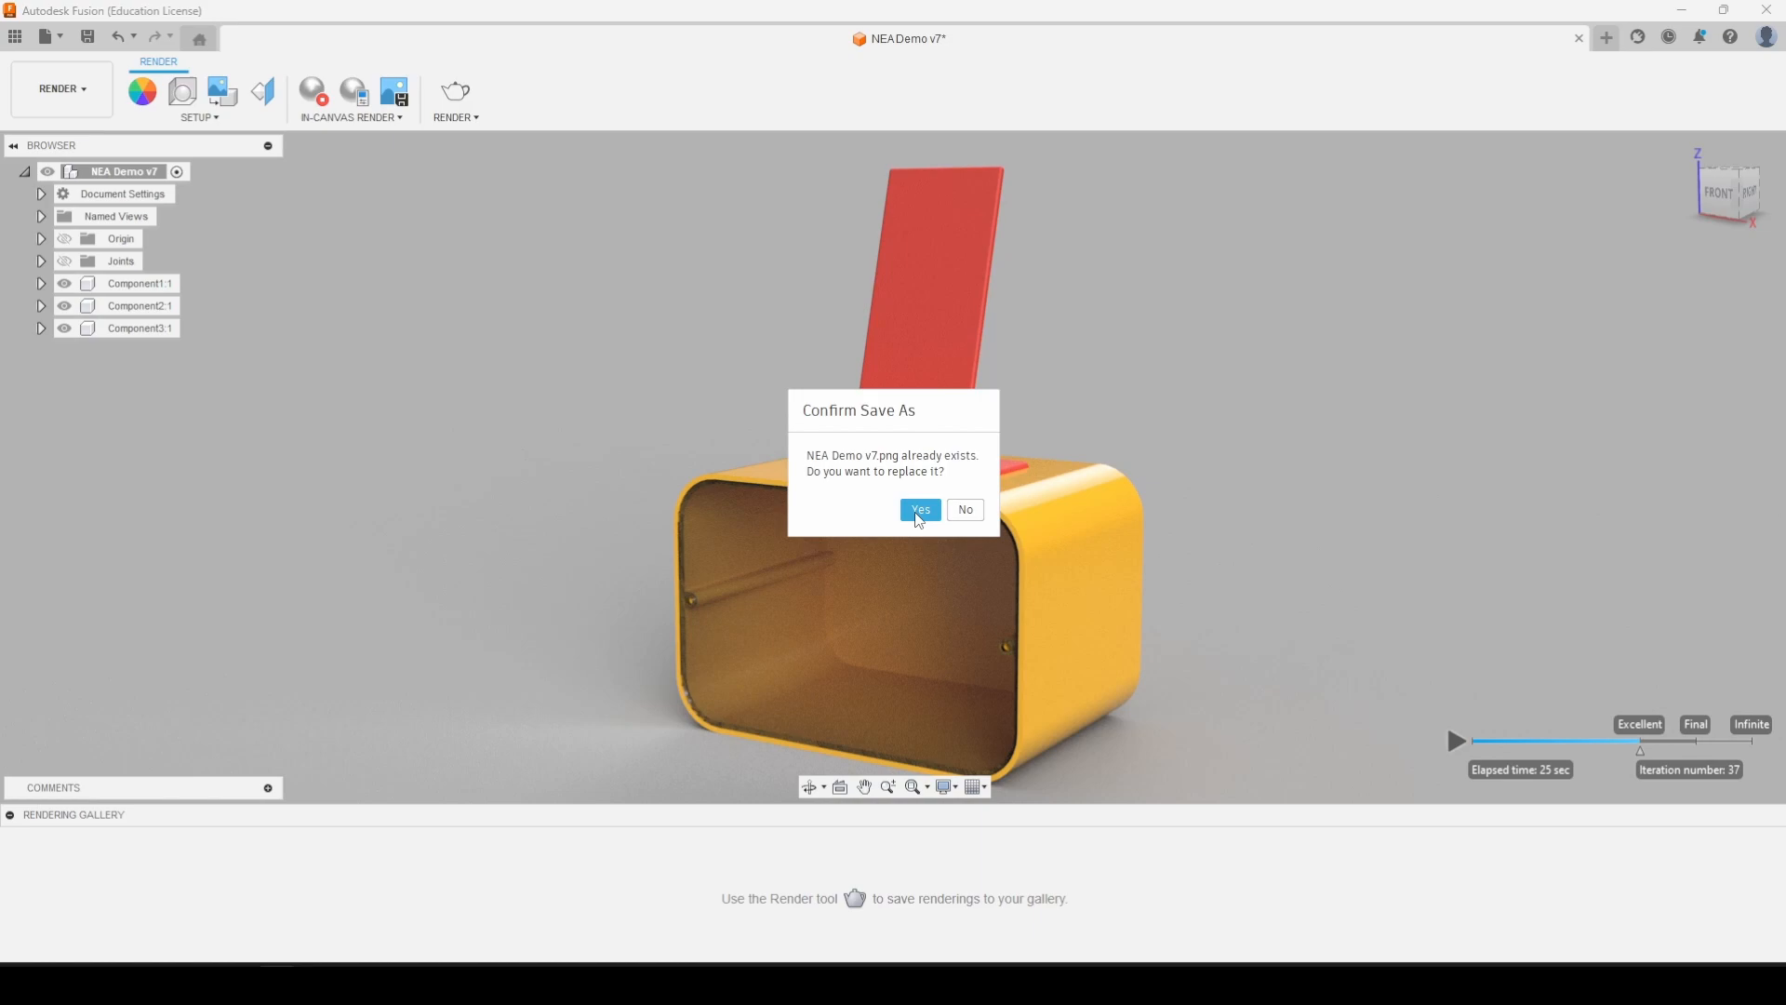
left_click(919, 509)
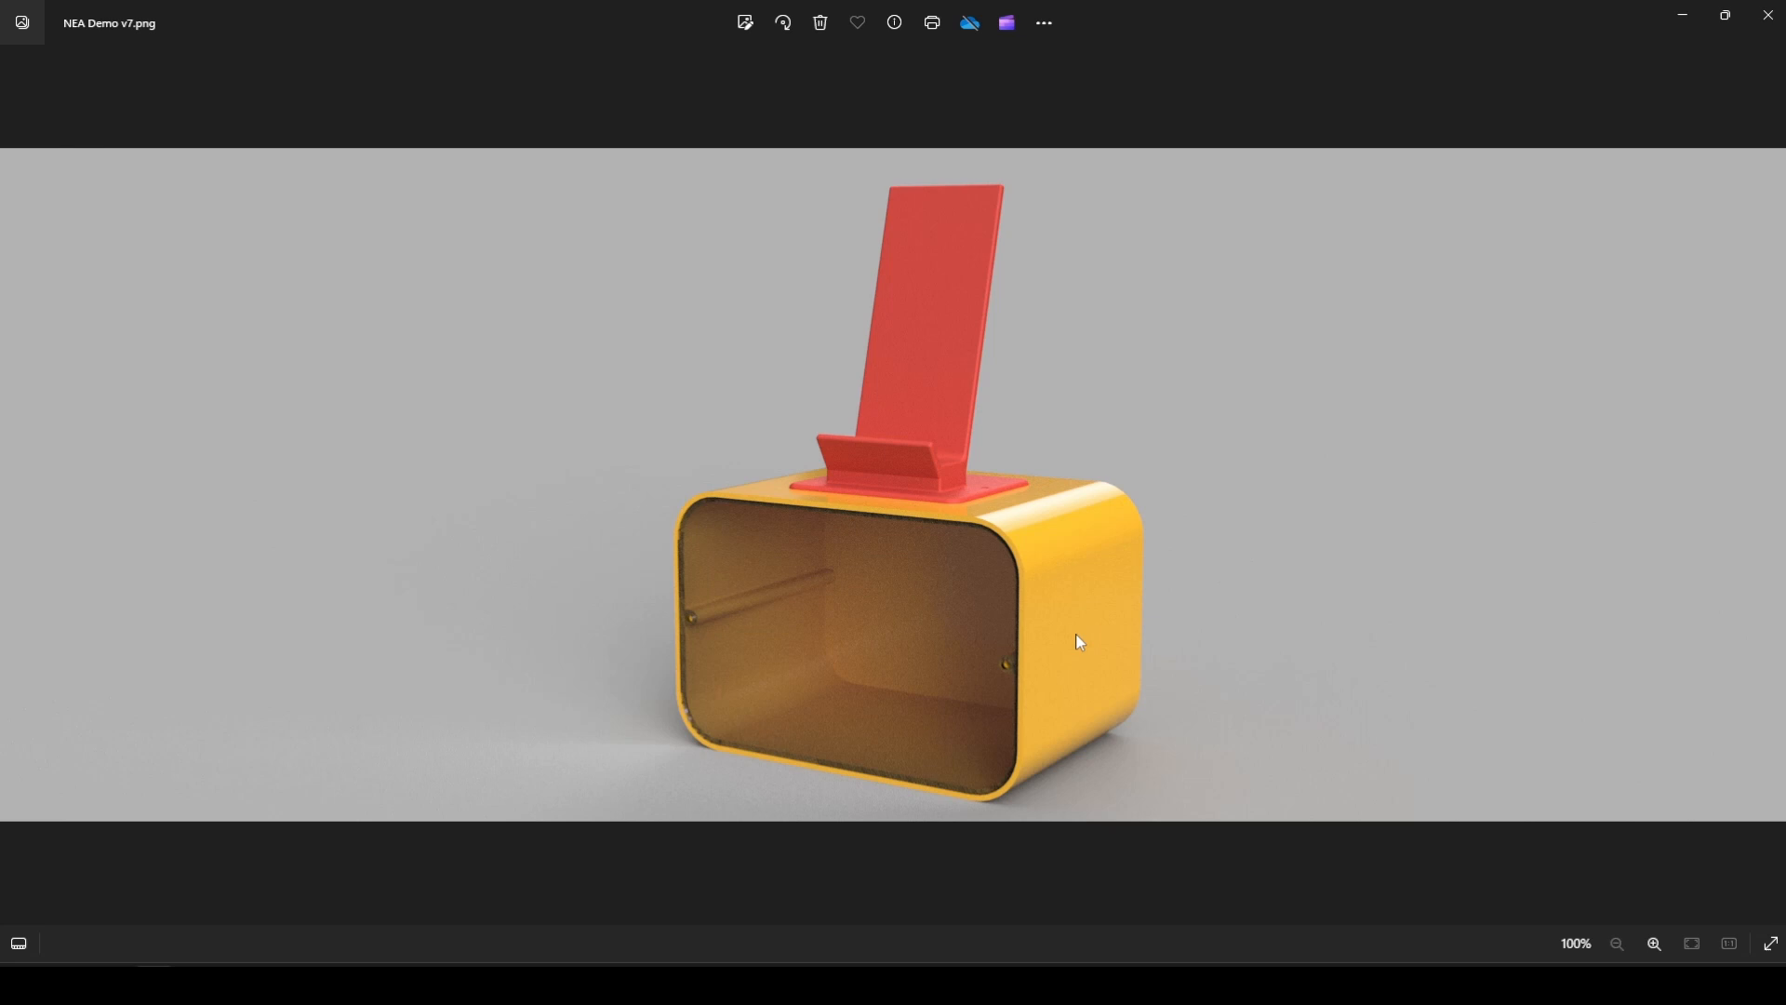
mouse_move(1076, 508)
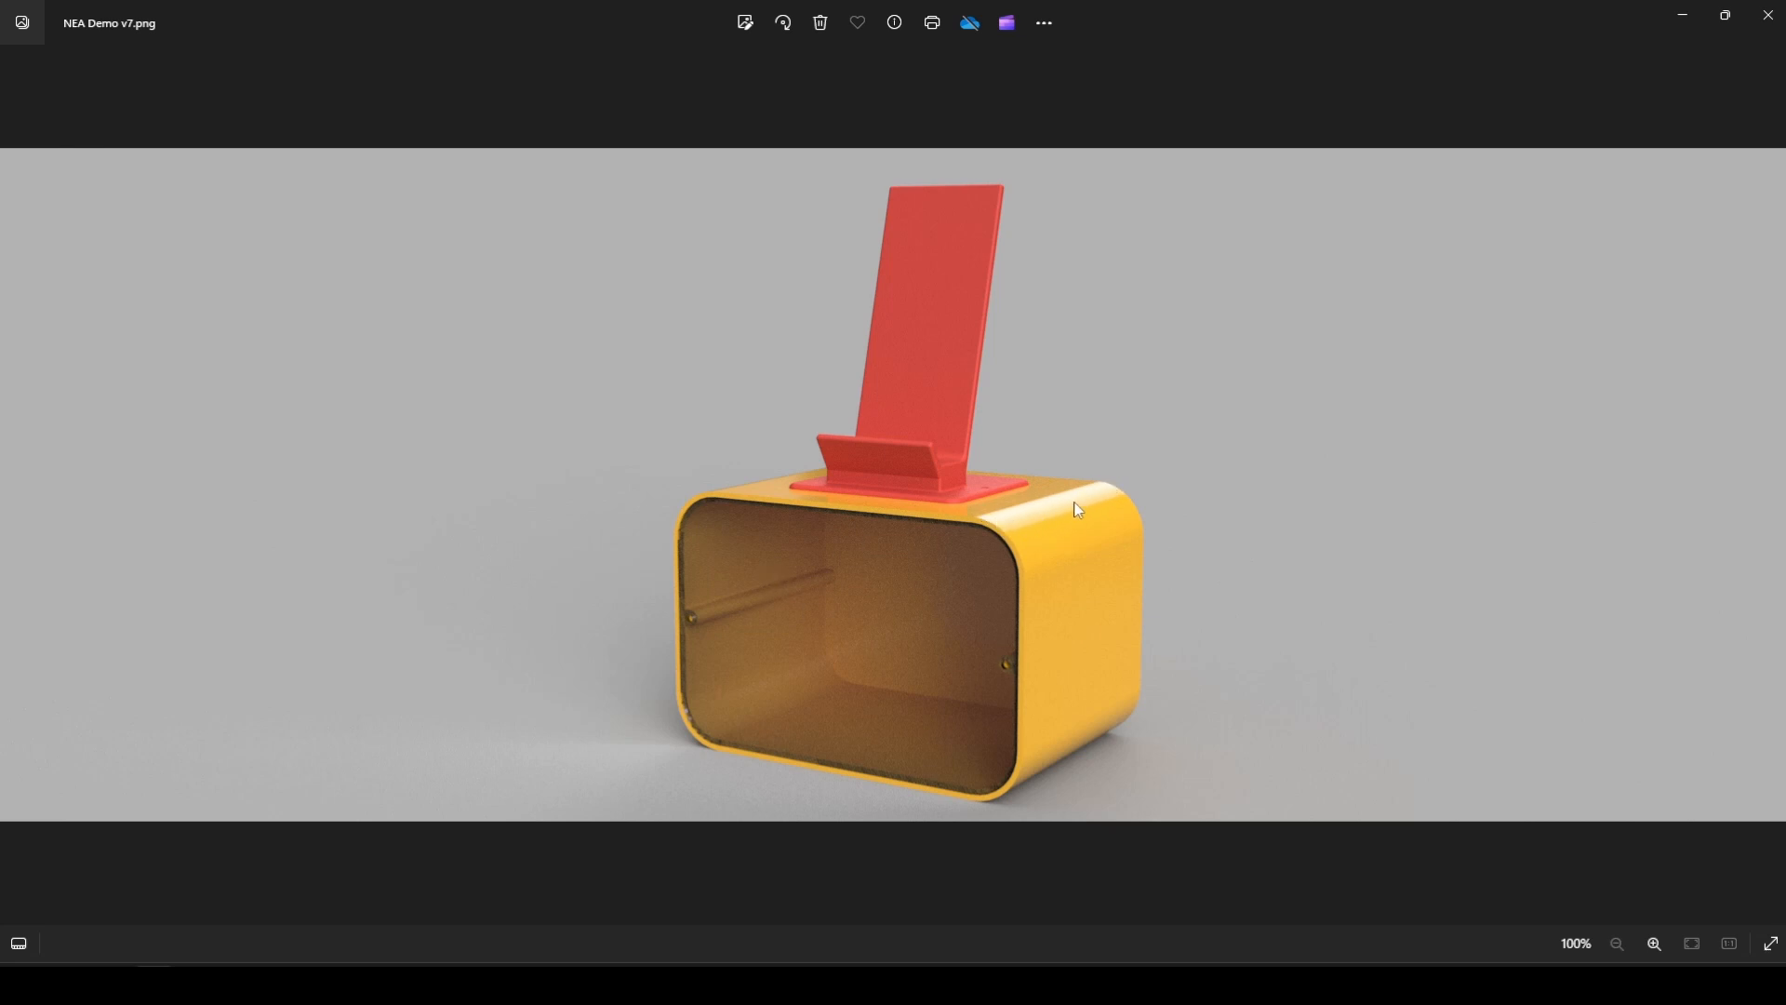
mouse_move(996, 685)
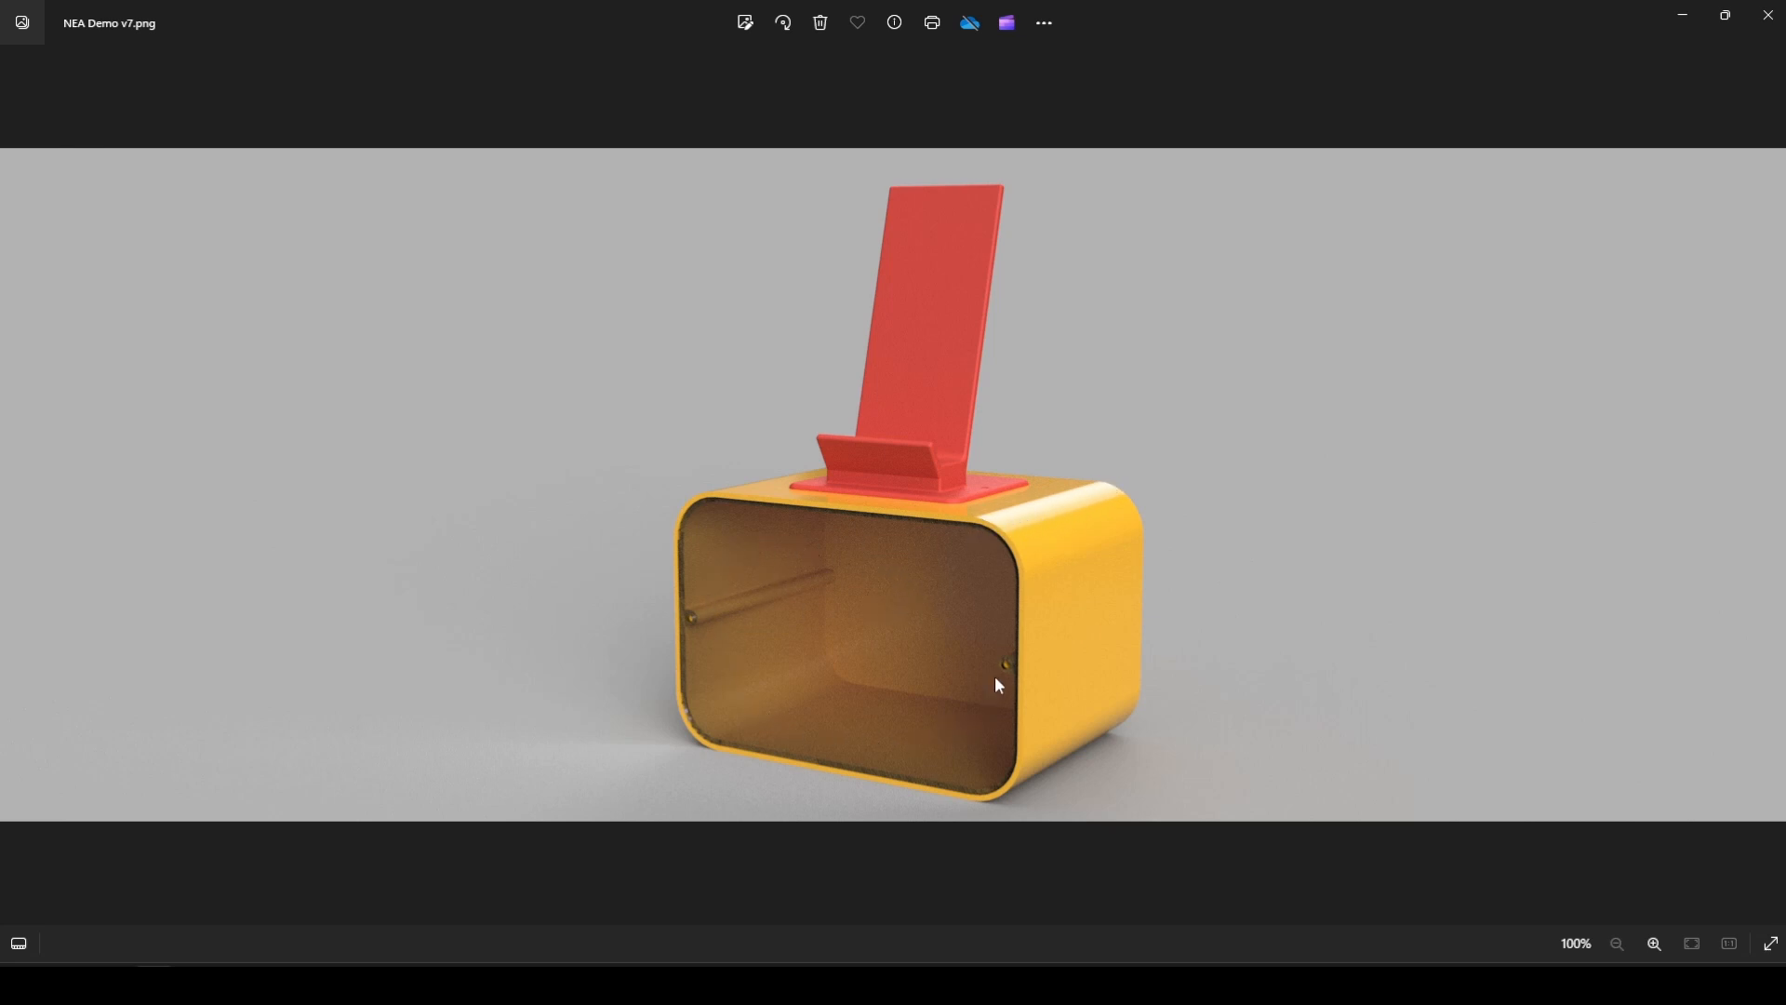
mouse_move(831, 535)
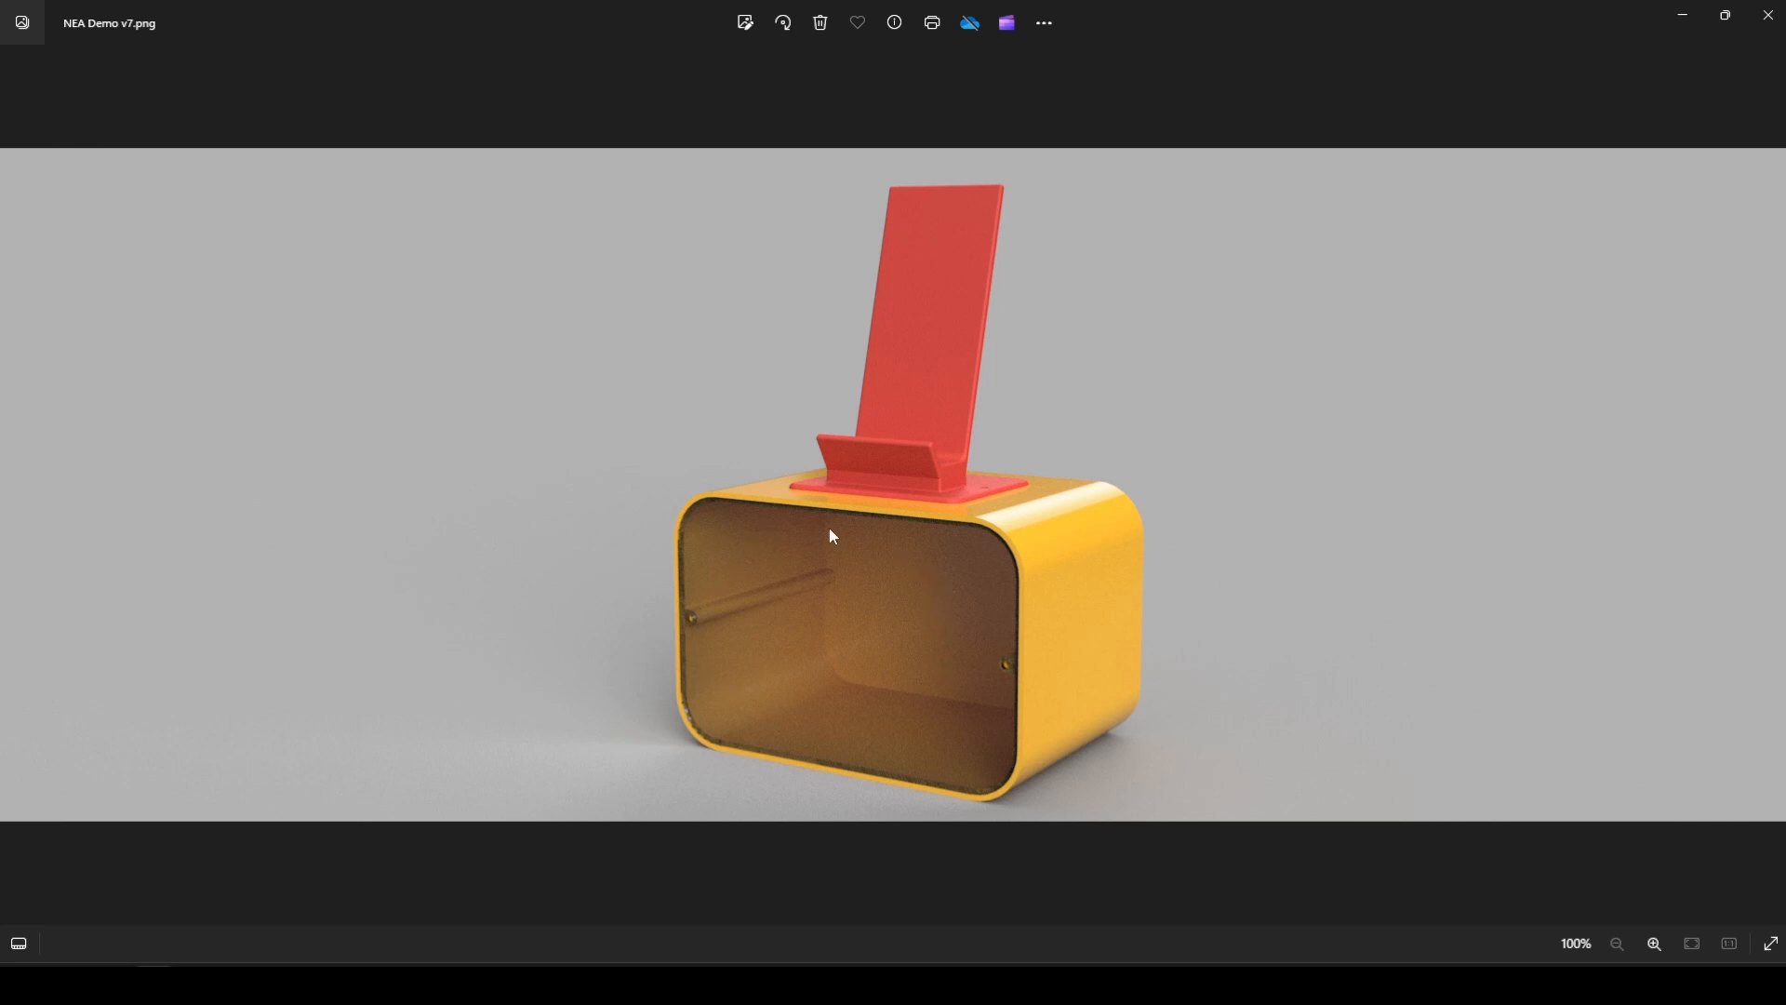
mouse_move(932, 291)
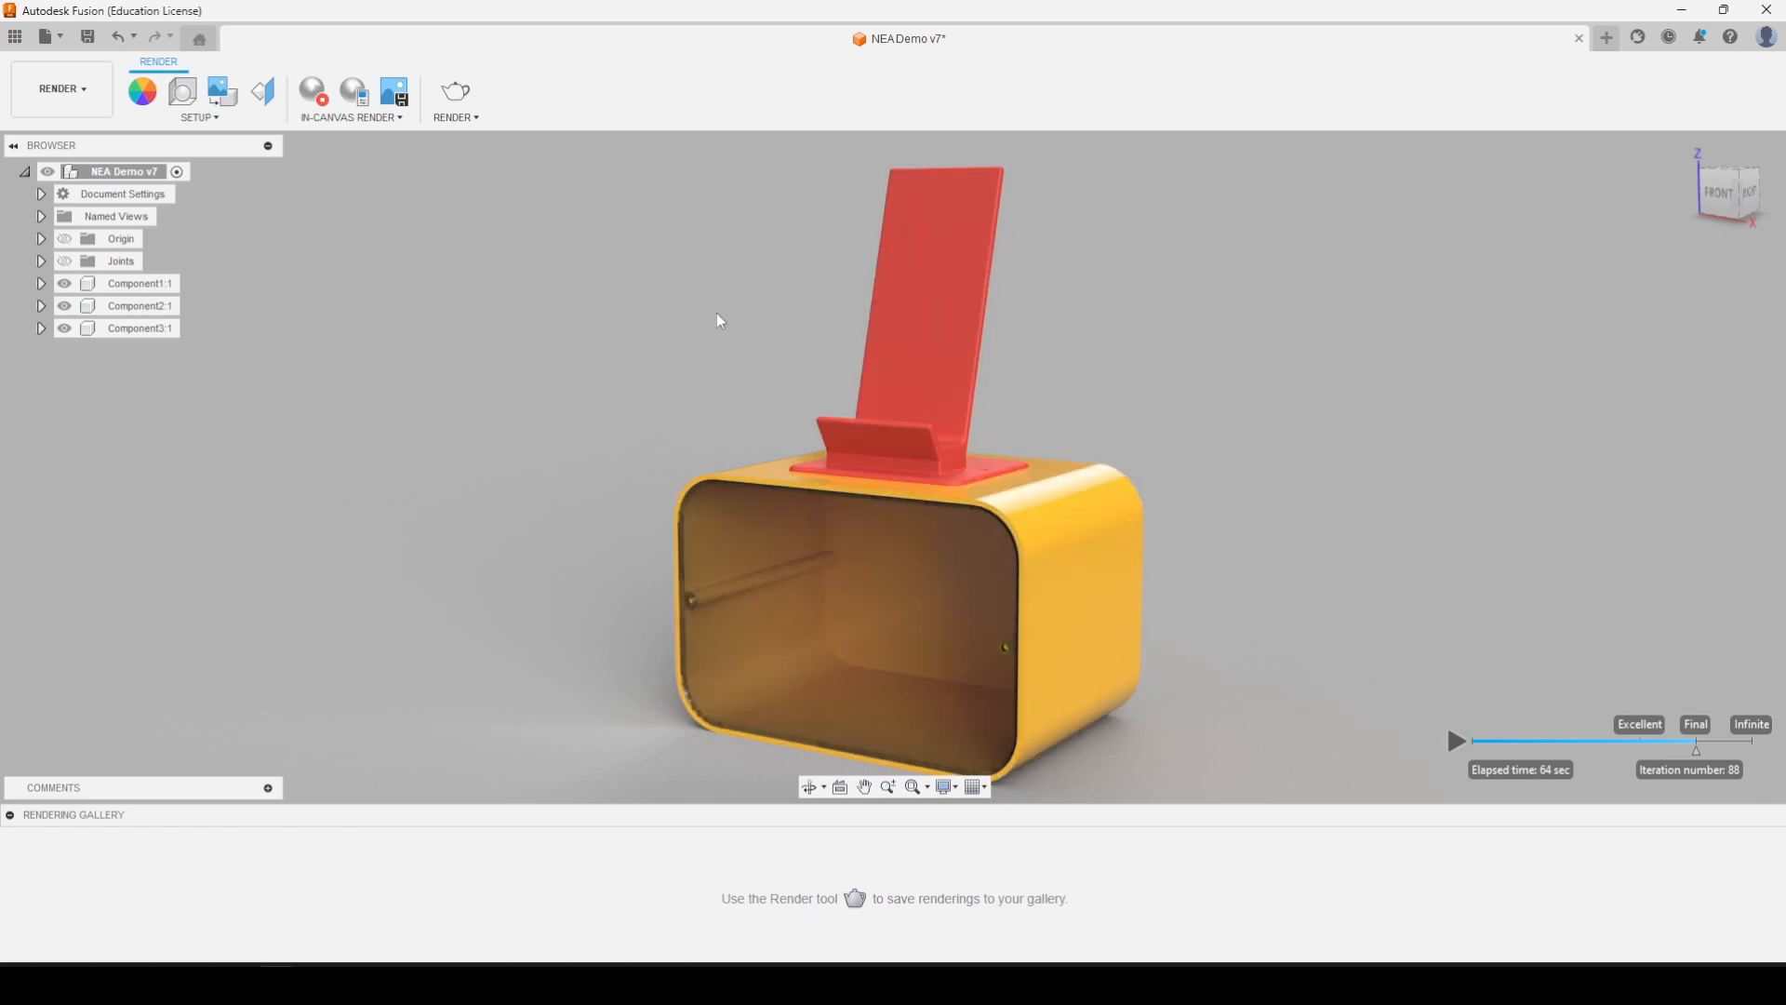
Capture the refined render at default image size and save it again as NEA Demo v7.png
left_click(395, 92)
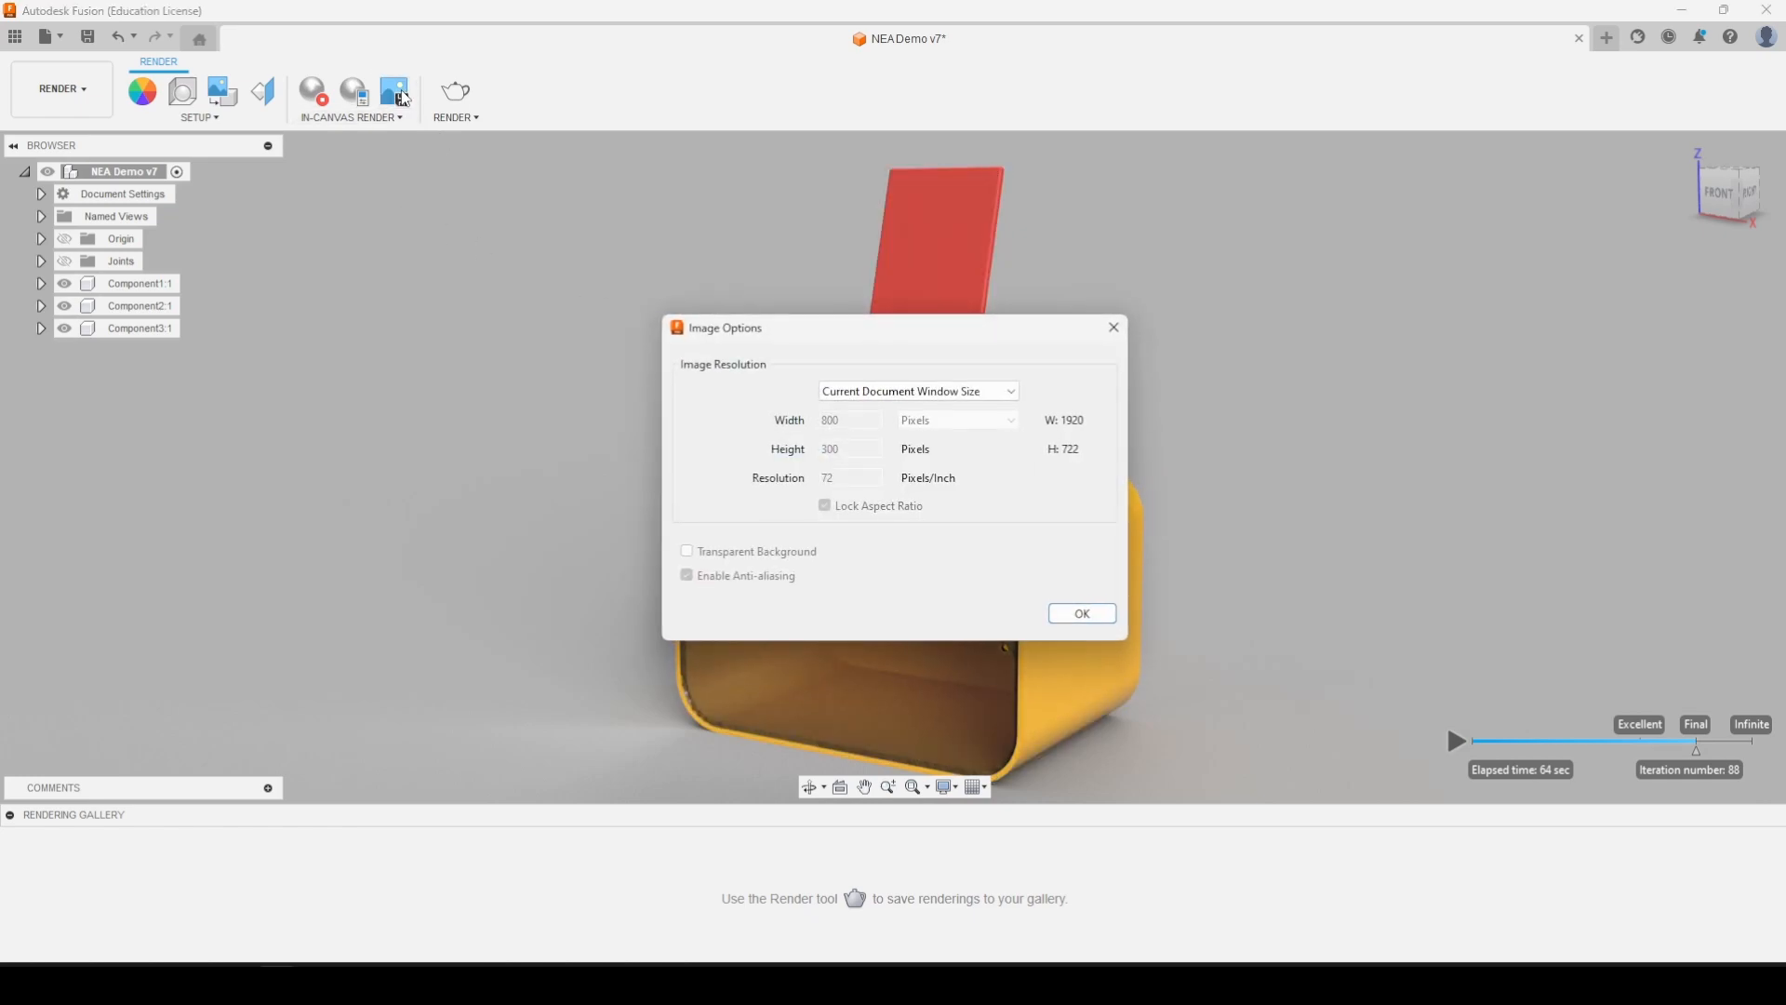
left_click(1079, 613)
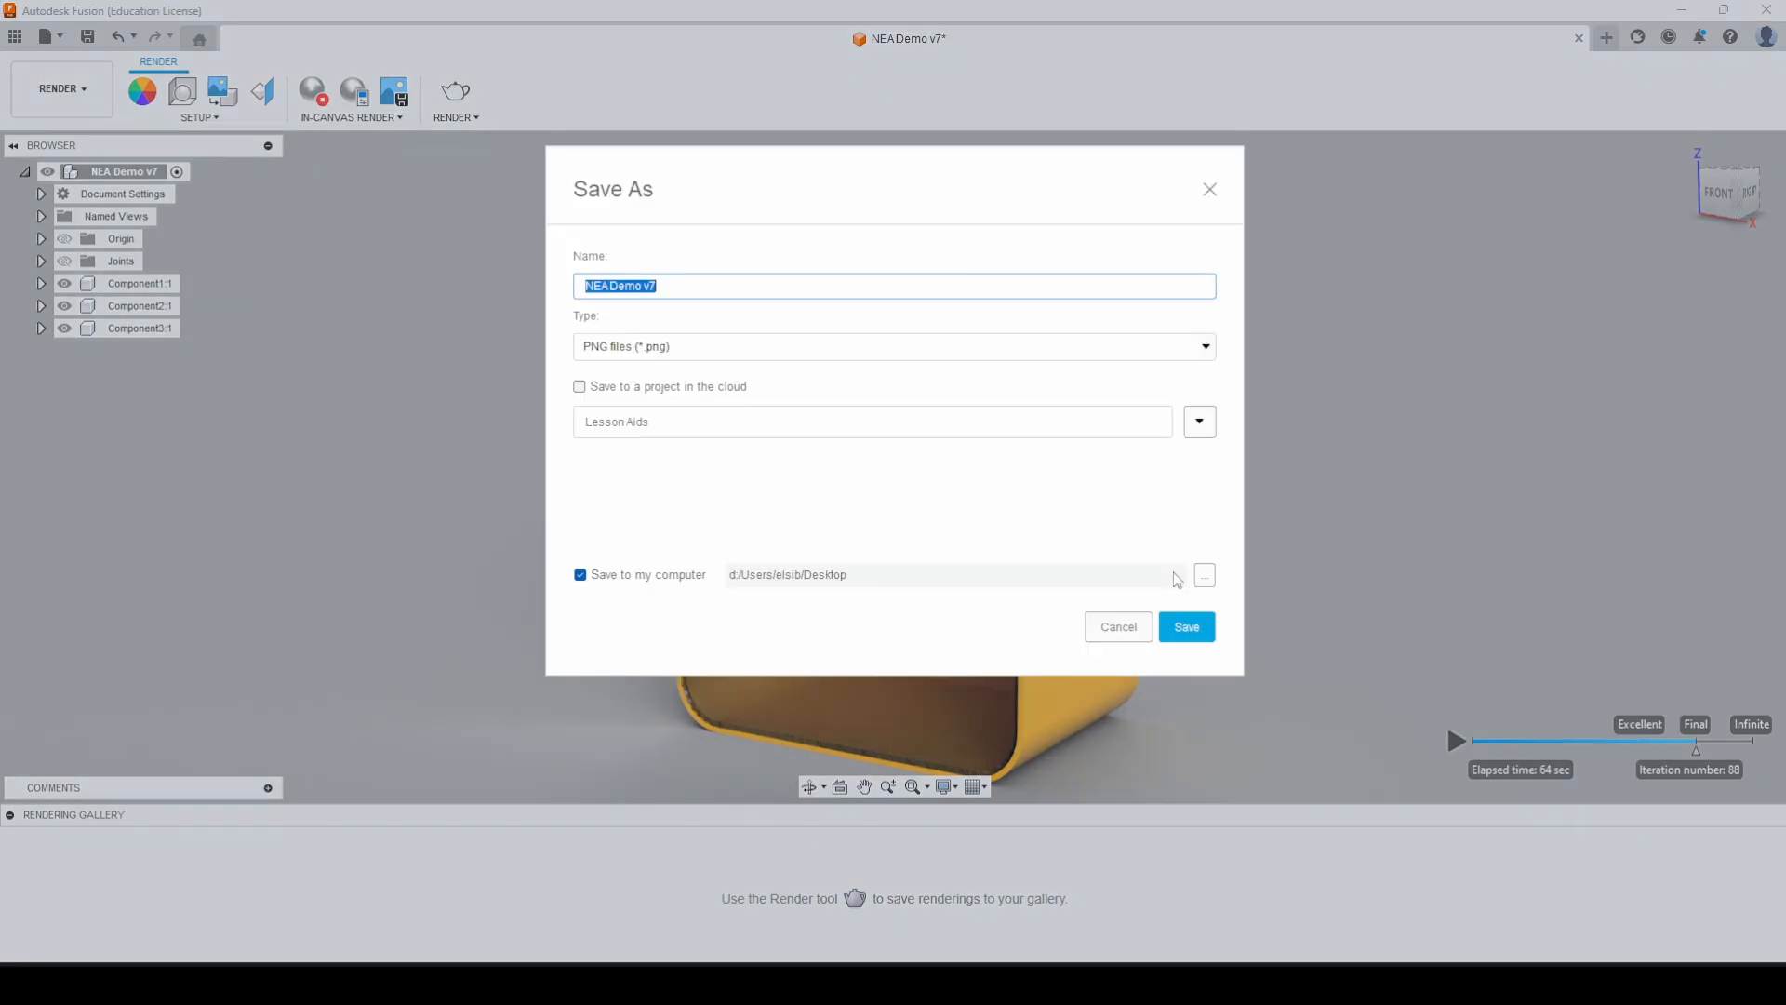
left_click(1185, 626)
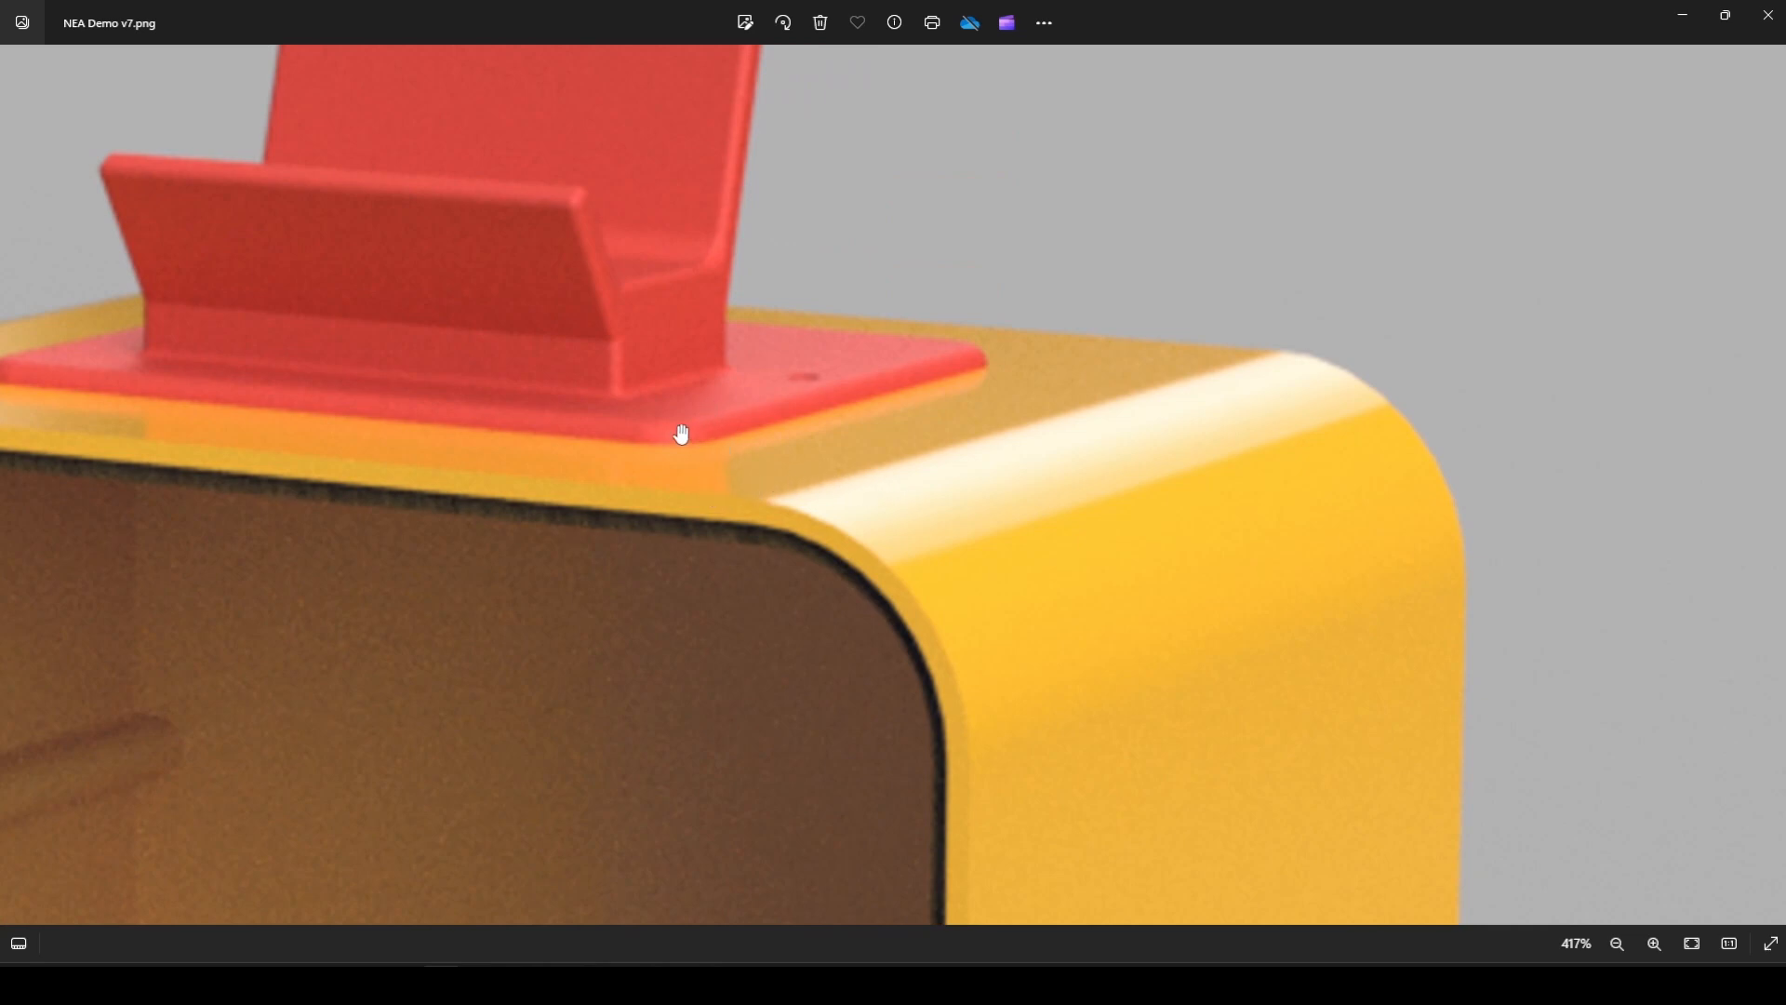
Pan the zoomed image around the red stand's base, then begin a full Render in Fusion
left_click_drag(681, 433, 1115, 458)
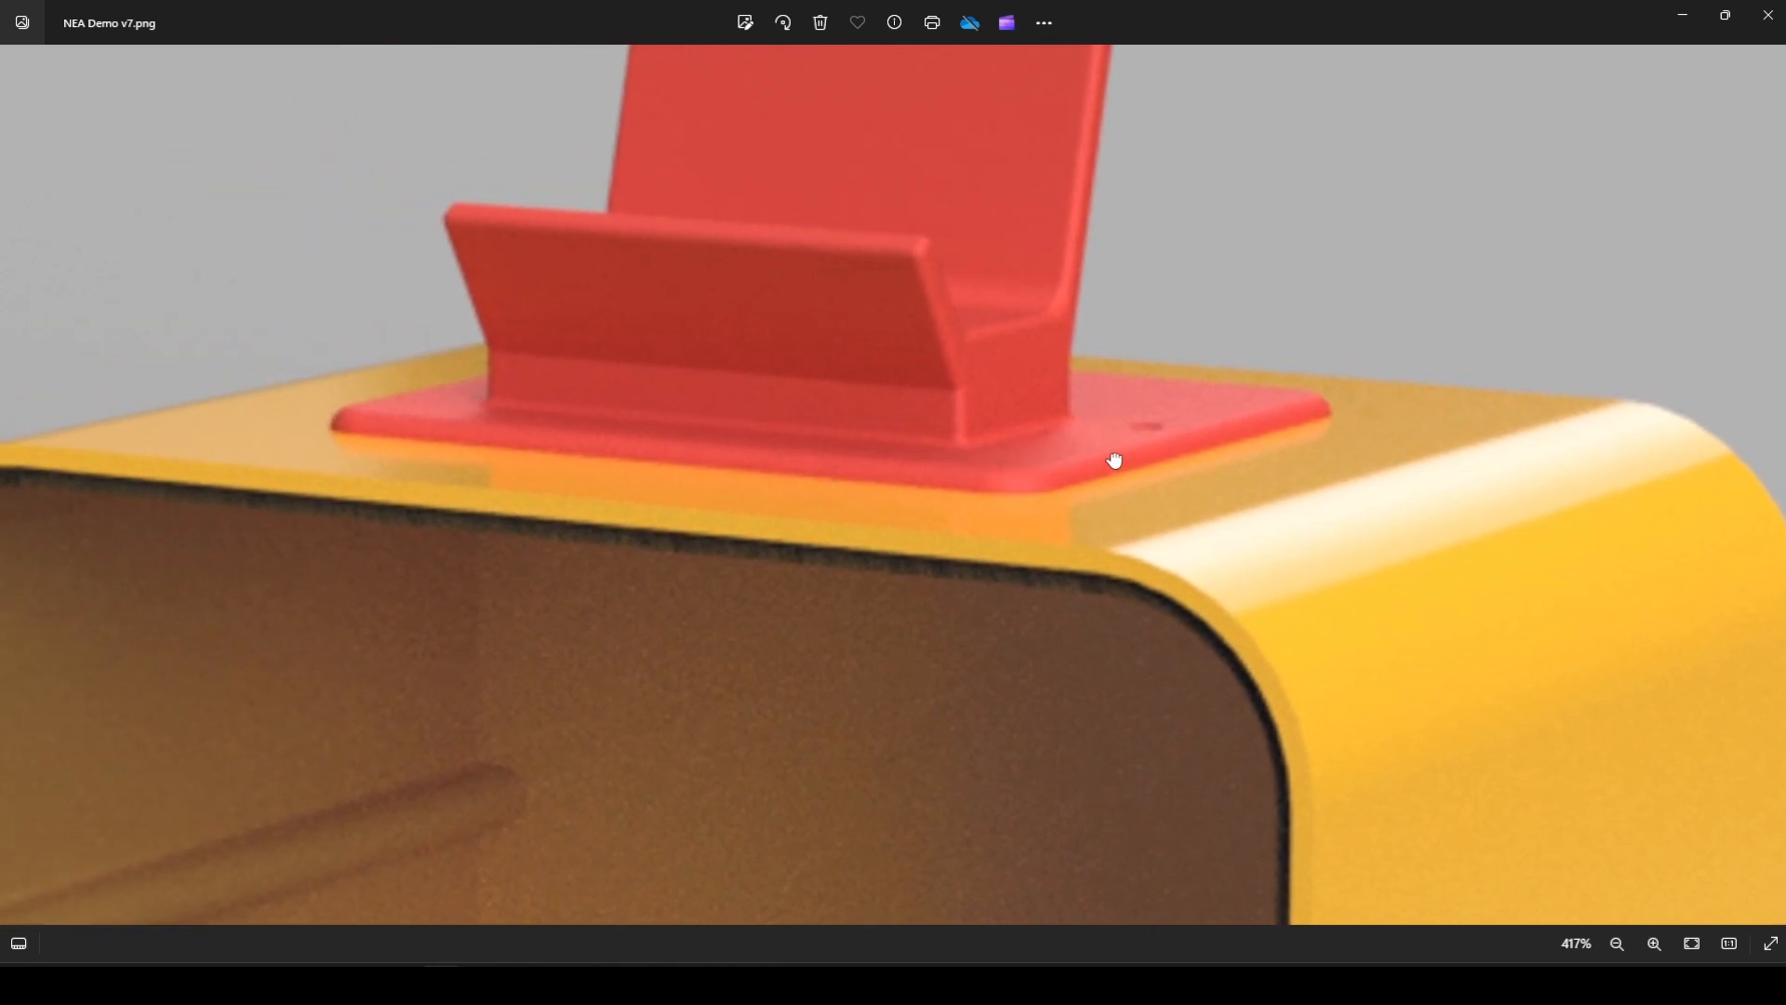
left_click_drag(1115, 459, 1181, 358)
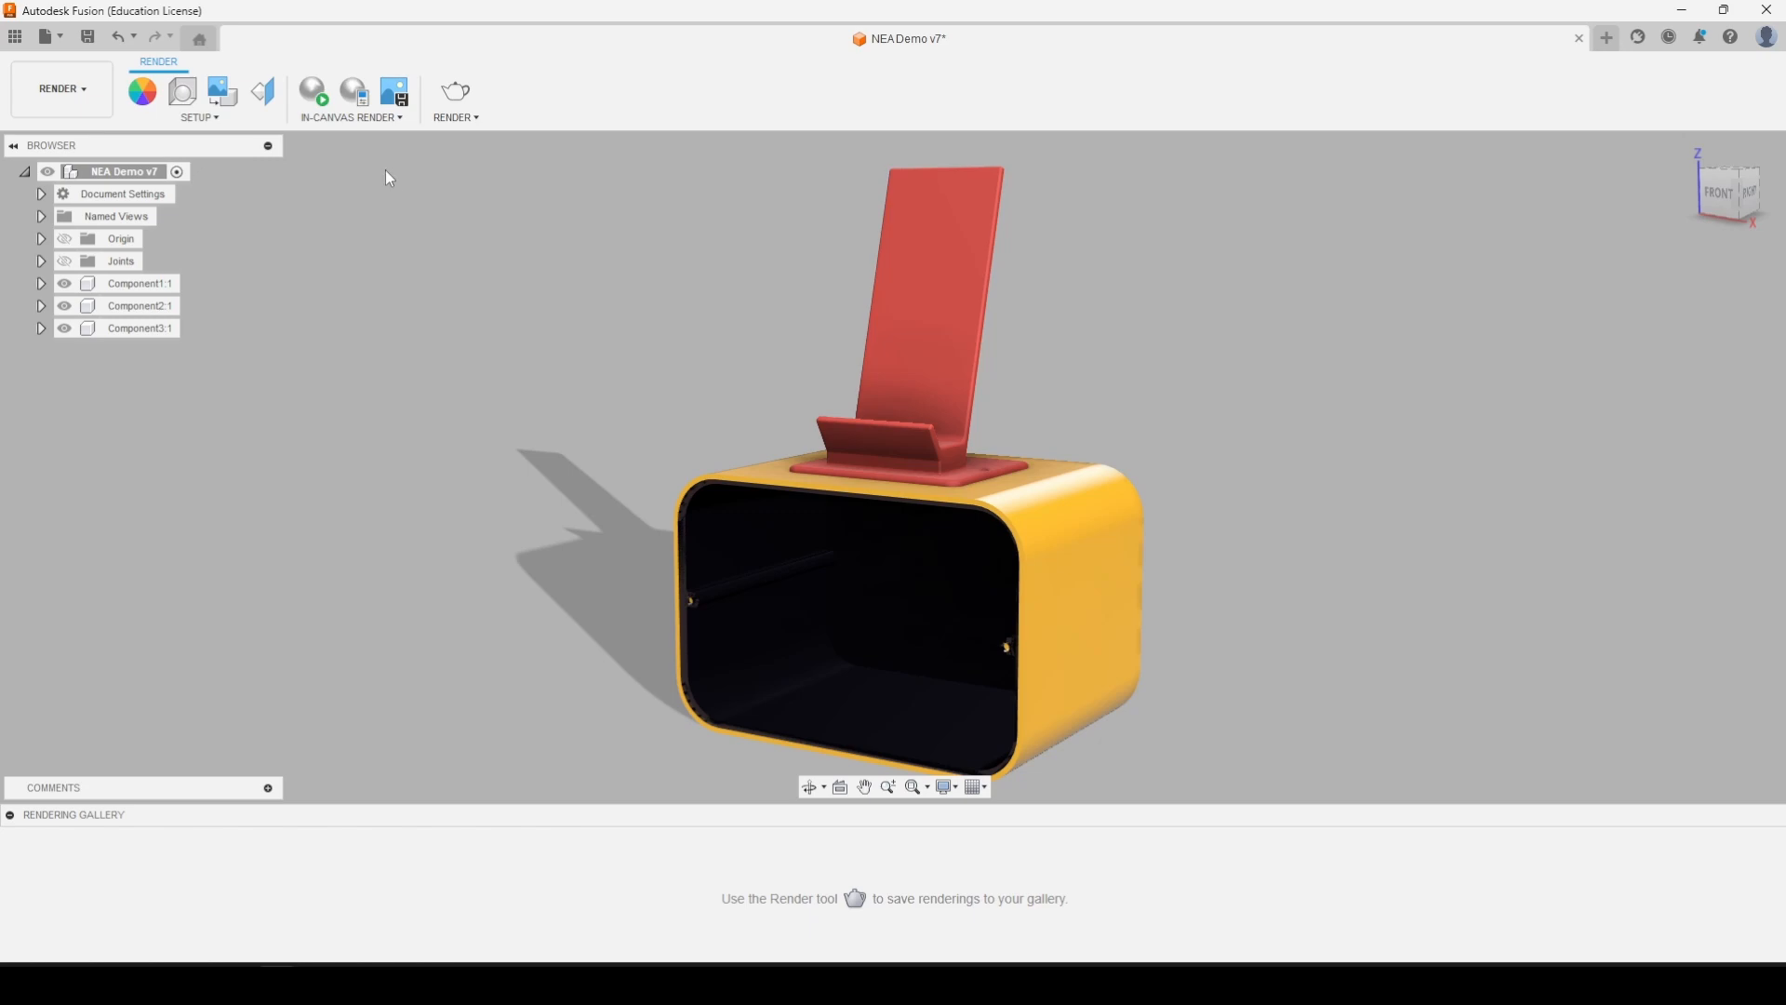
mouse_move(1179, 781)
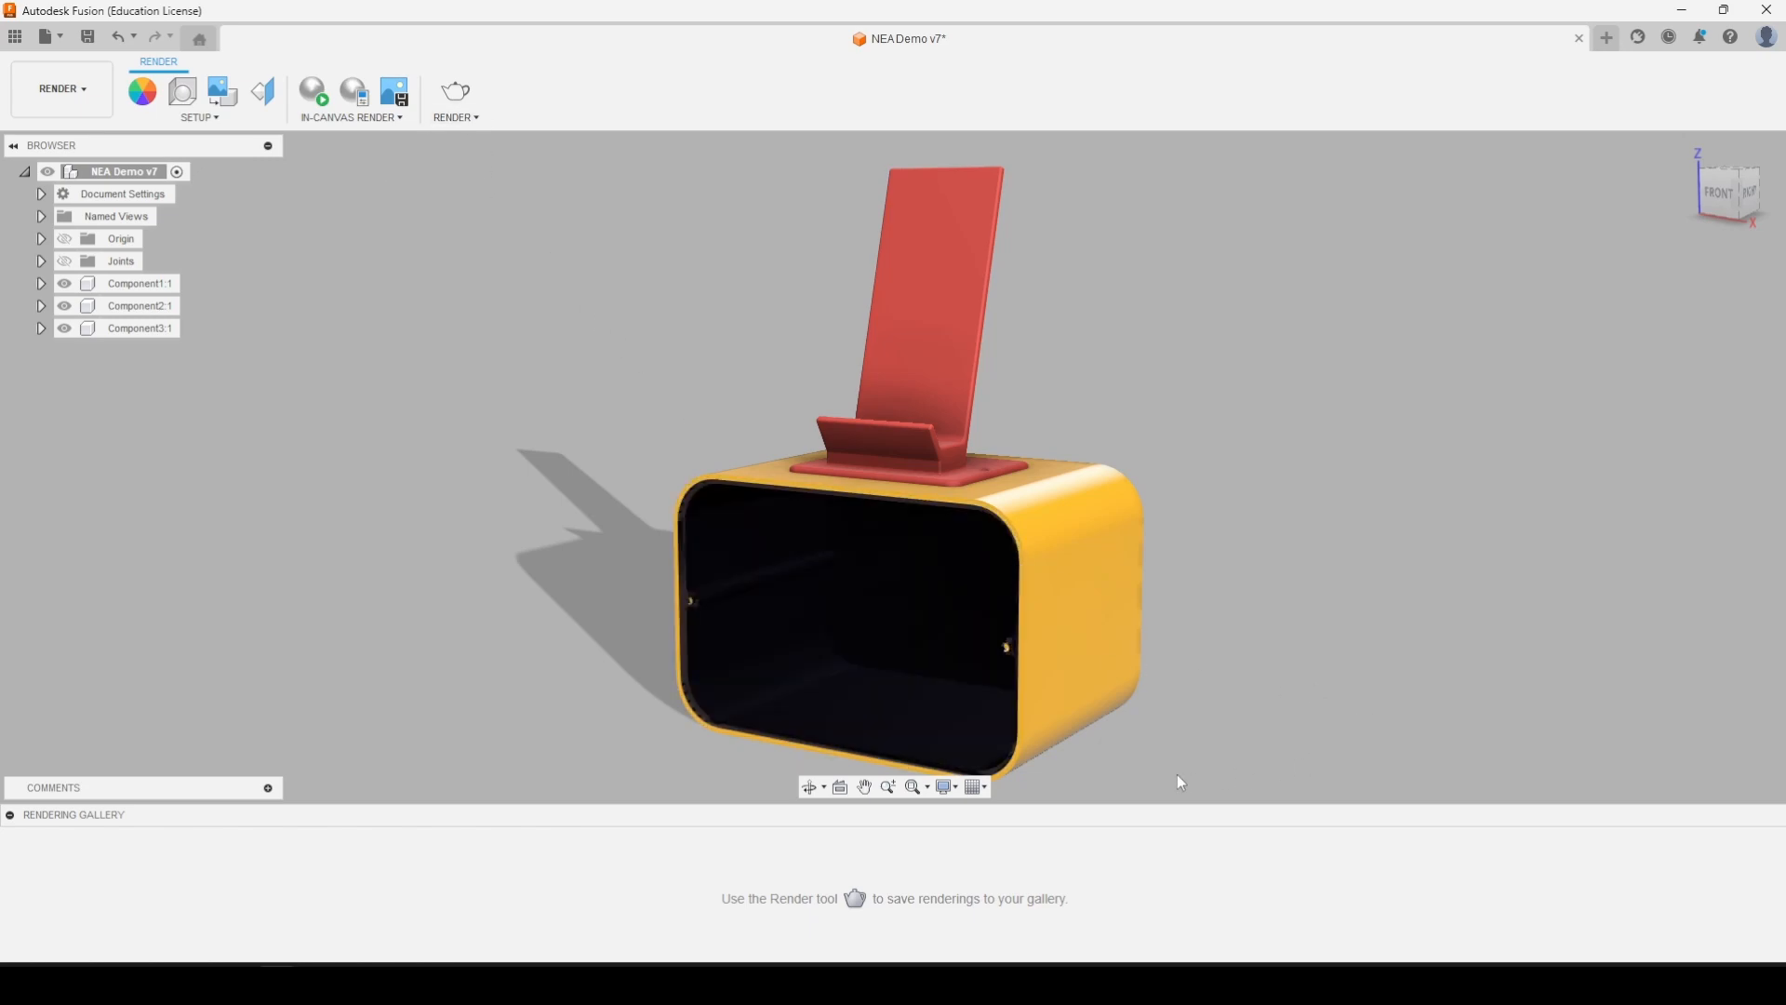
mouse_move(1036, 311)
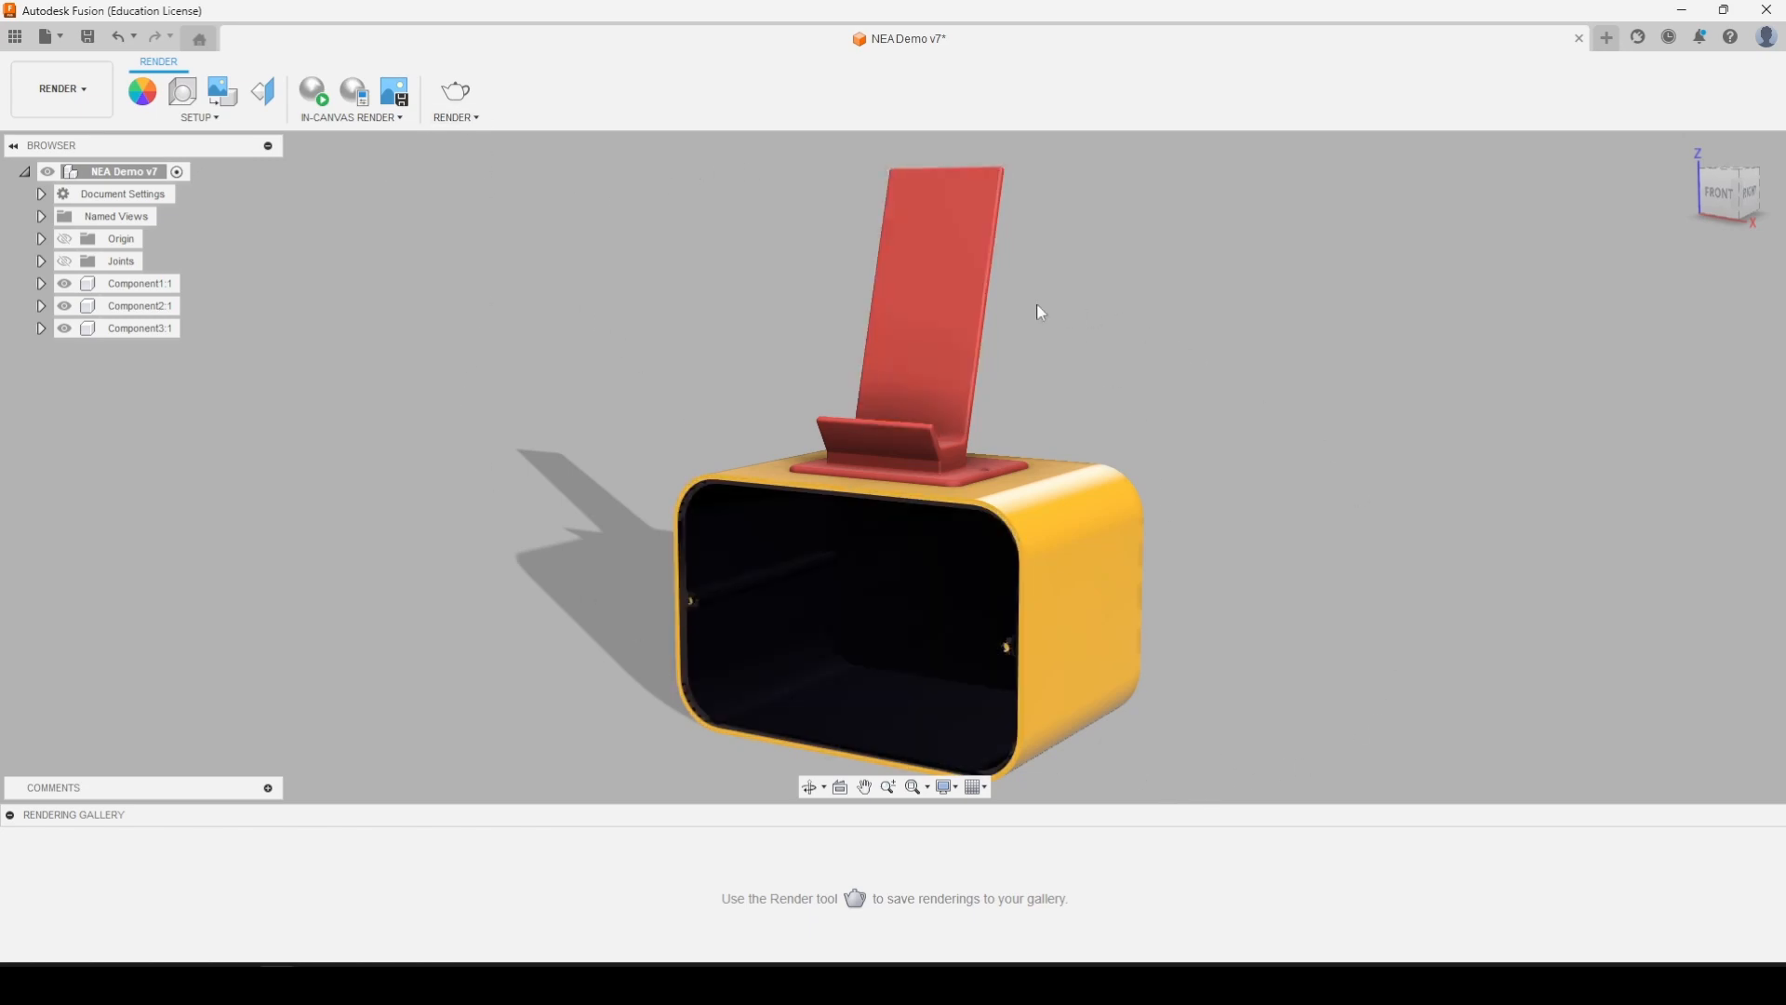
left_click(453, 91)
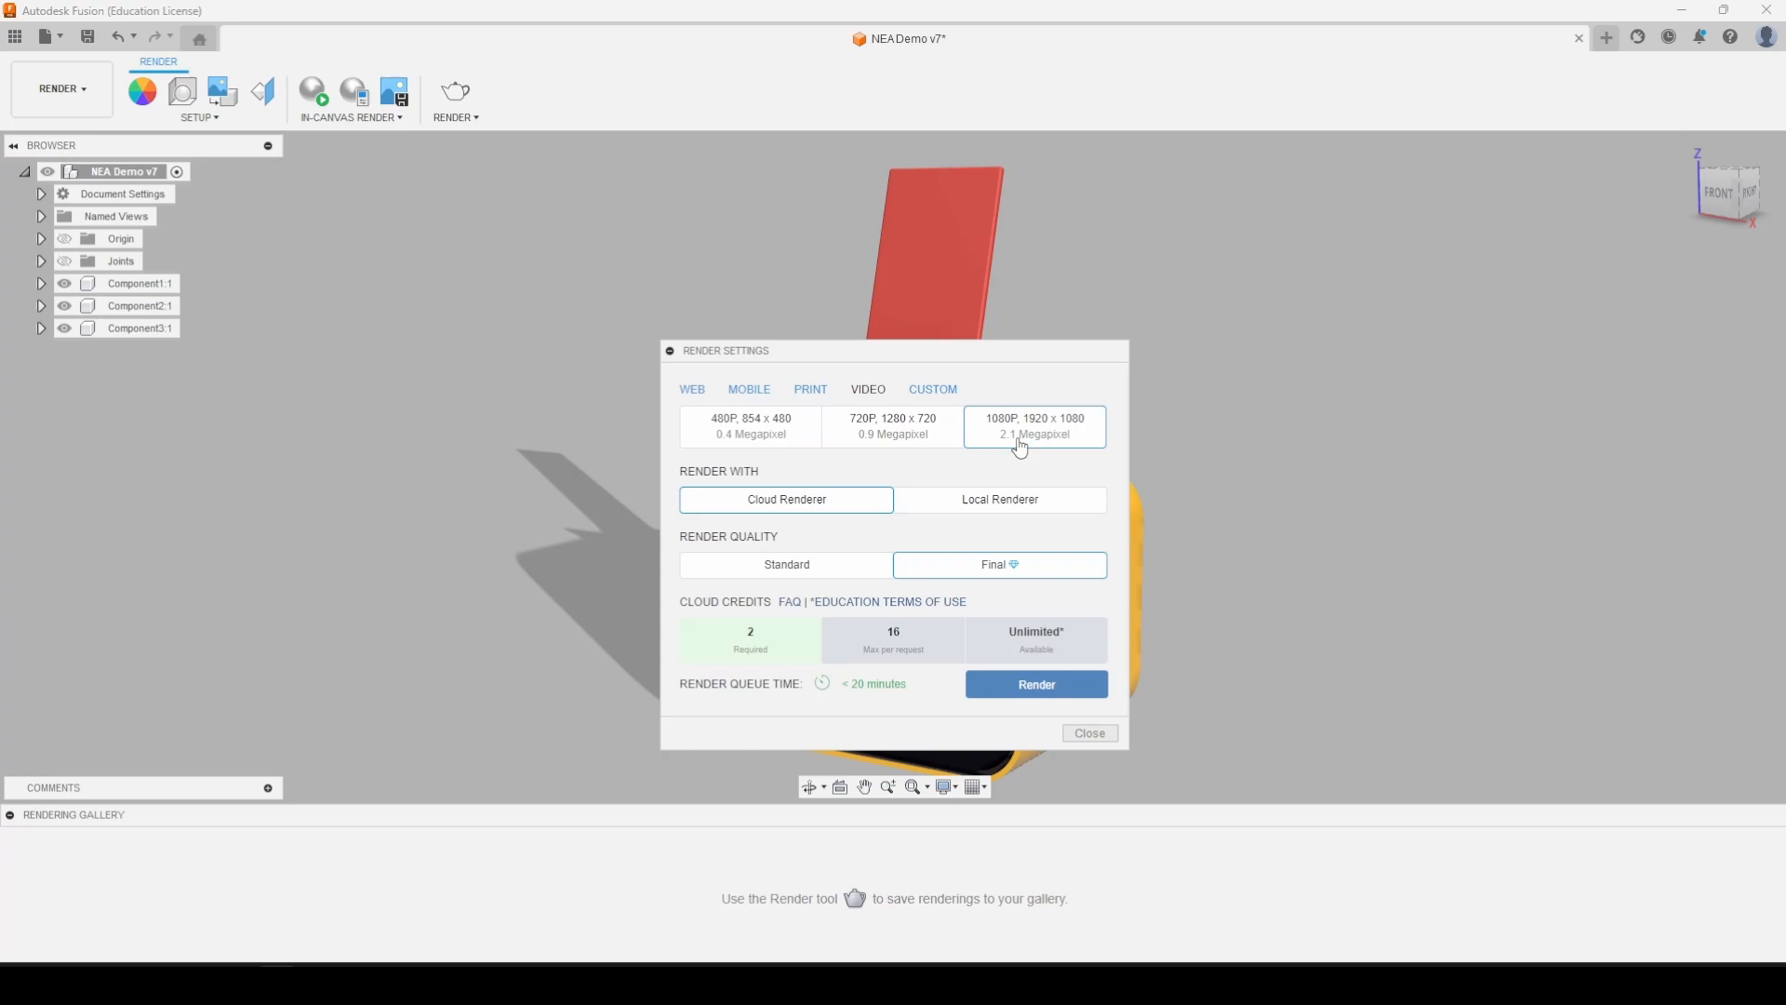
mouse_move(1020, 445)
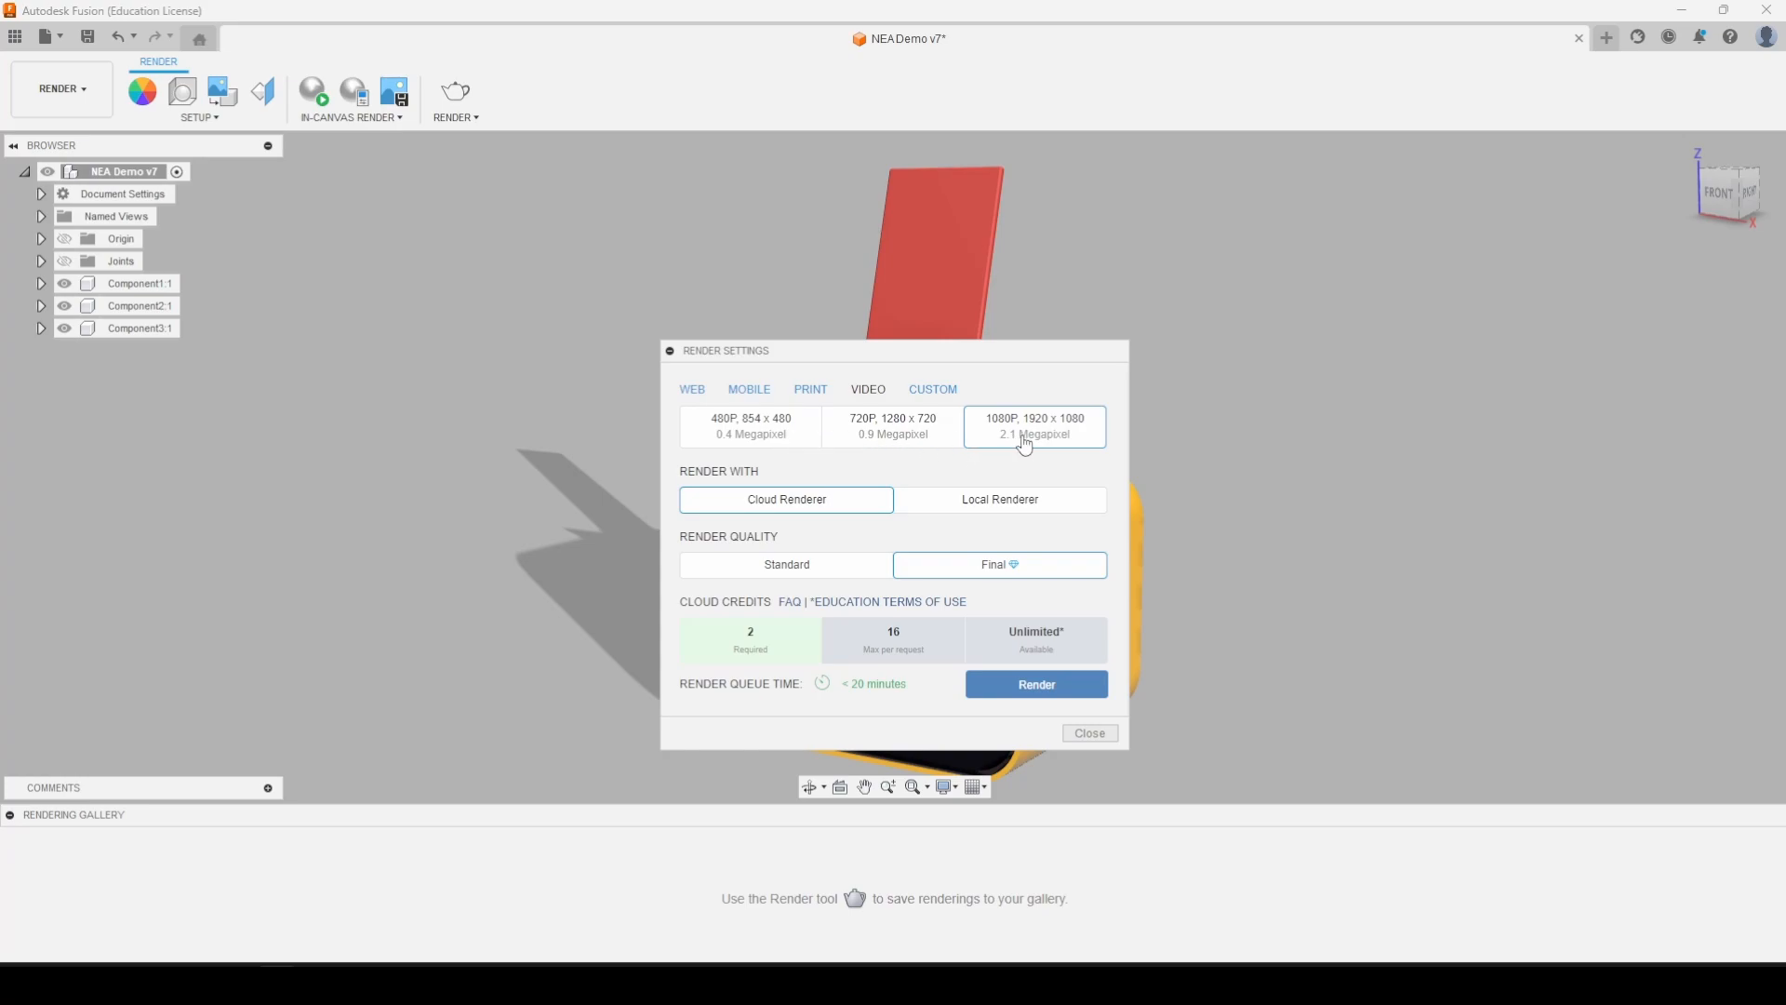
mouse_move(931, 430)
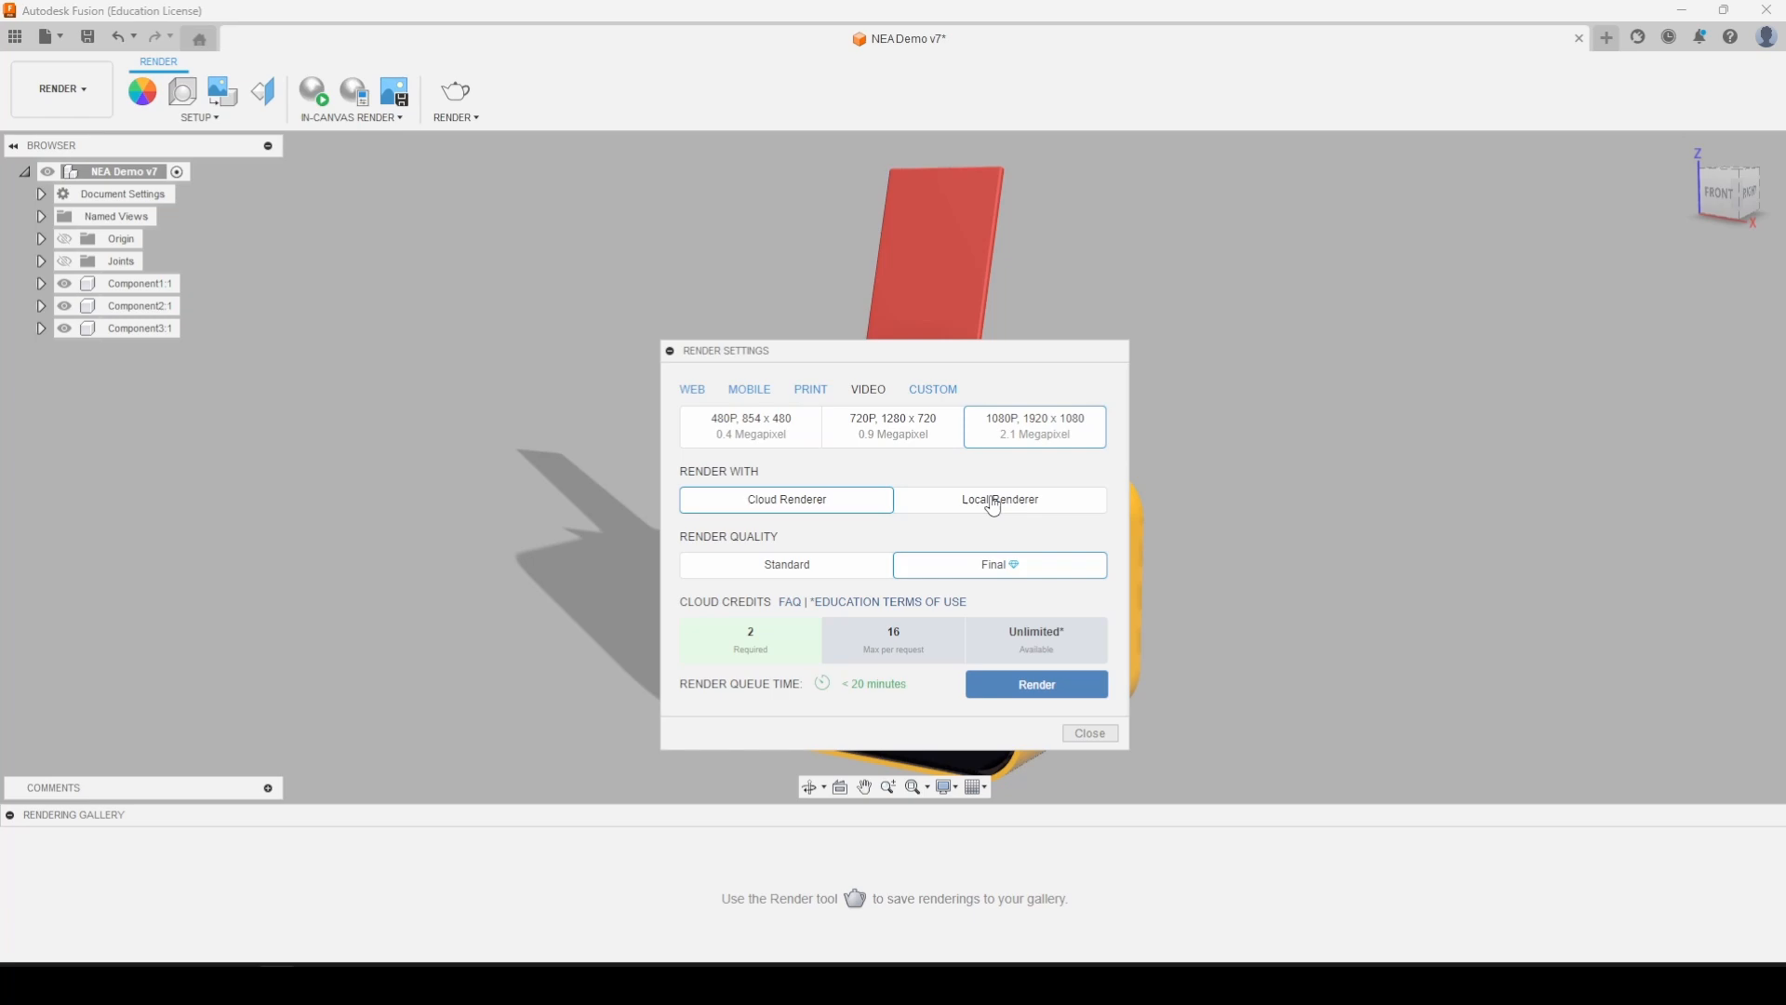
mouse_move(994, 513)
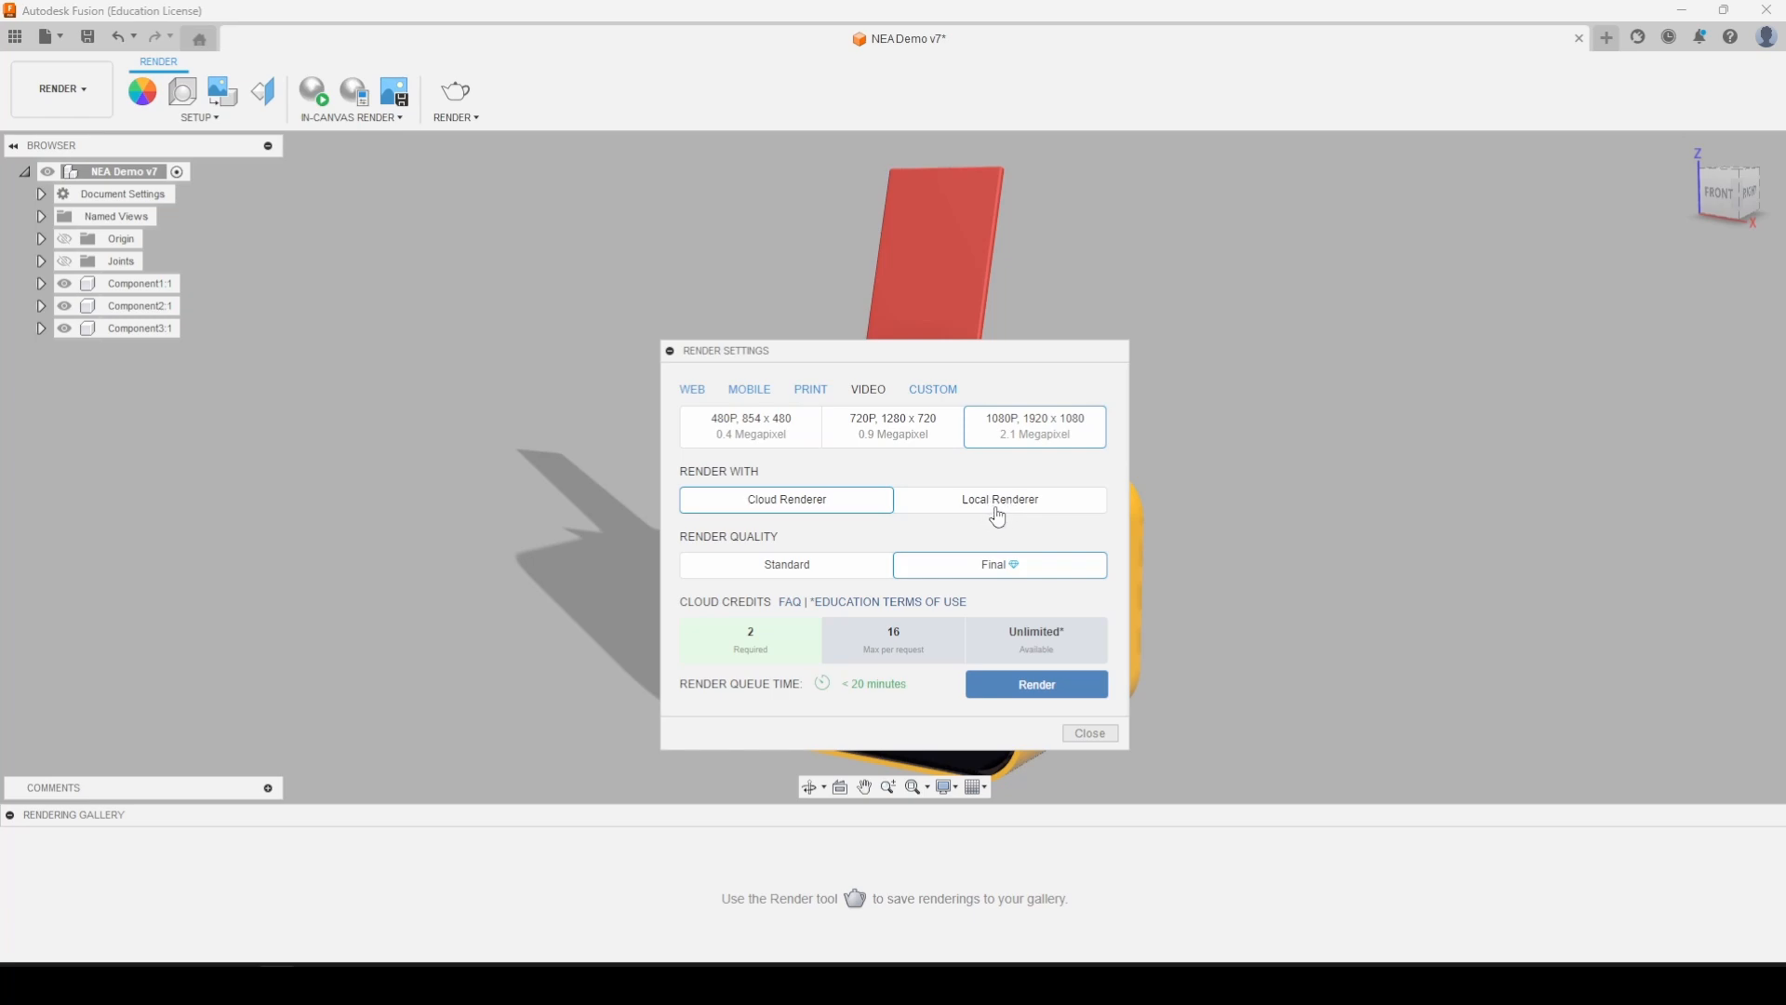
mouse_move(1007, 507)
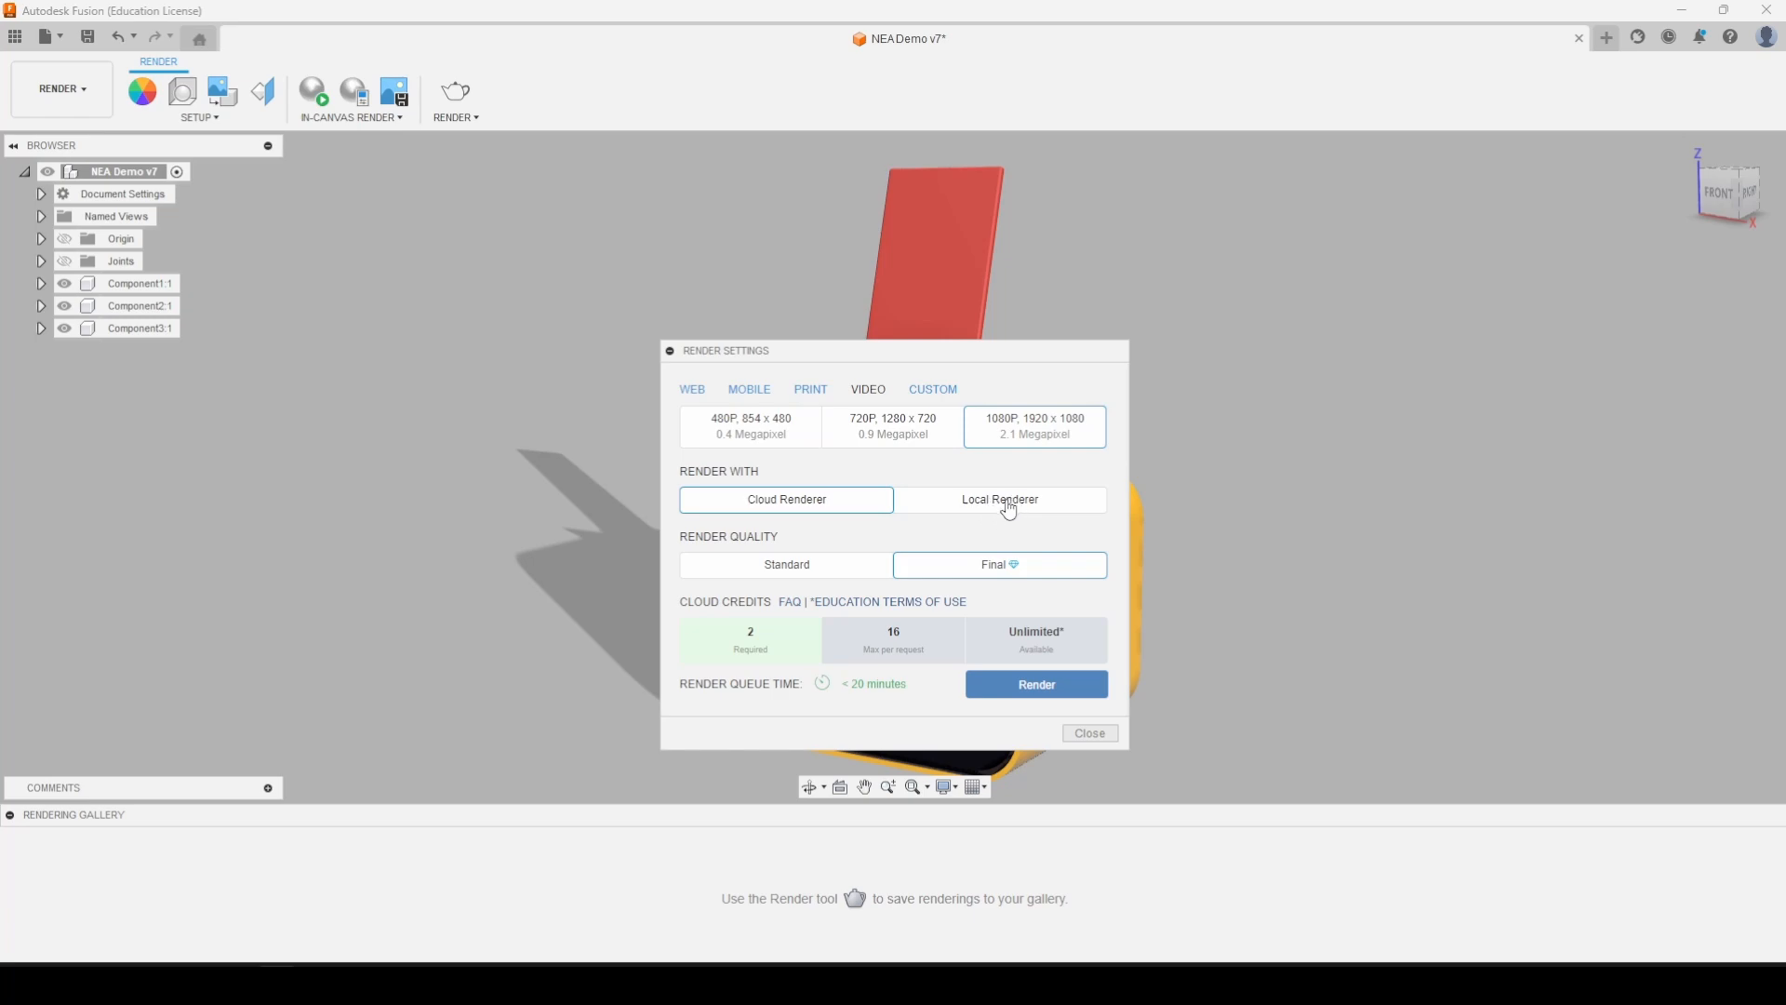
mouse_move(937, 522)
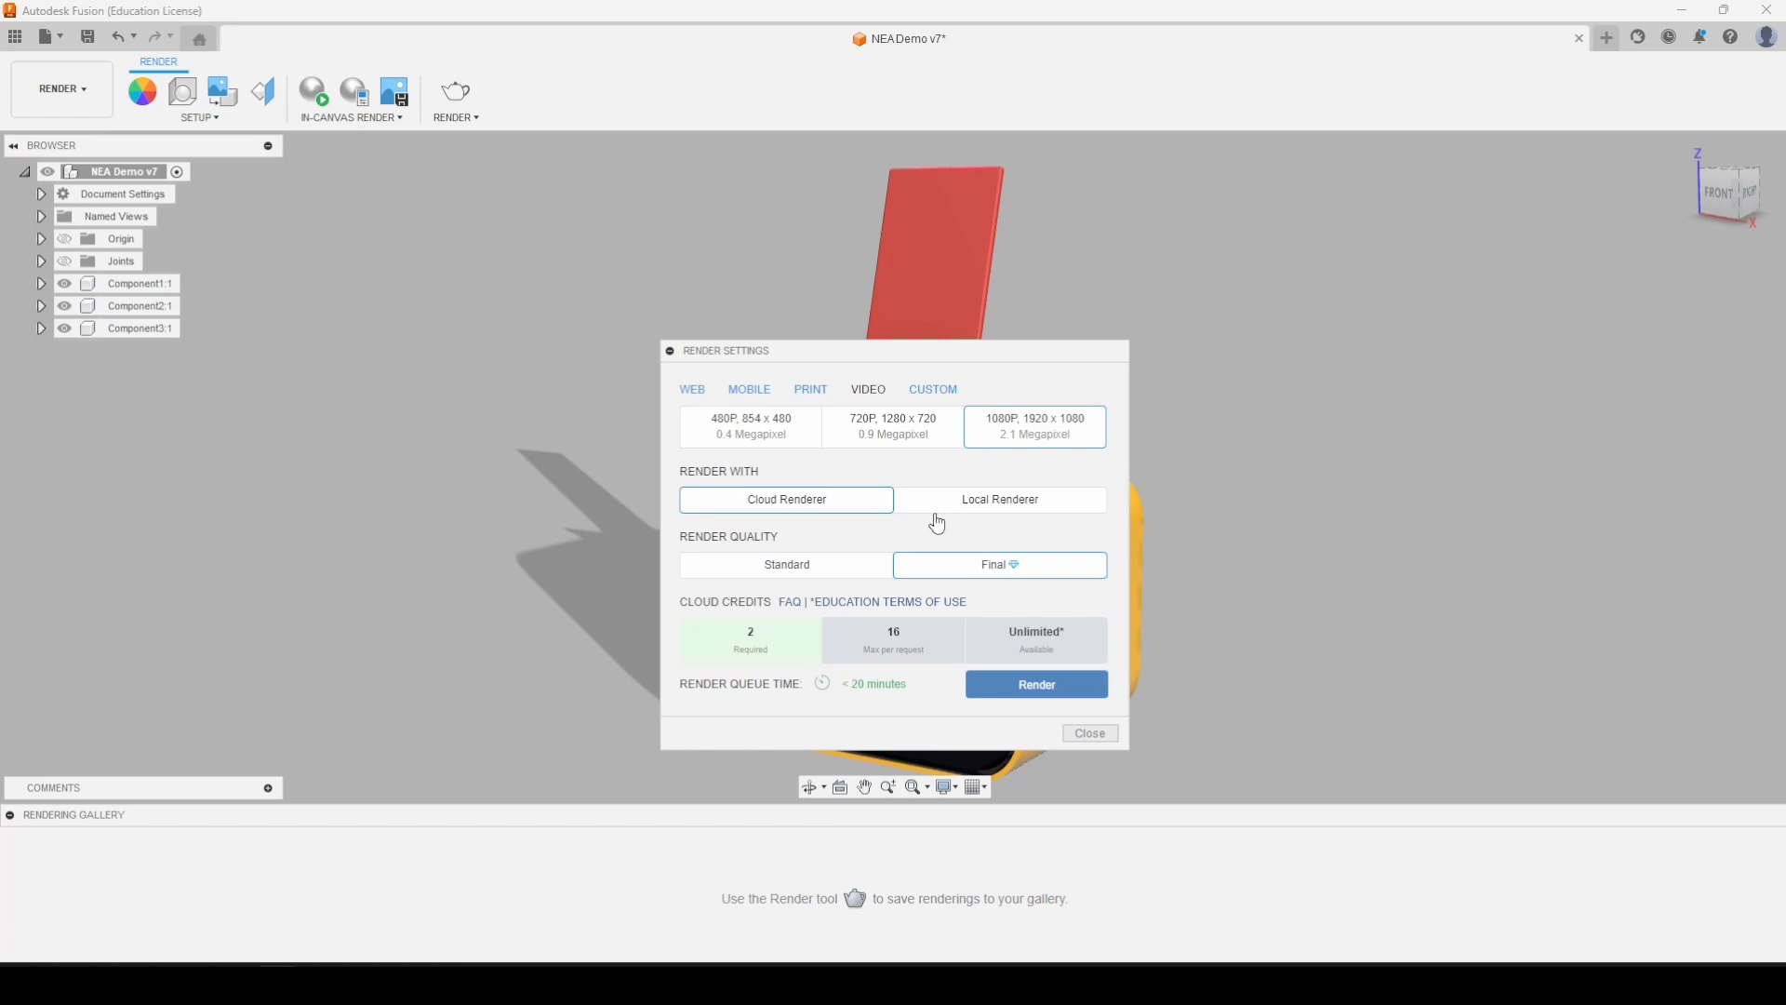
mouse_move(923, 476)
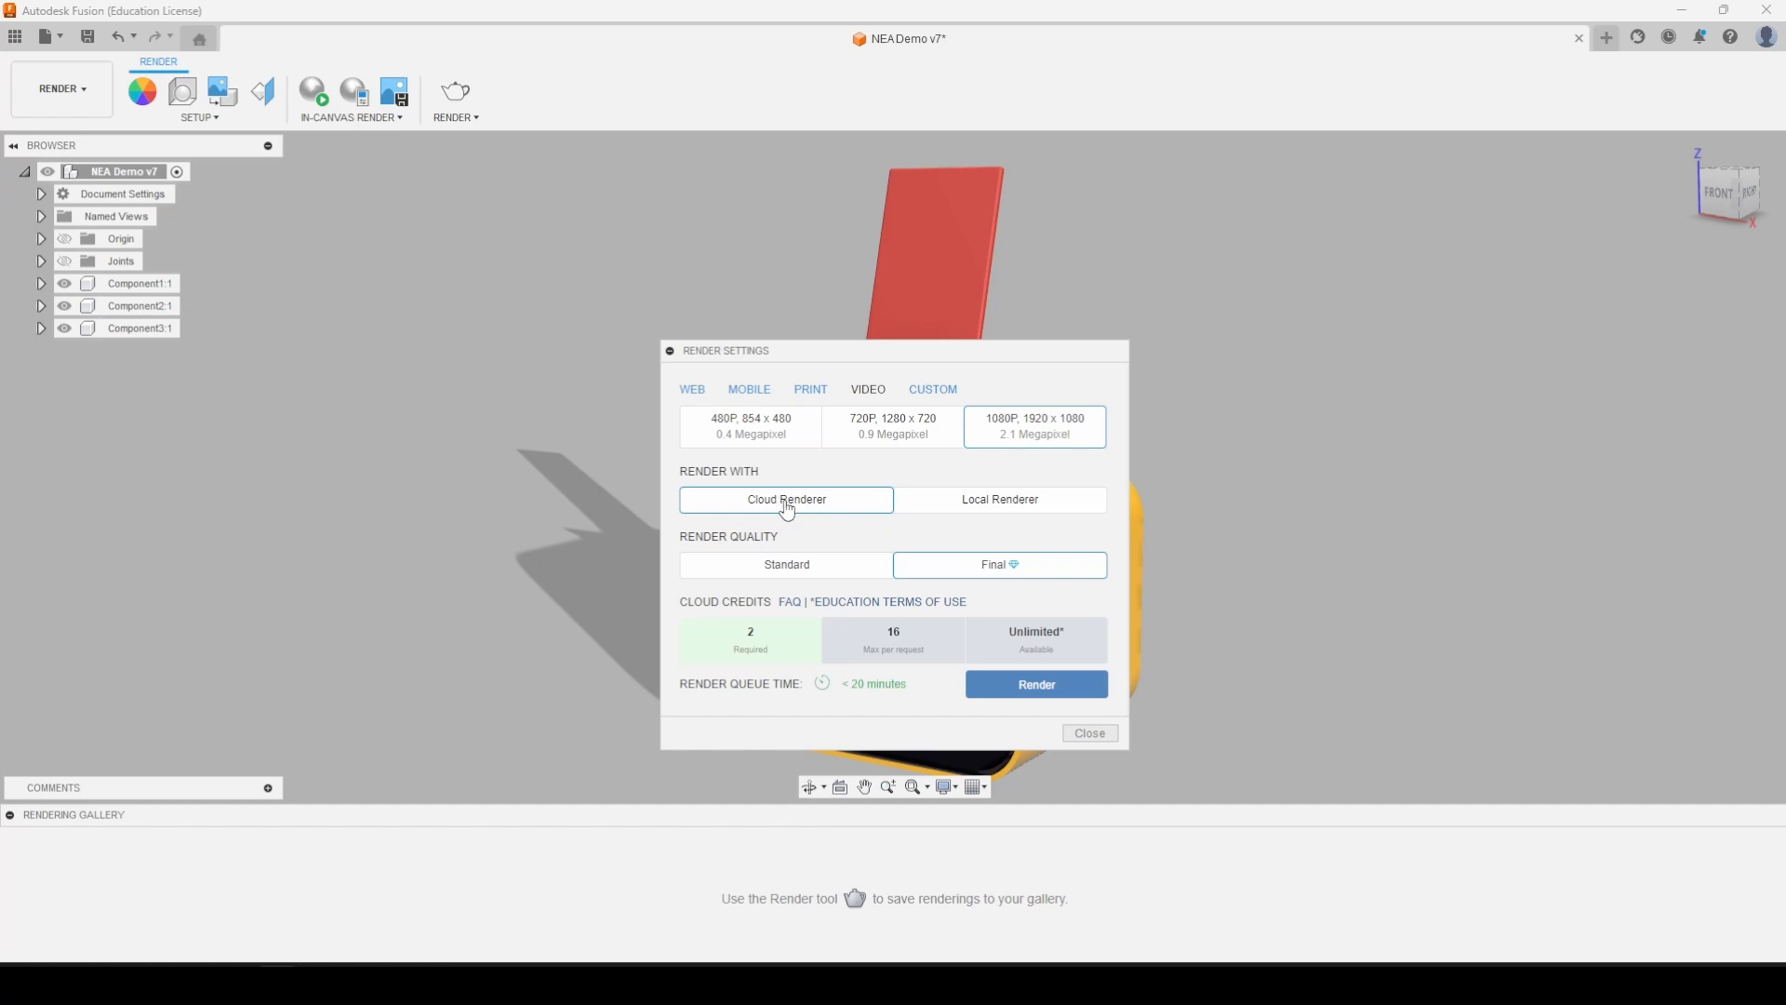
mouse_move(791, 517)
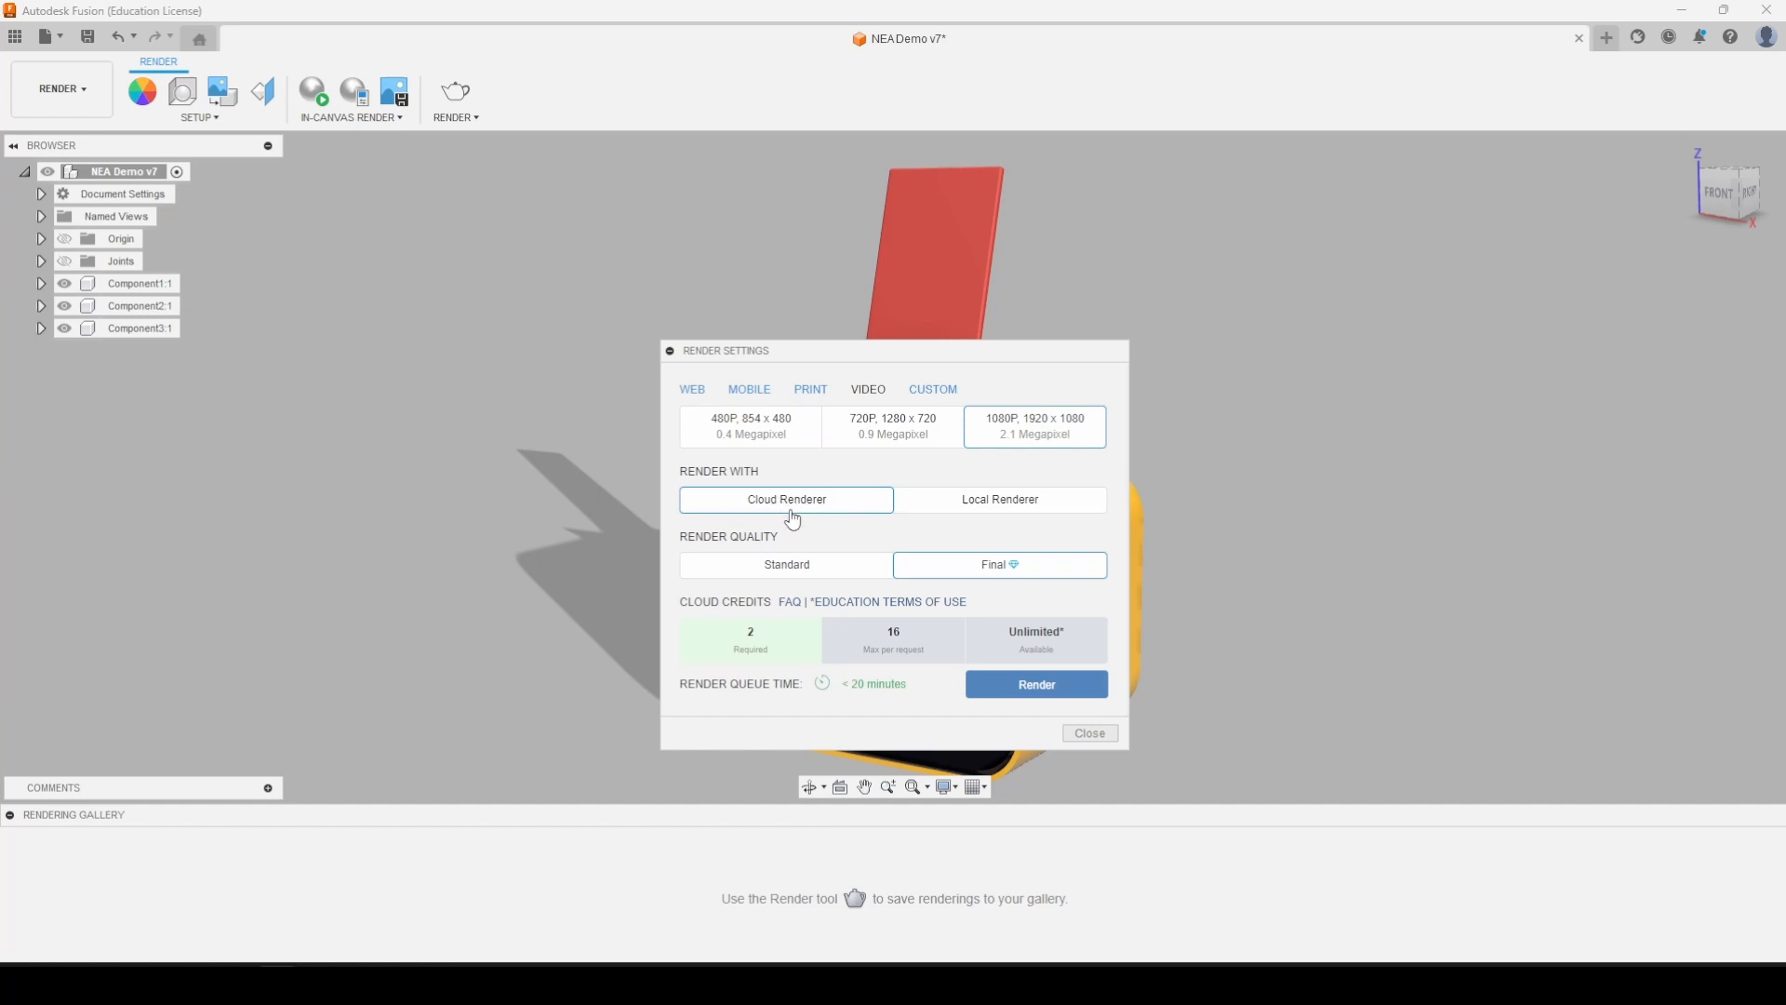
mouse_move(801, 507)
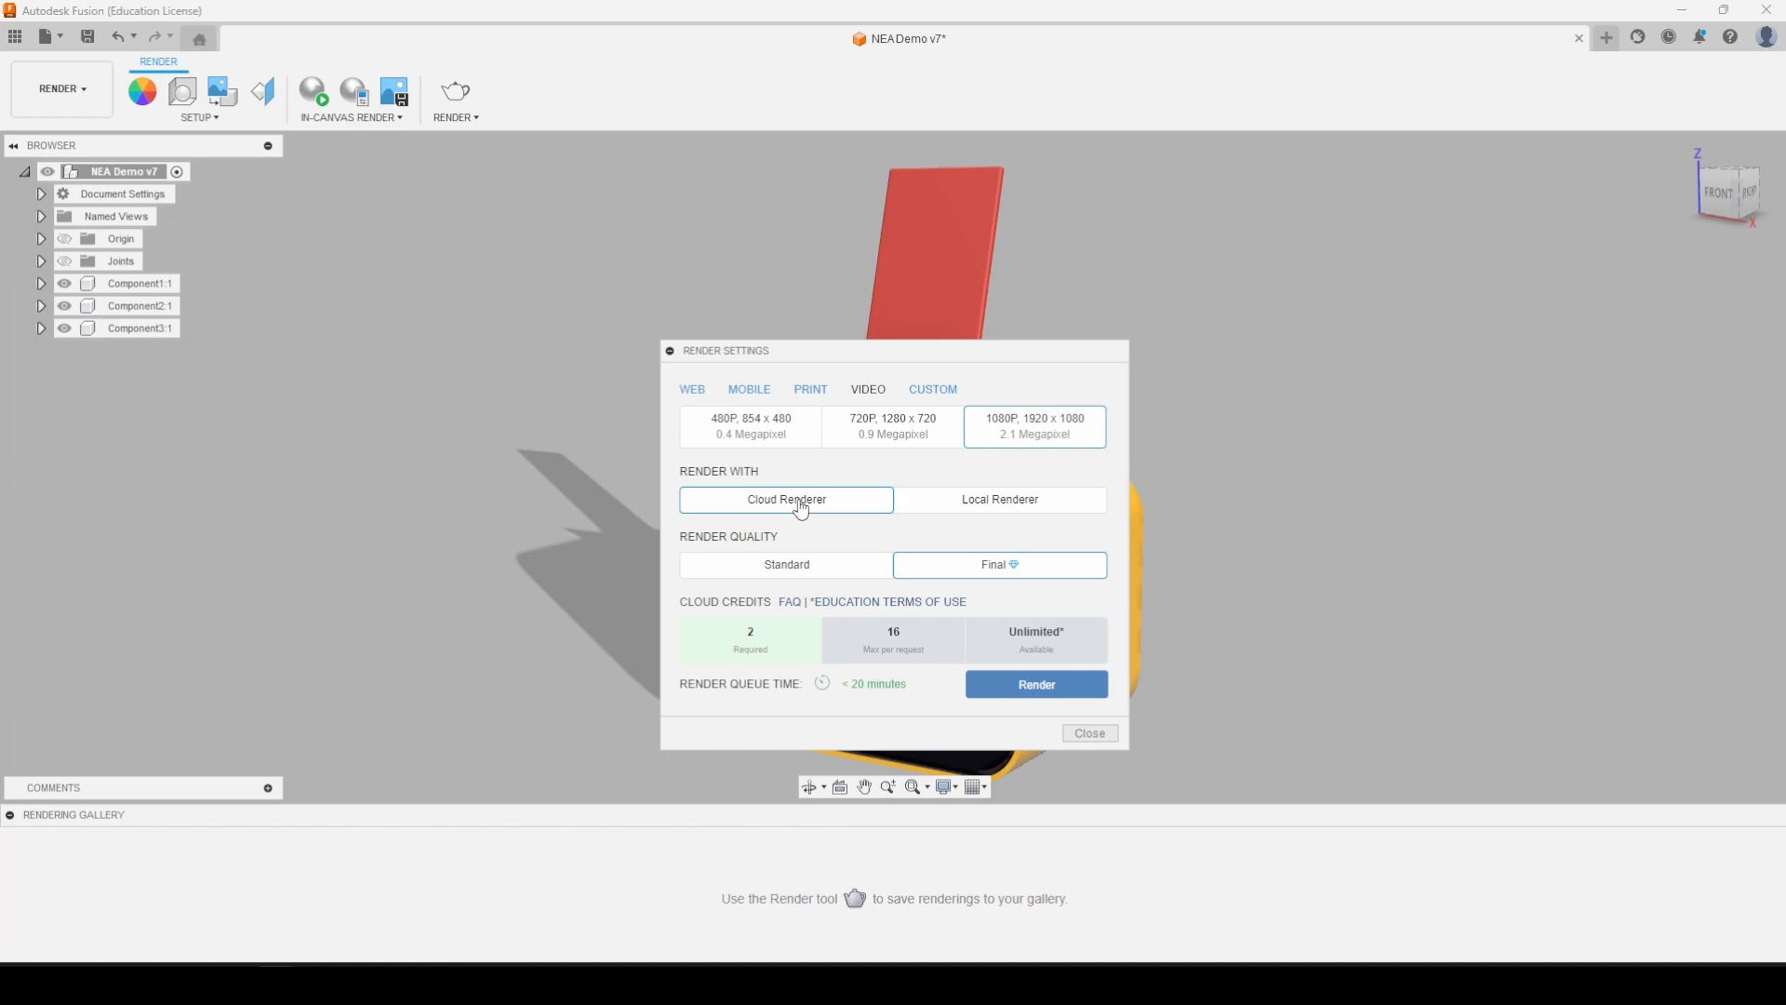
mouse_move(765, 488)
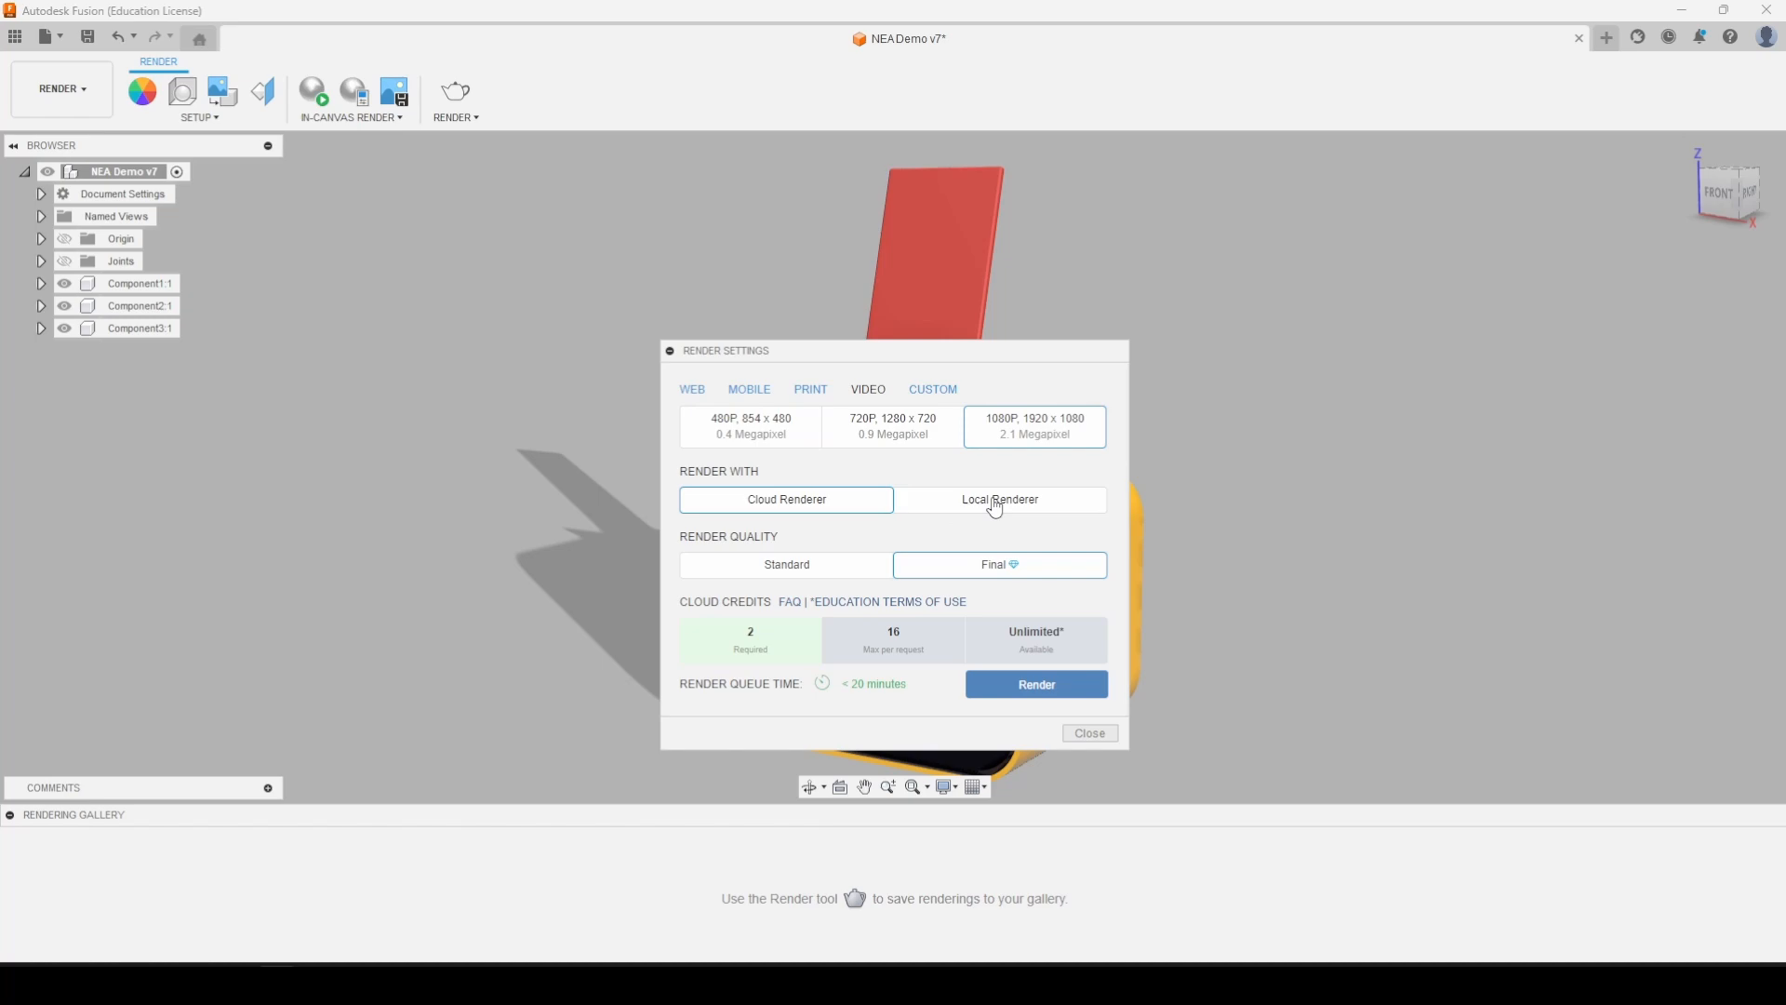
Choose Local Renderer so the 1080p render runs on this computer
left_click(1087, 537)
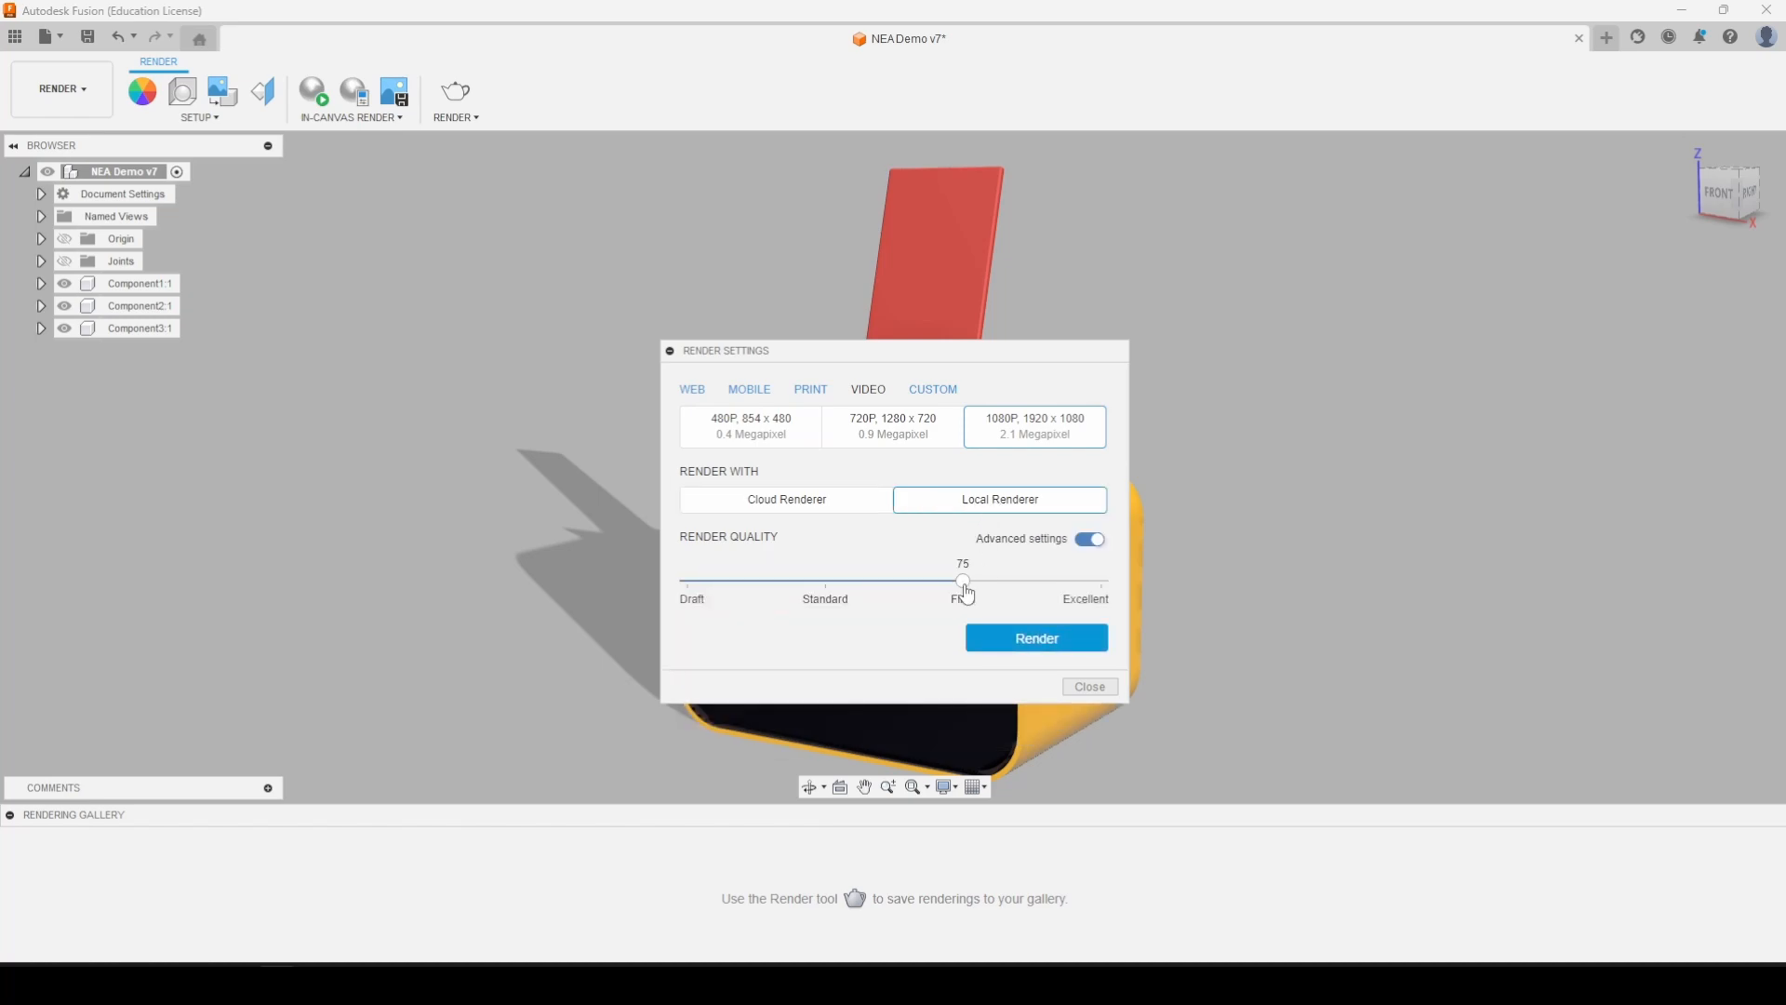
Raise Render Quality to Excellent (100) and start the local 1080p render
left_click_drag(963, 583, 1100, 583)
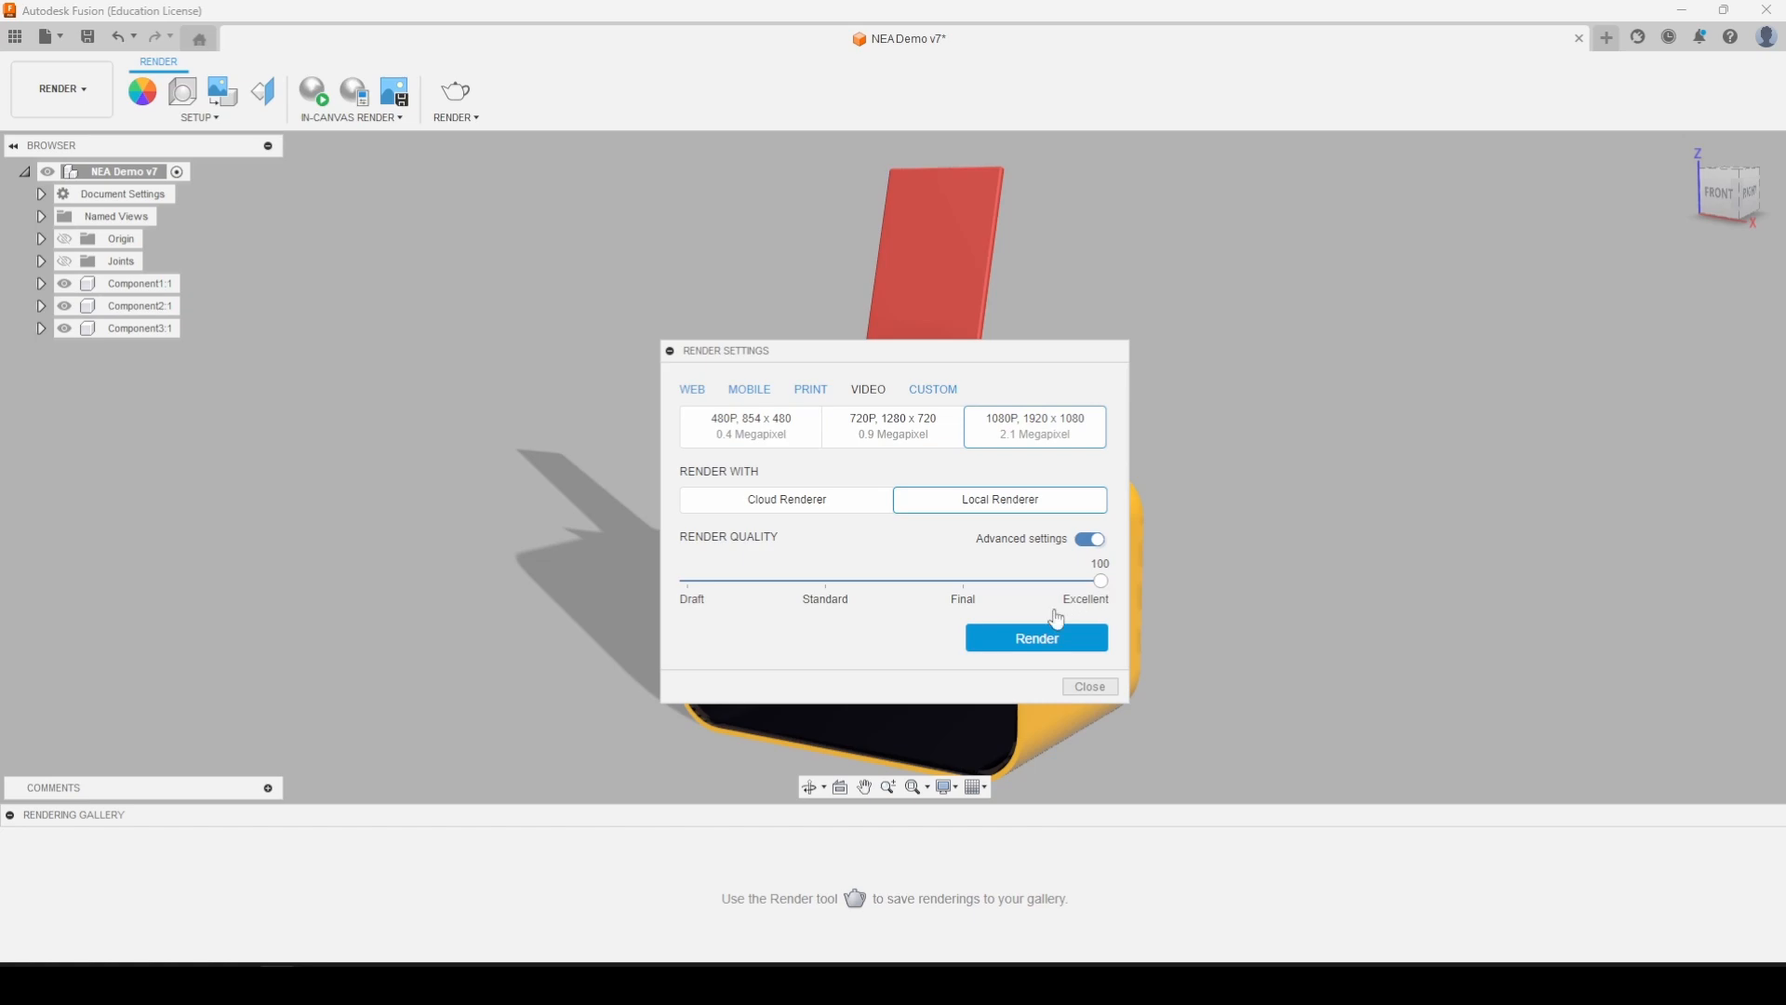
left_click(1034, 636)
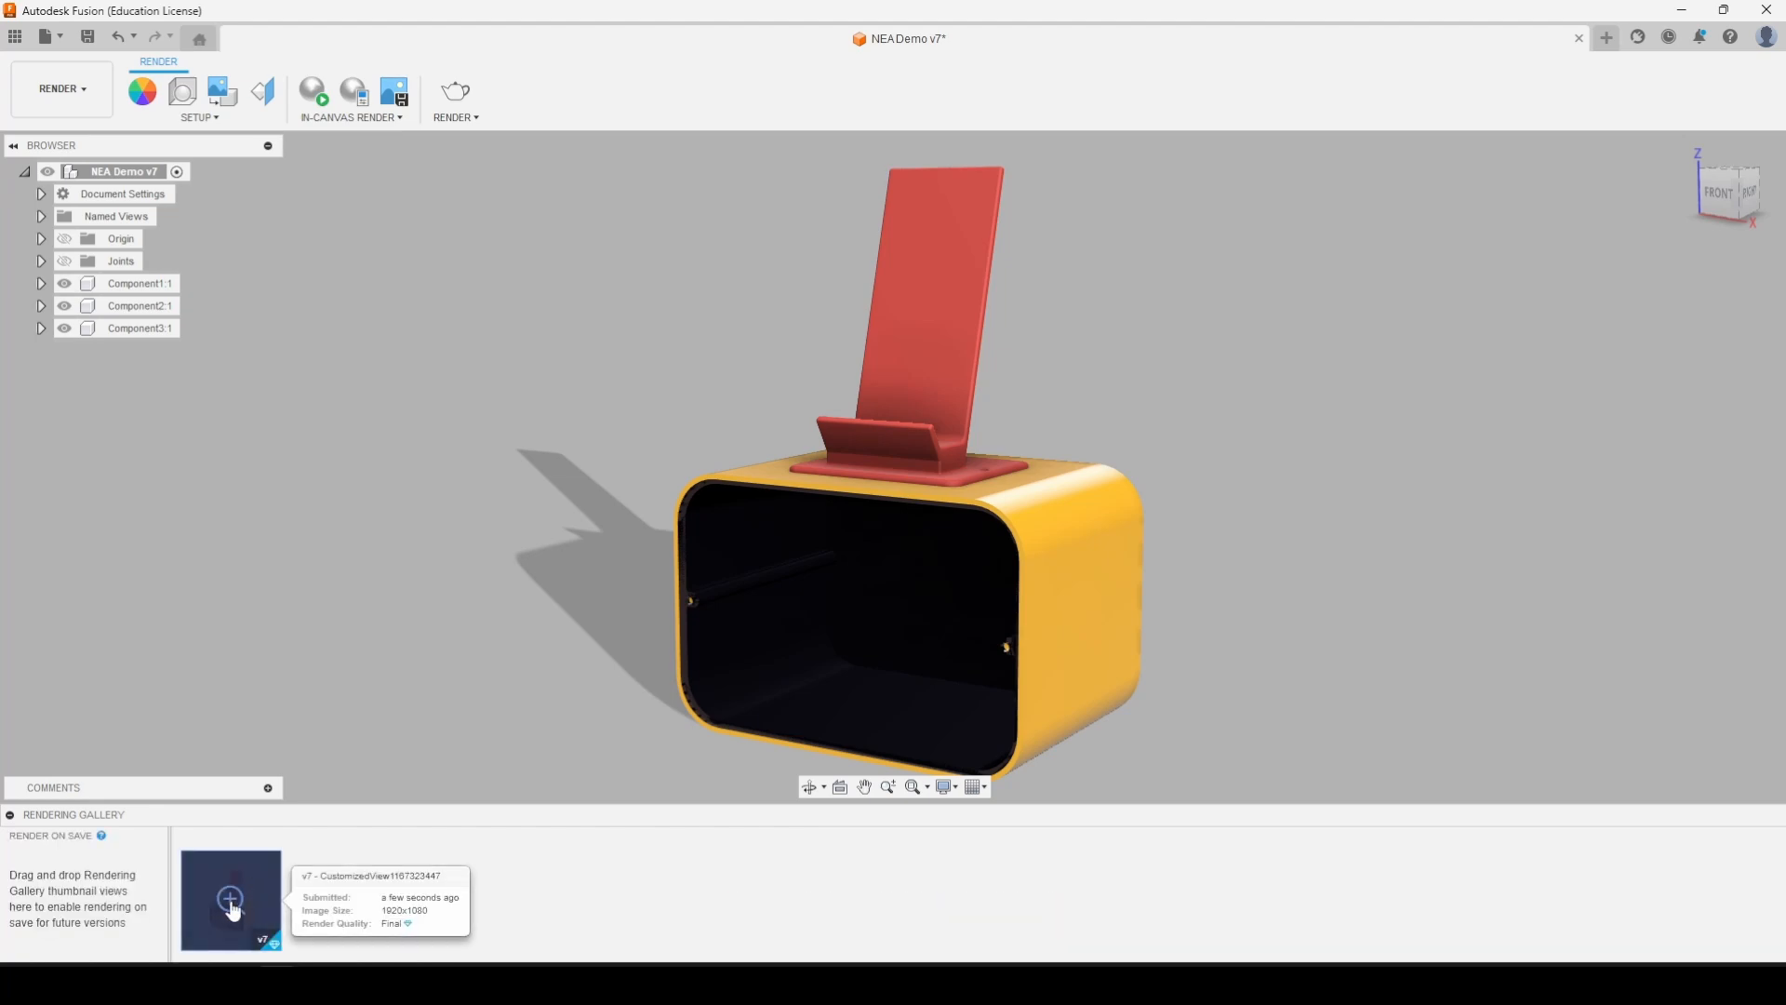
mouse_move(249, 909)
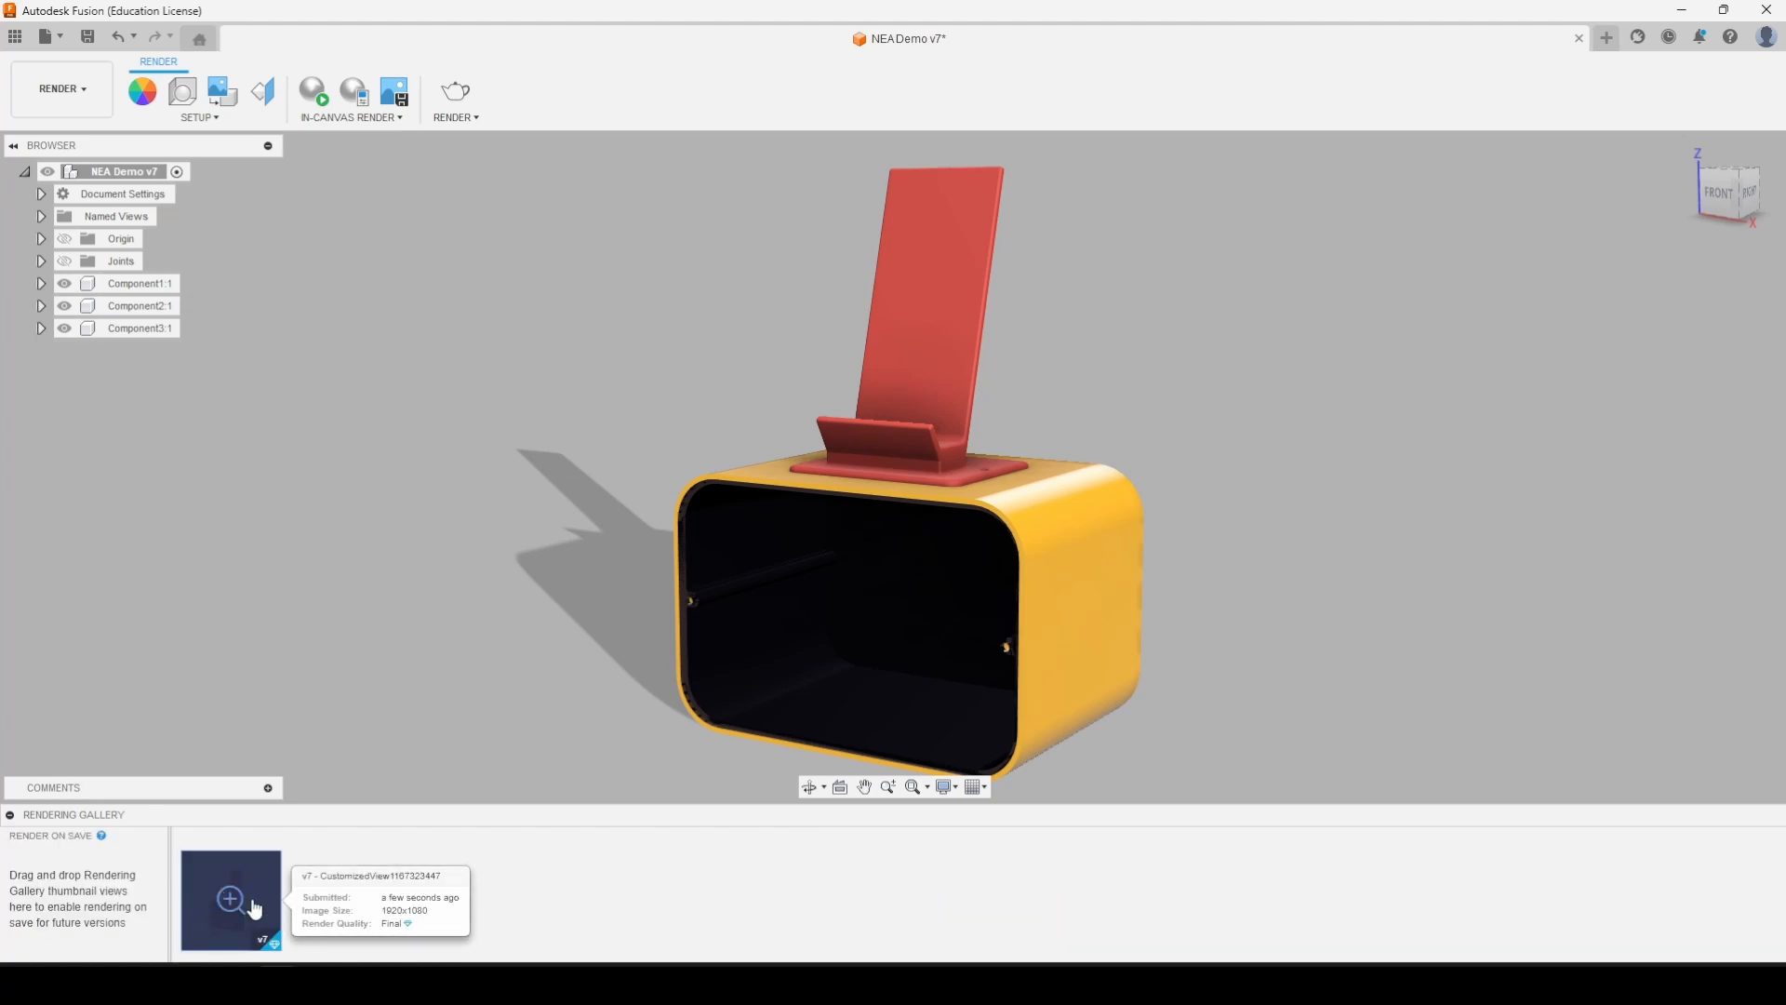
Open the finished 1080p rendering from the Rendering Gallery for a larger preview
left_click(230, 899)
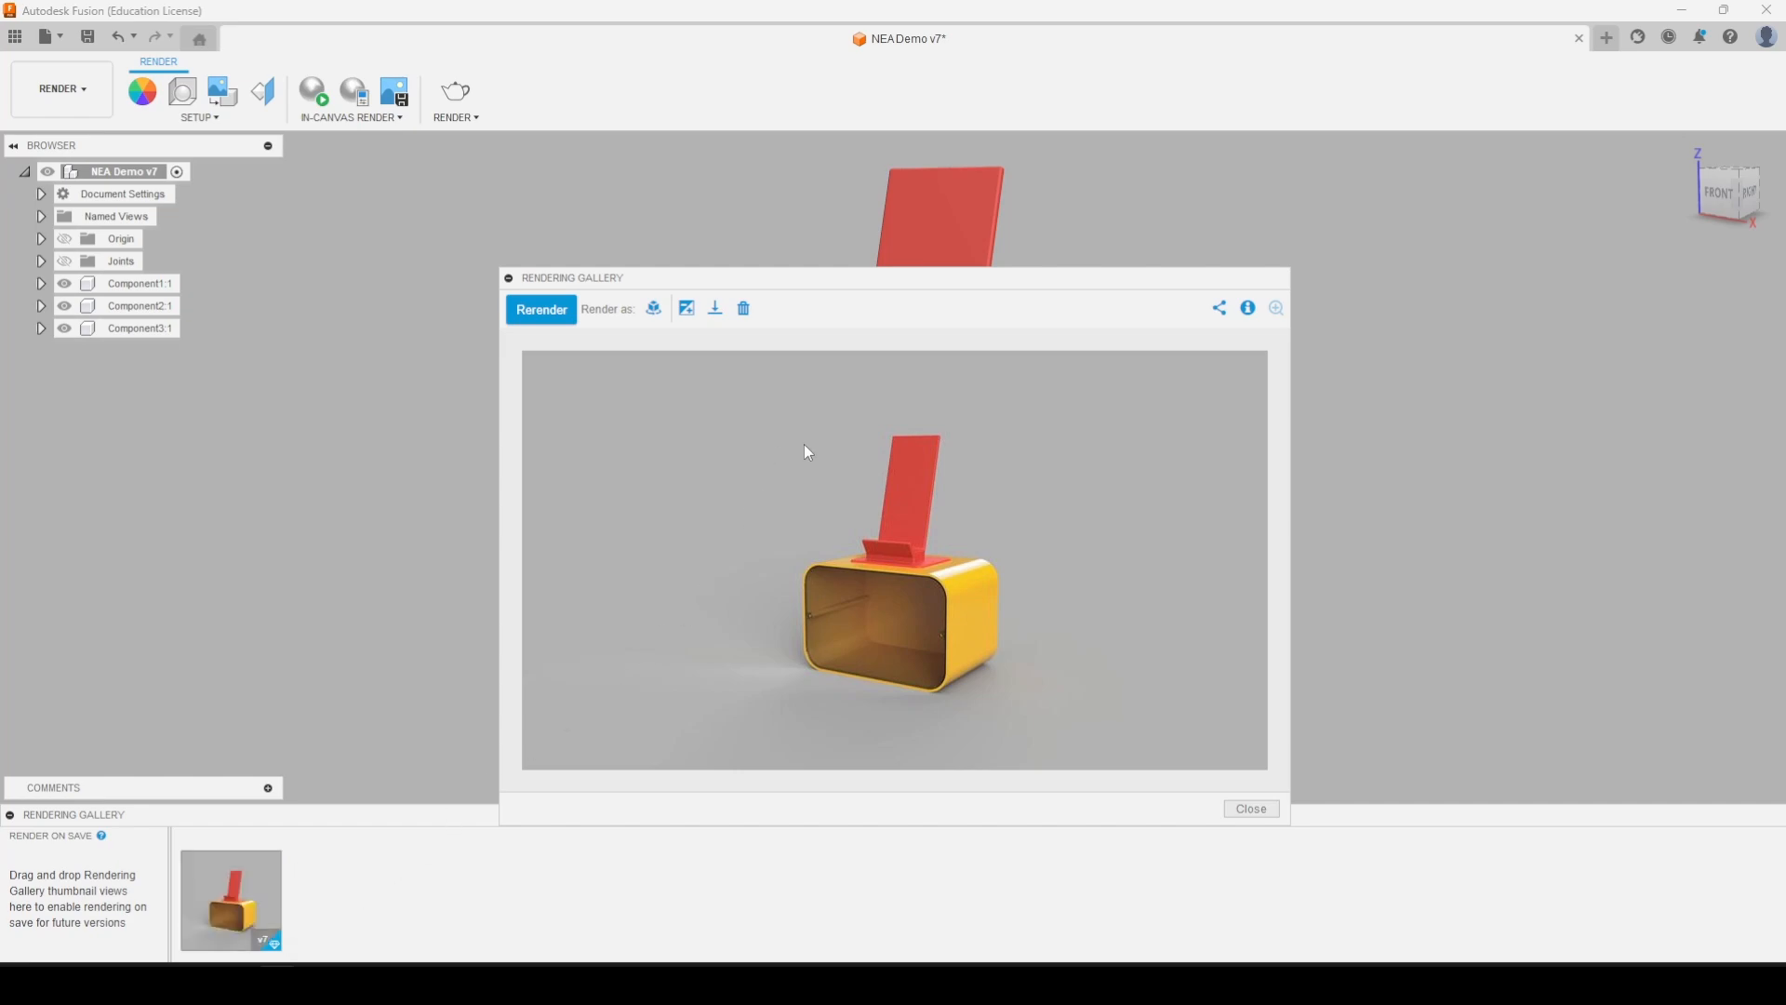
mouse_move(928, 552)
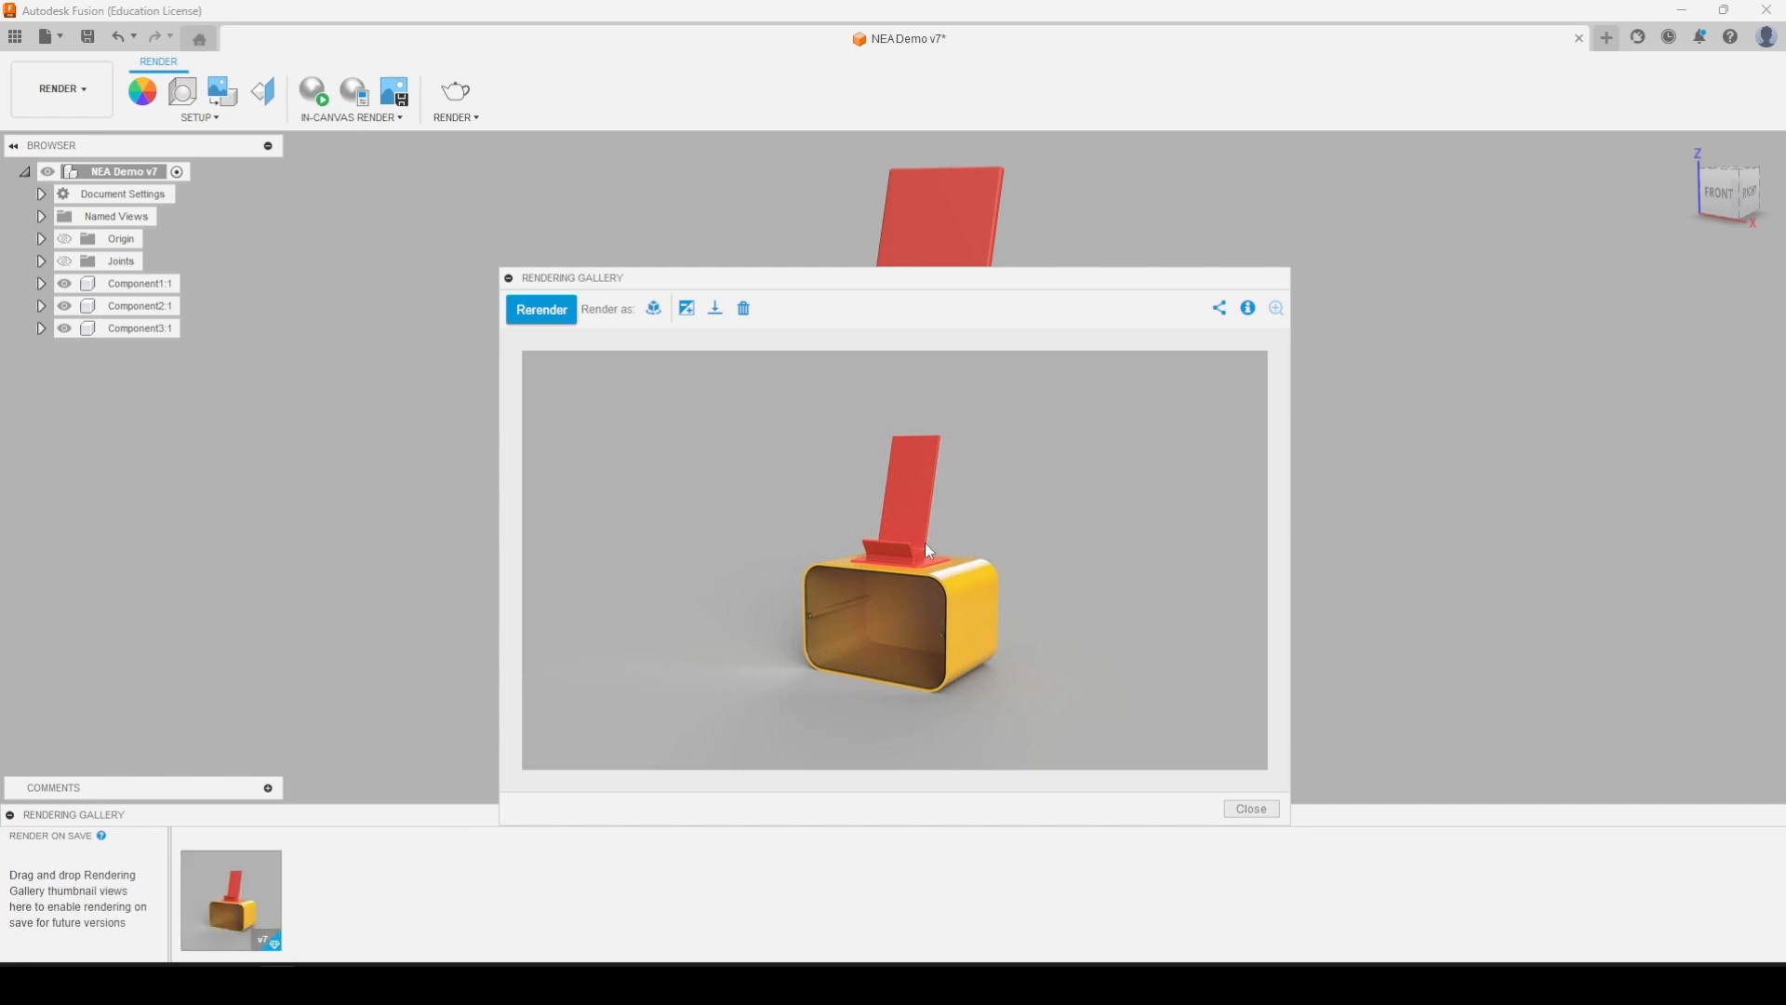
mouse_move(715, 310)
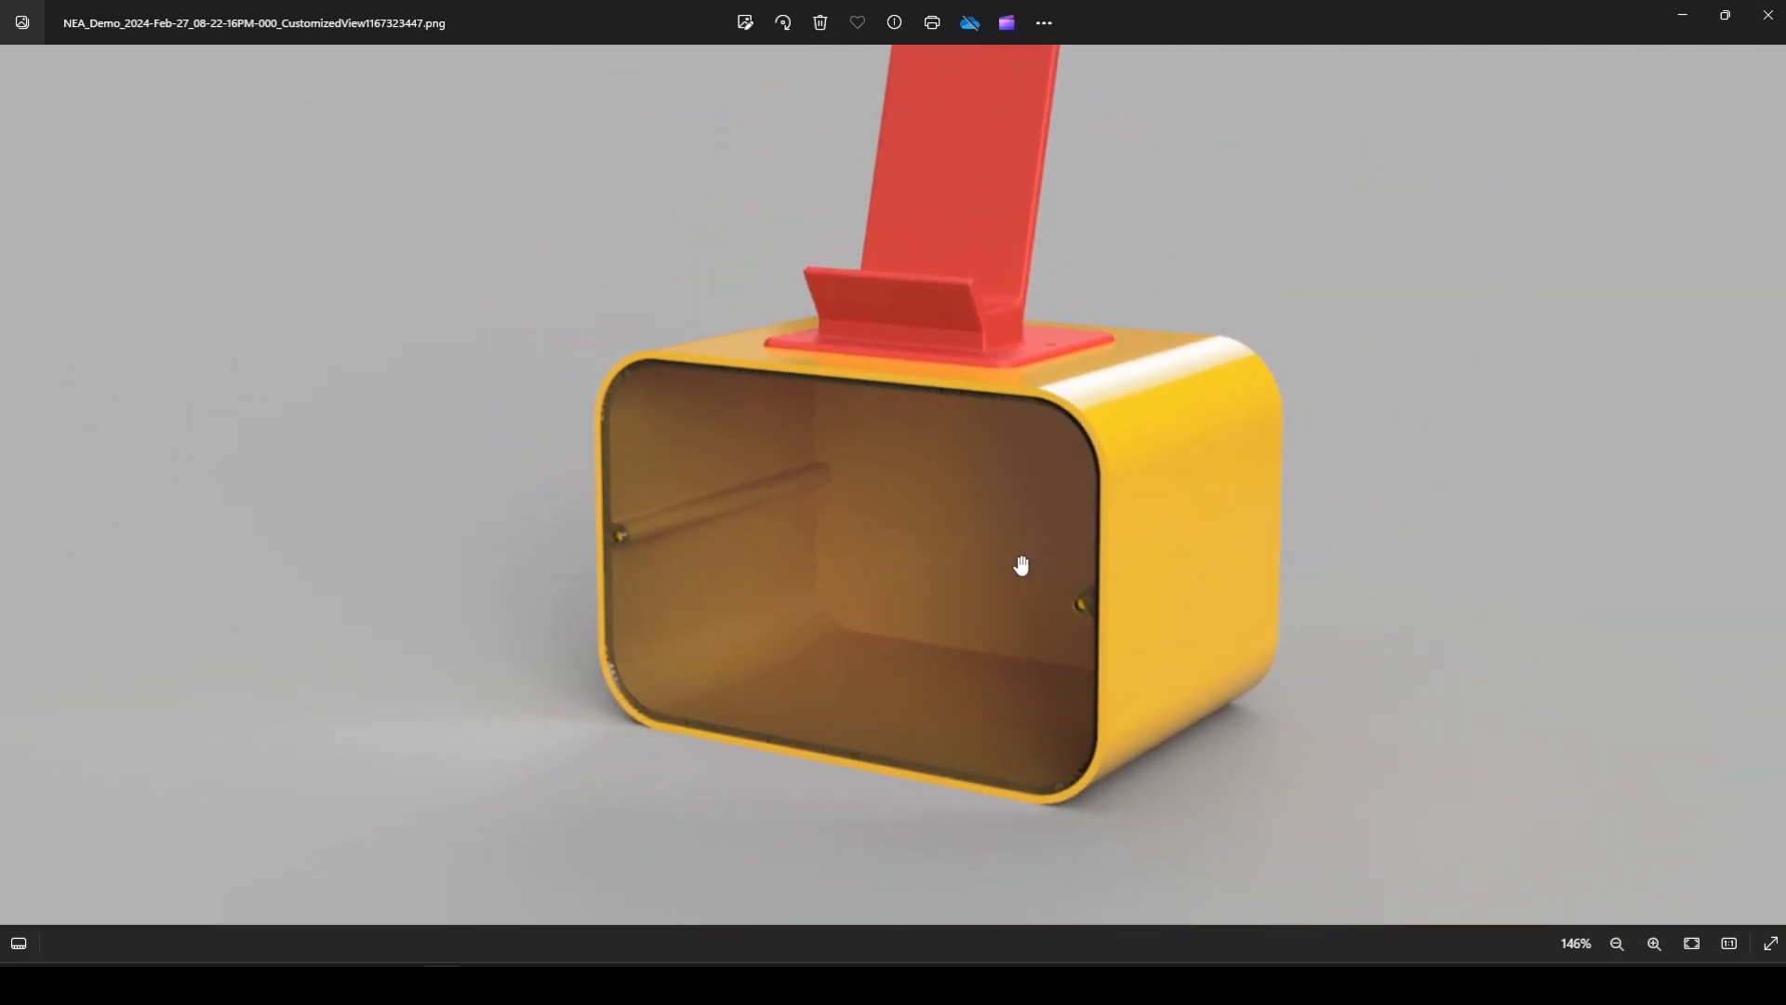
mouse_move(695, 527)
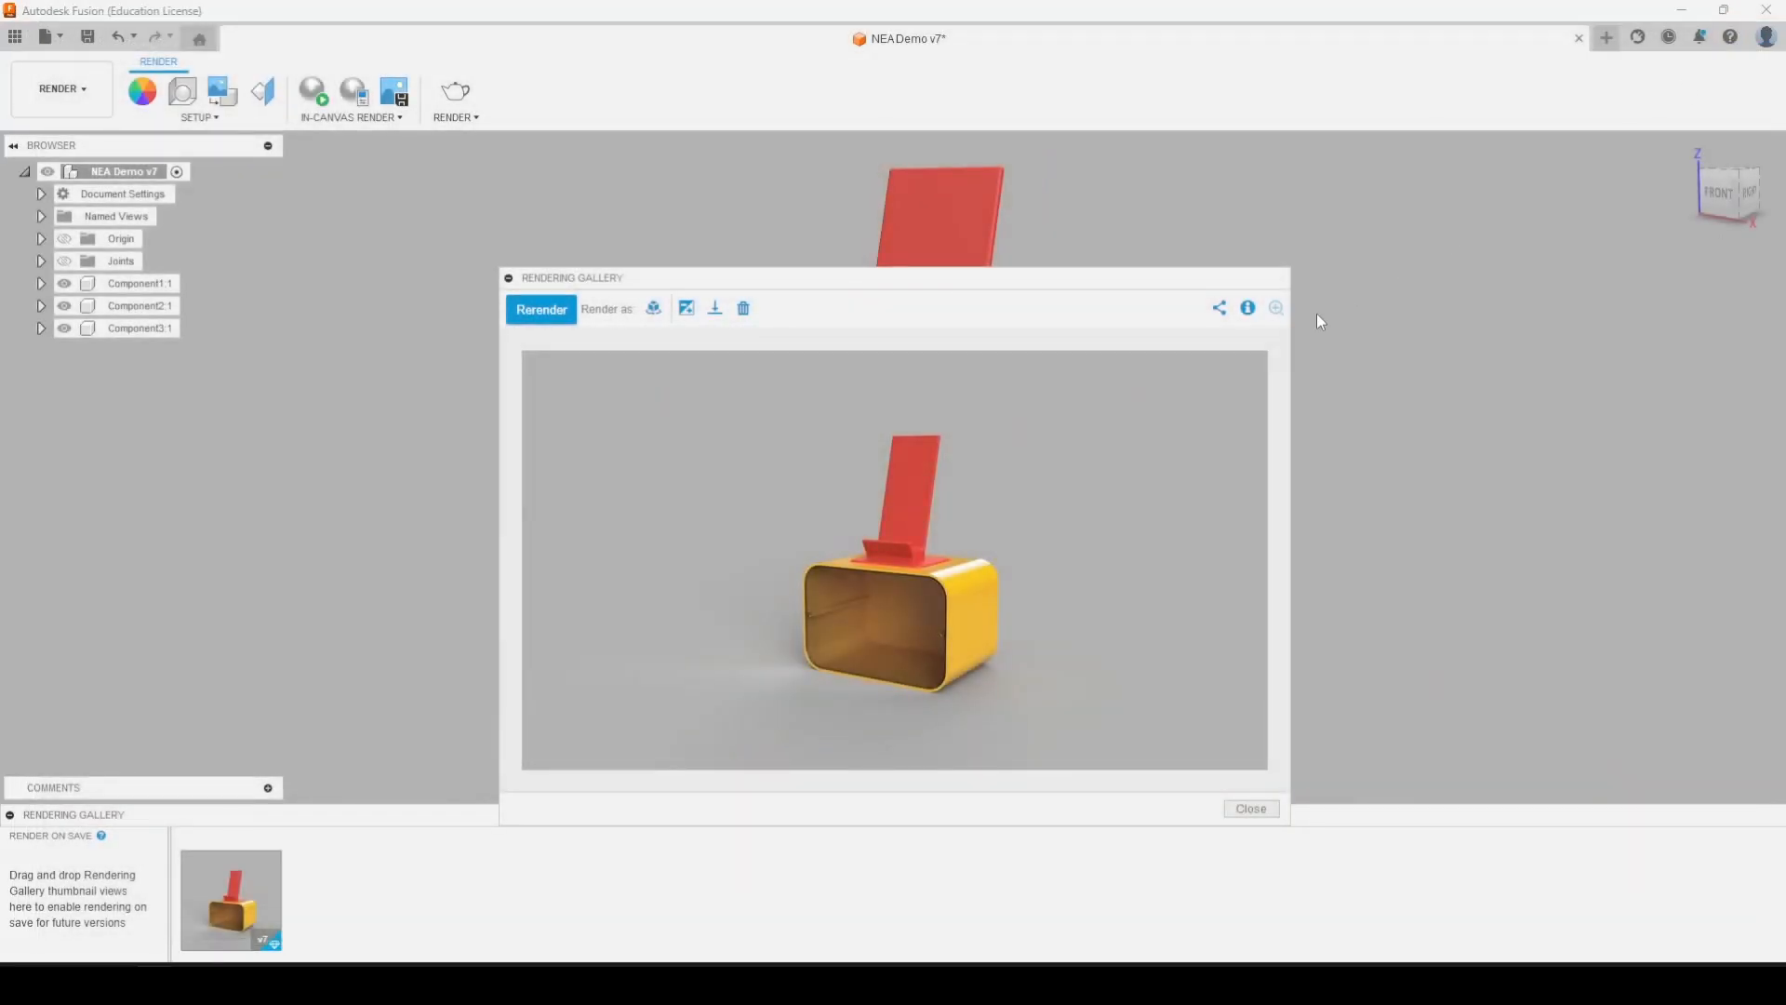
Close the Rendering Gallery preview and return to the render settings at 1080p local, quality 100
left_click(1249, 808)
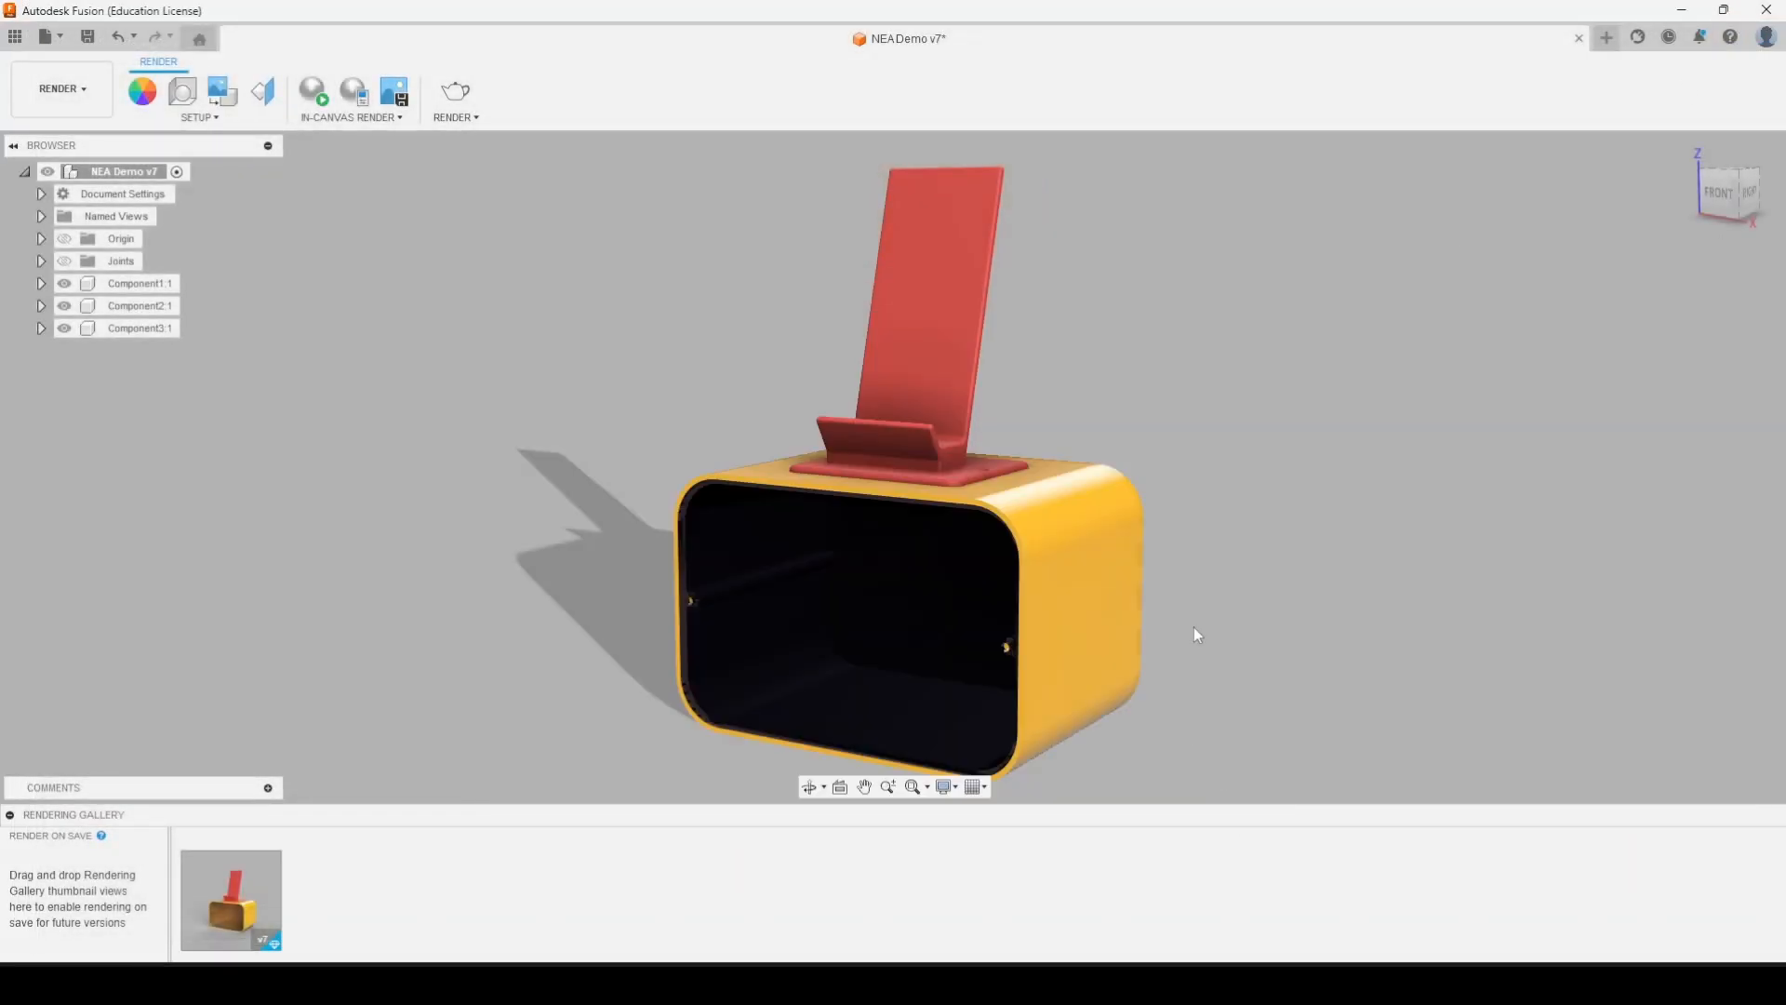
mouse_move(458, 360)
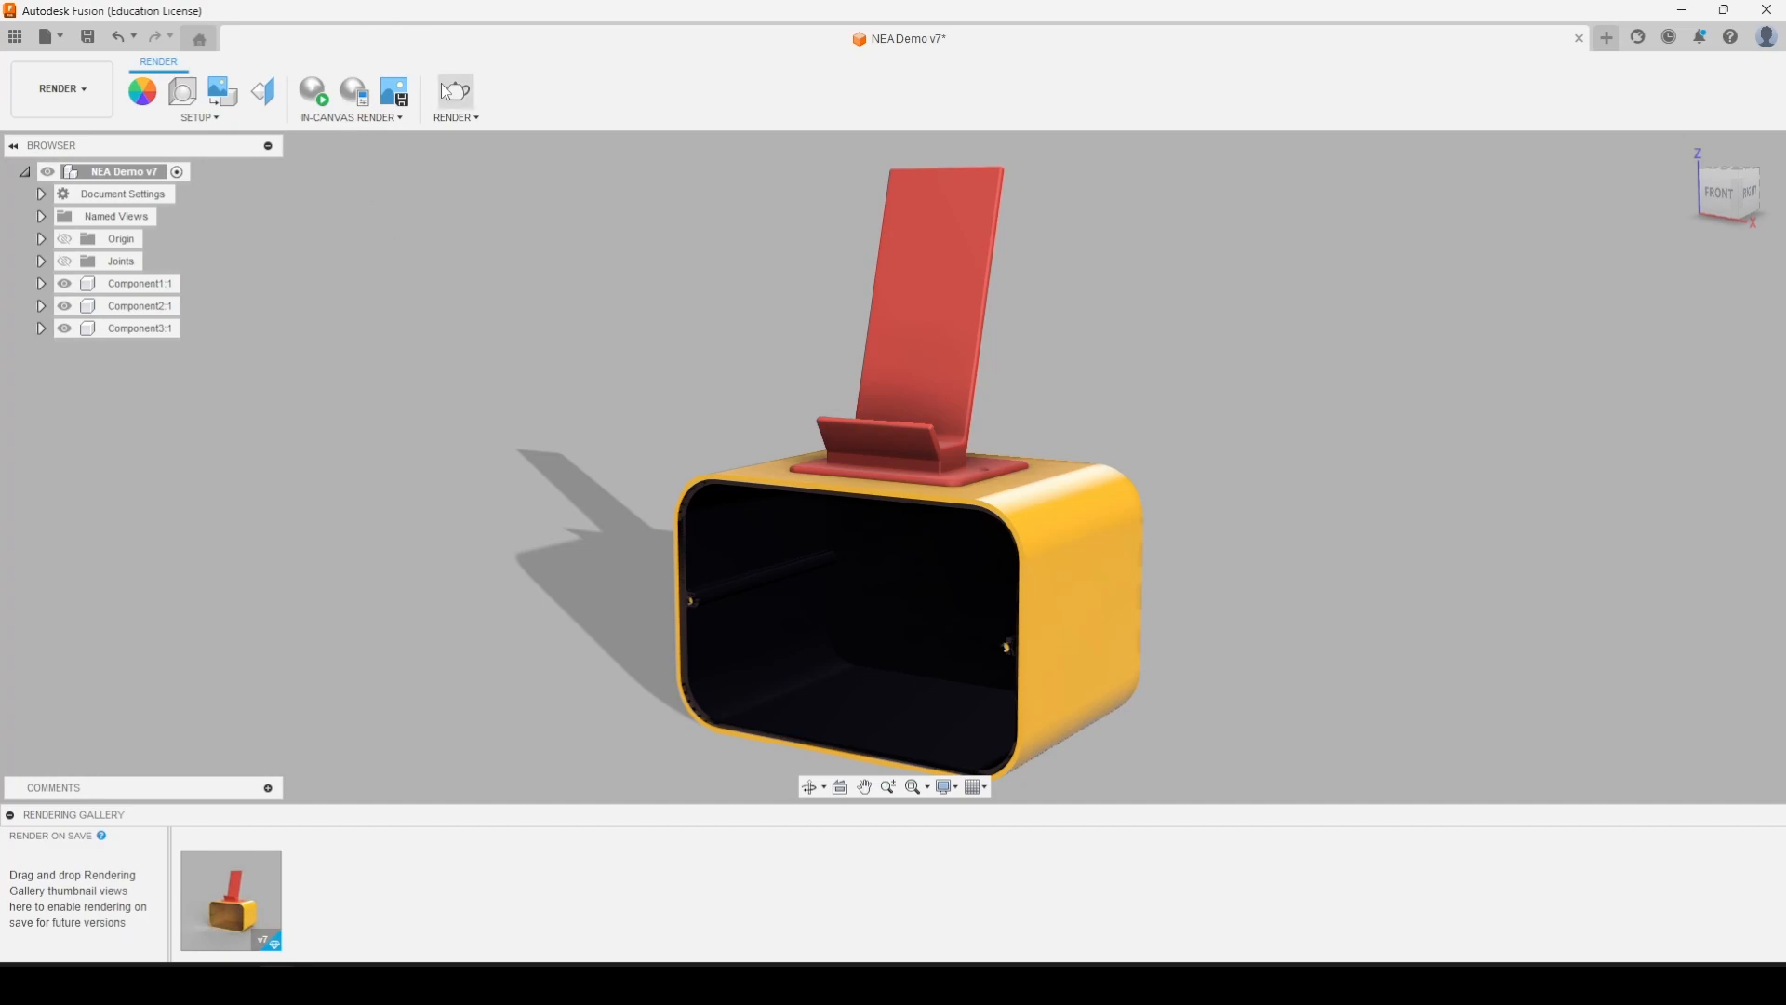
left_click(452, 91)
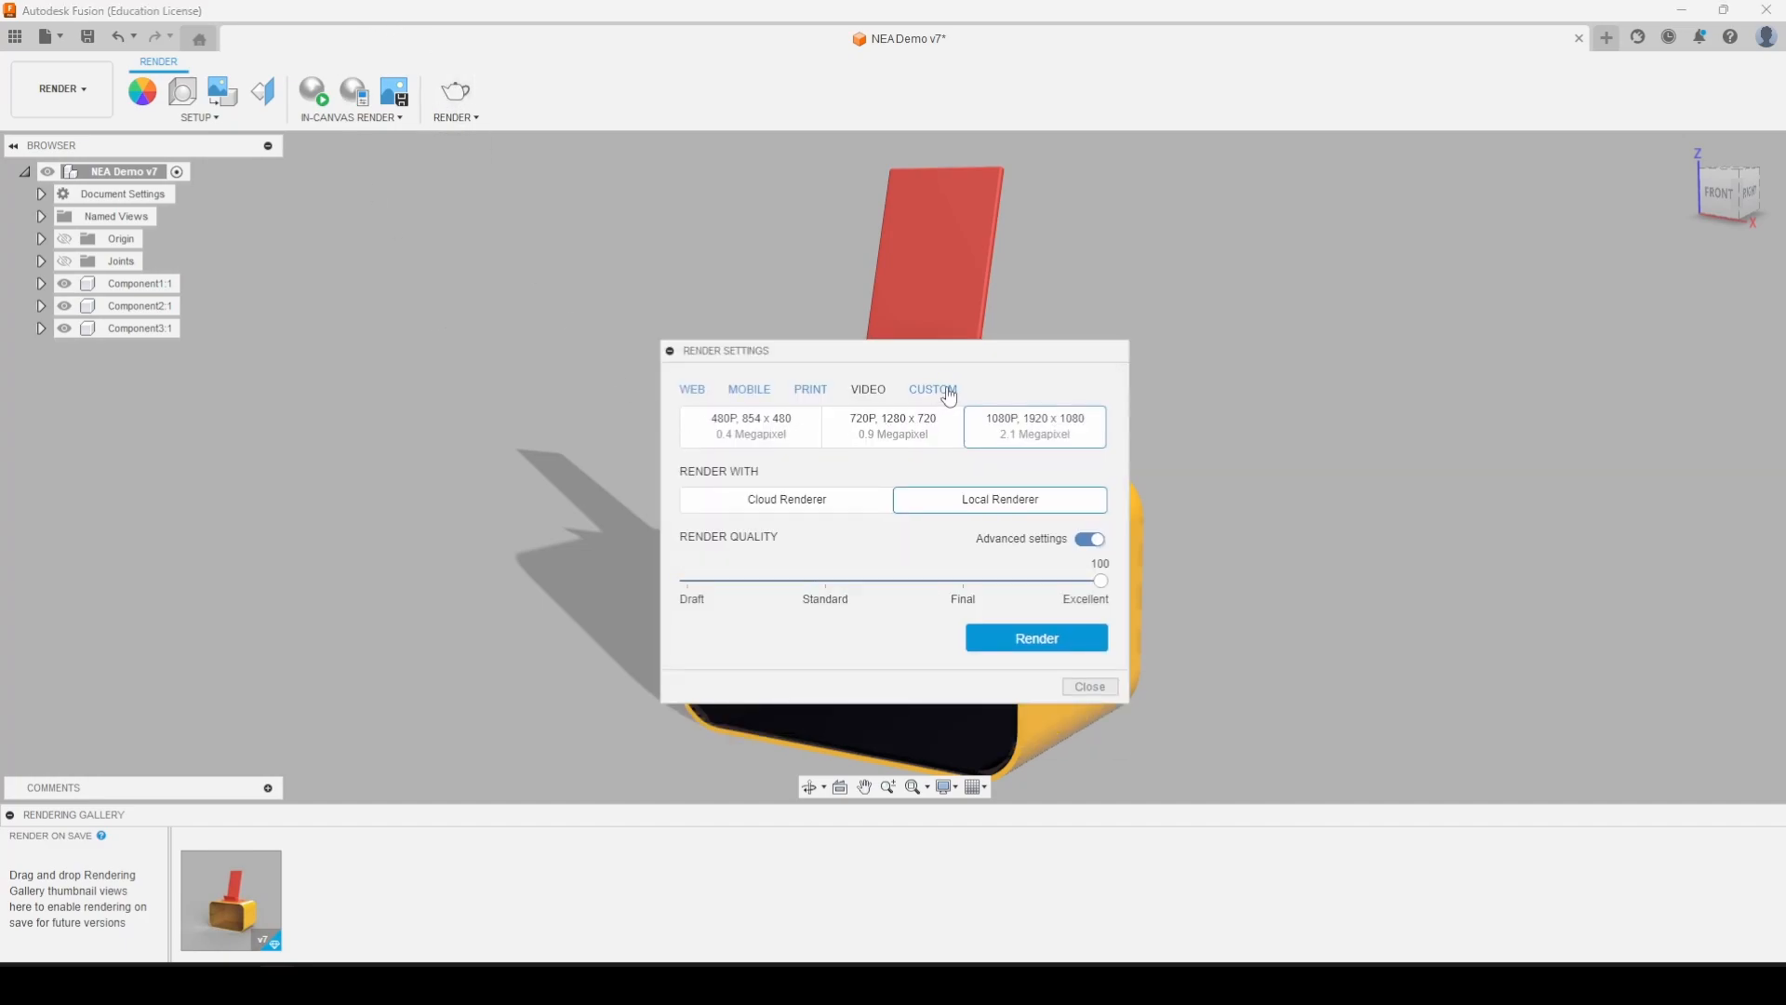
Choose the custom 8.5x11 image size (3300x2550, 8.4 MP) and start the Excellent-quality local render
left_click(932, 389)
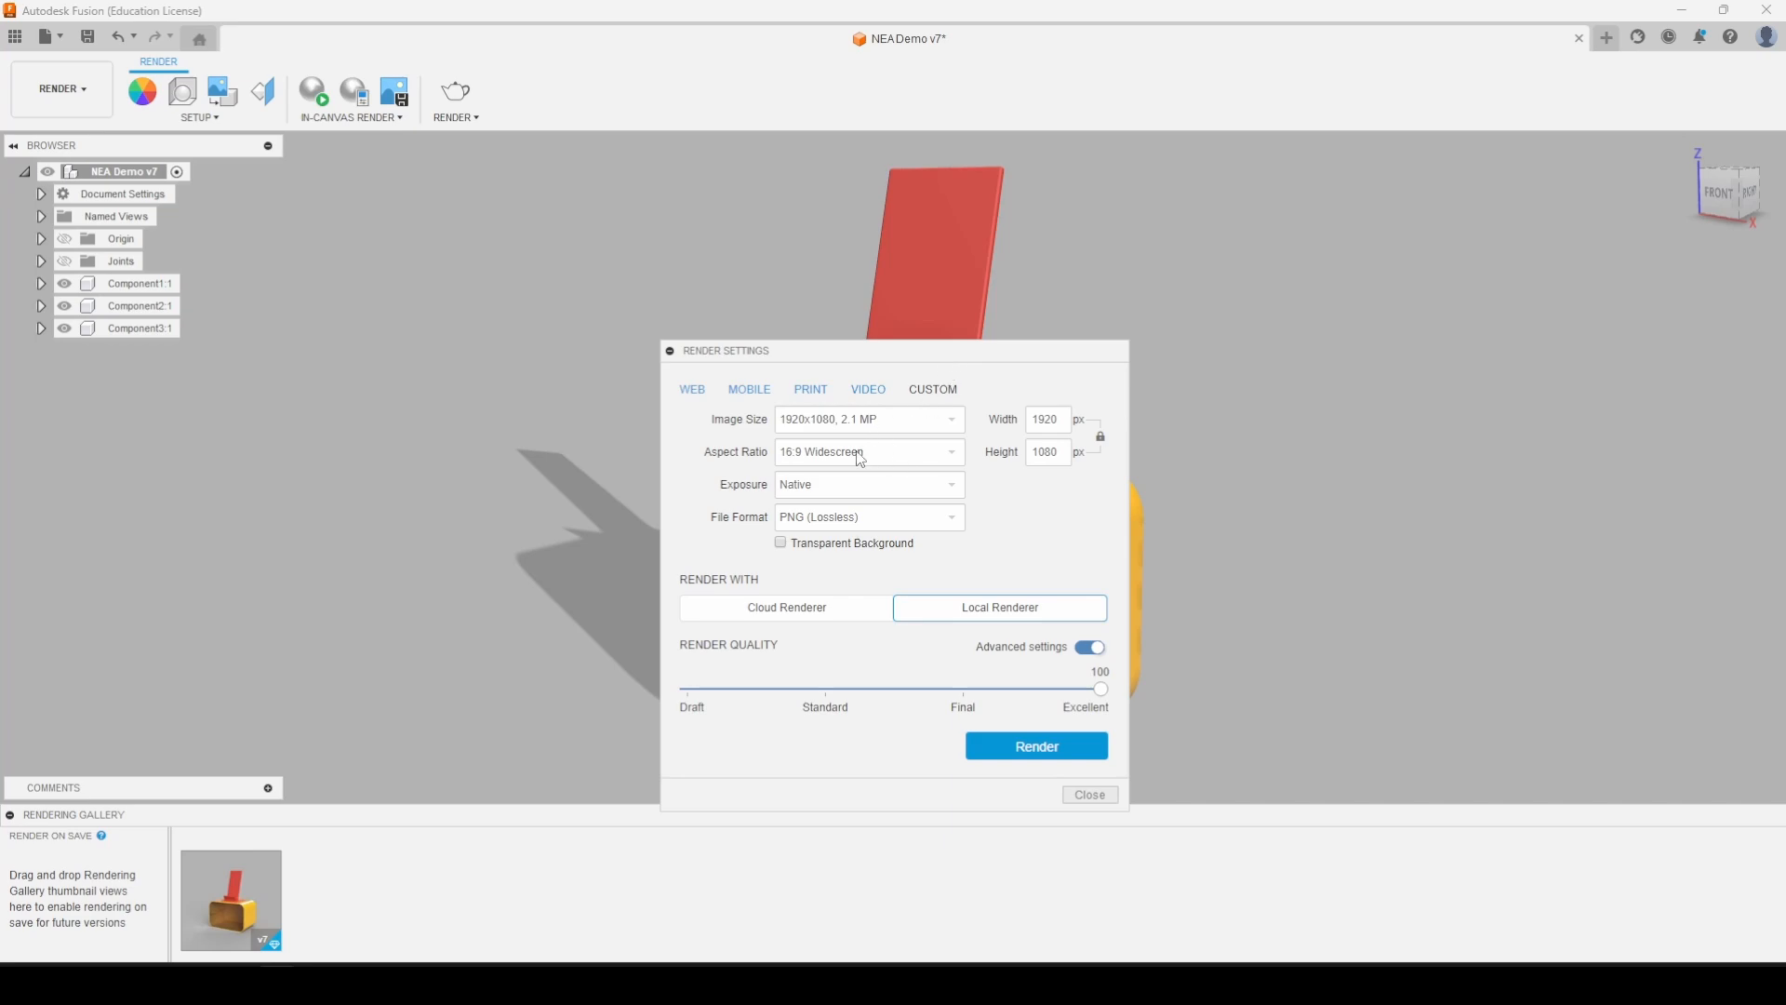
left_click(868, 418)
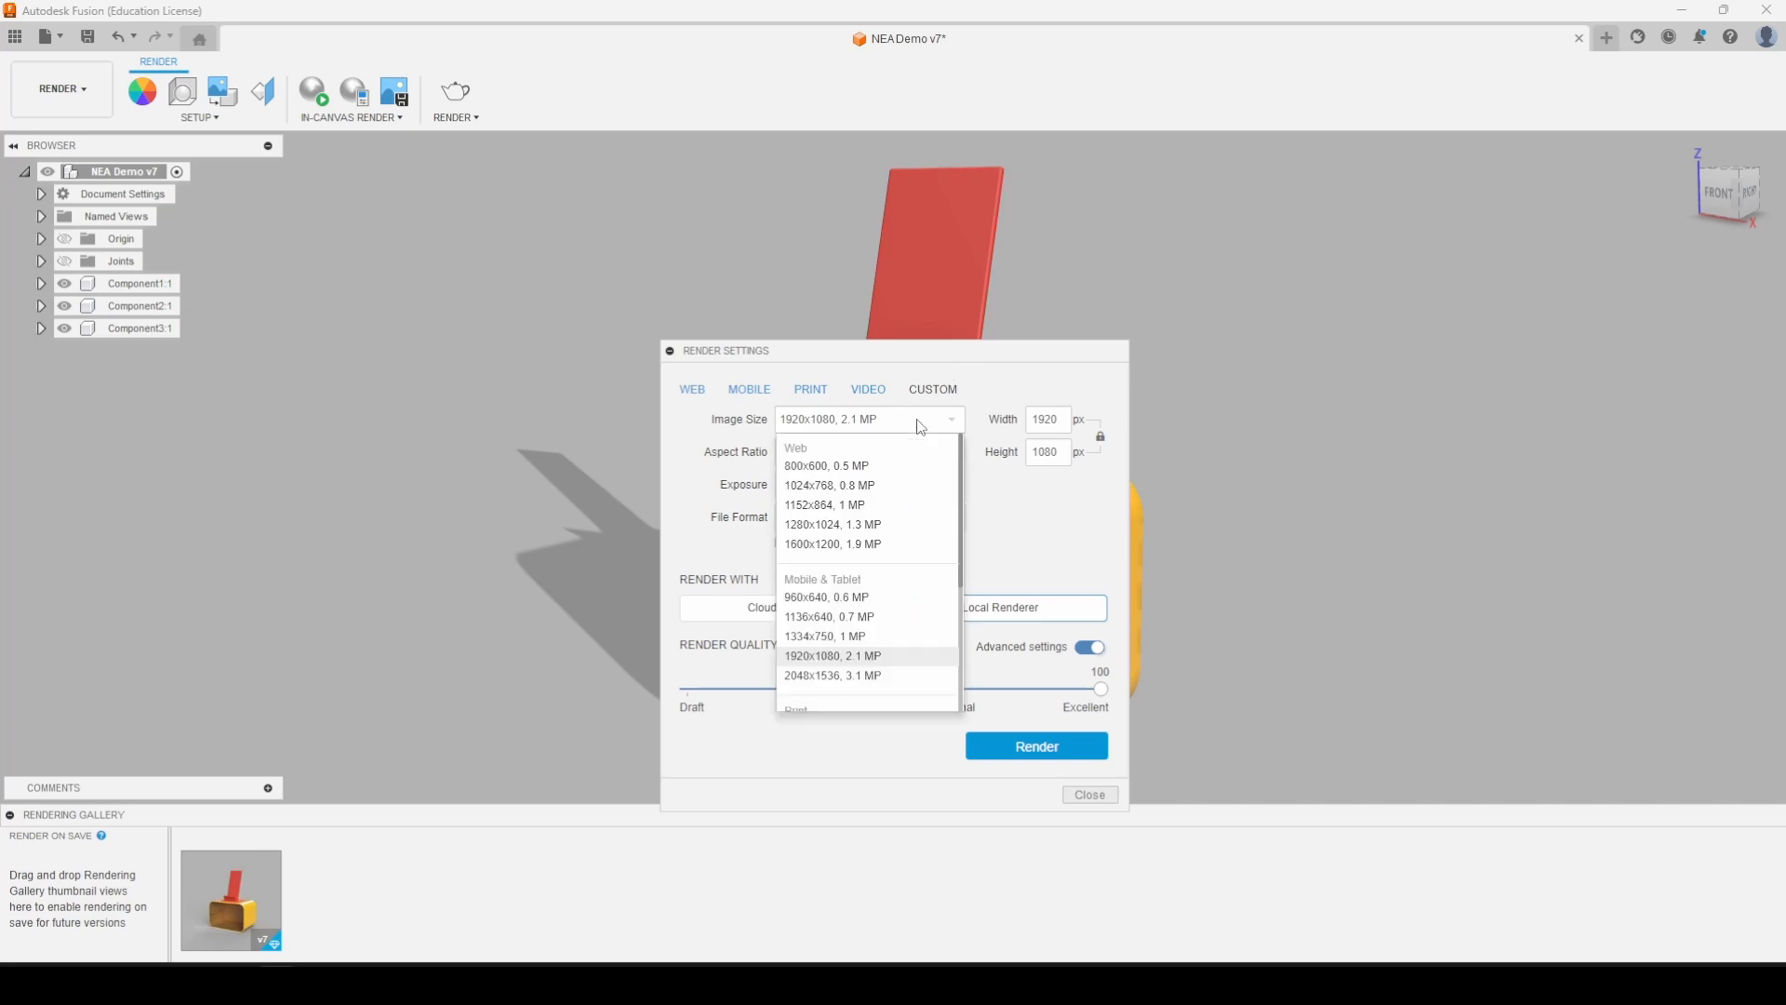
scroll("down", 3)
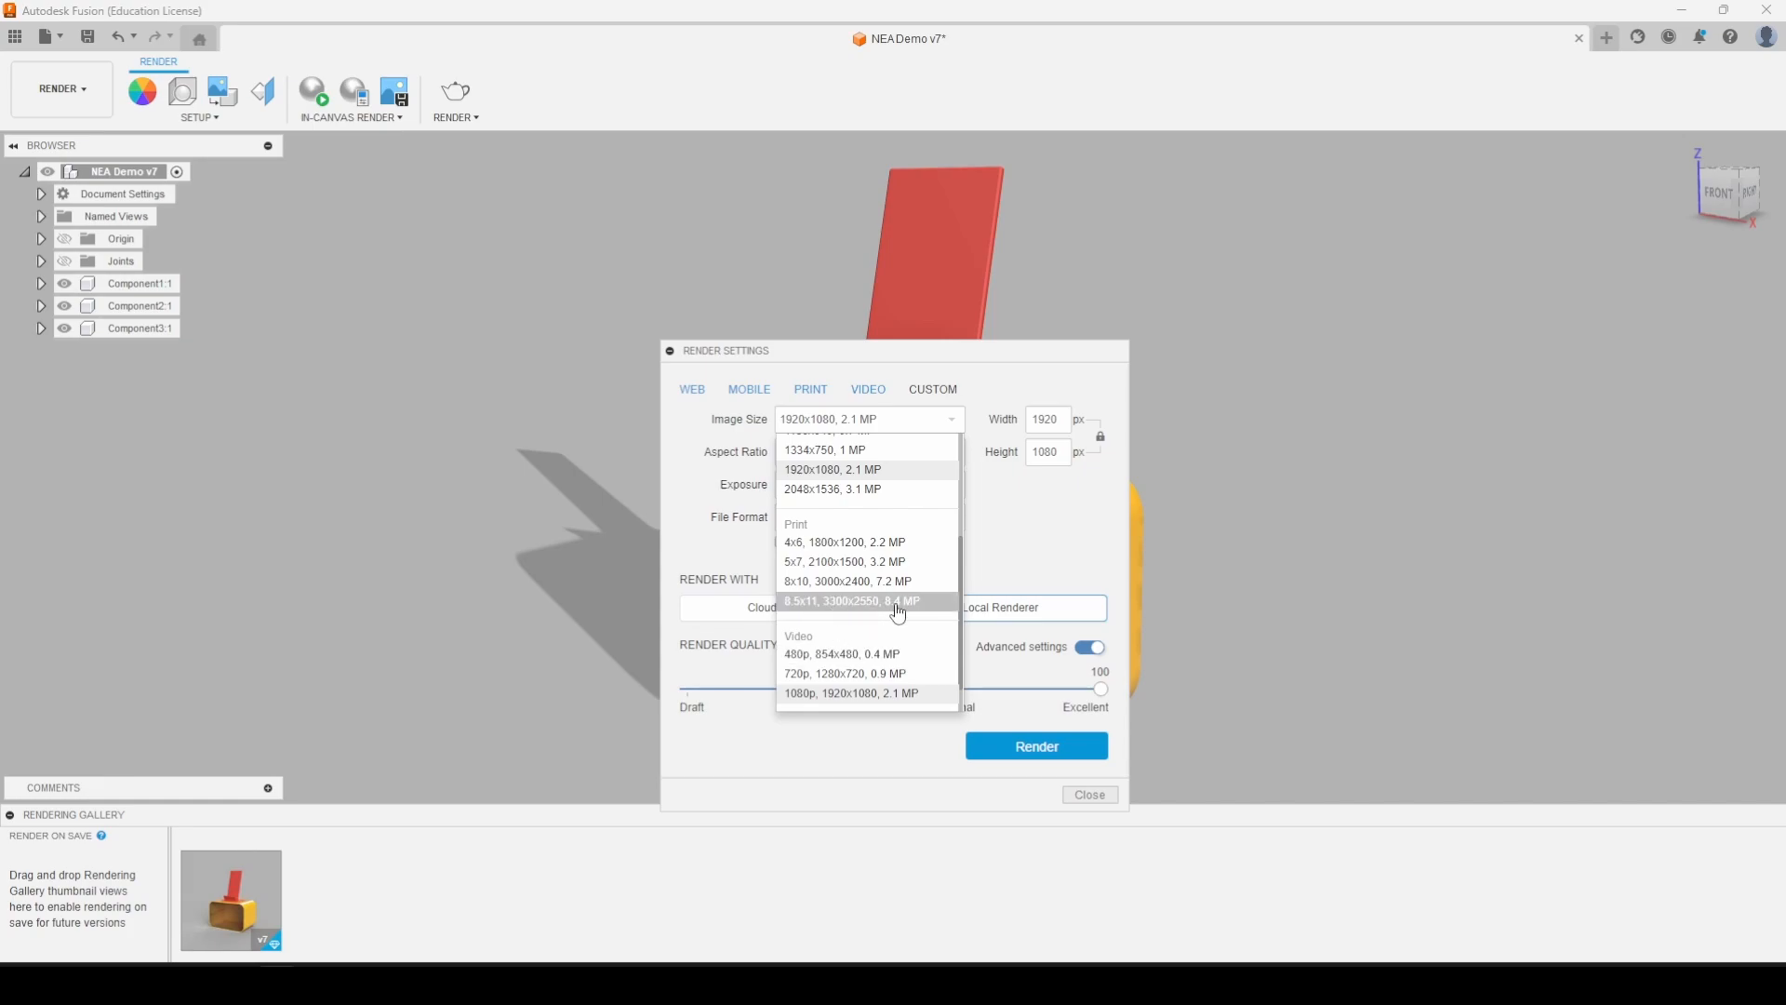
mouse_move(897, 614)
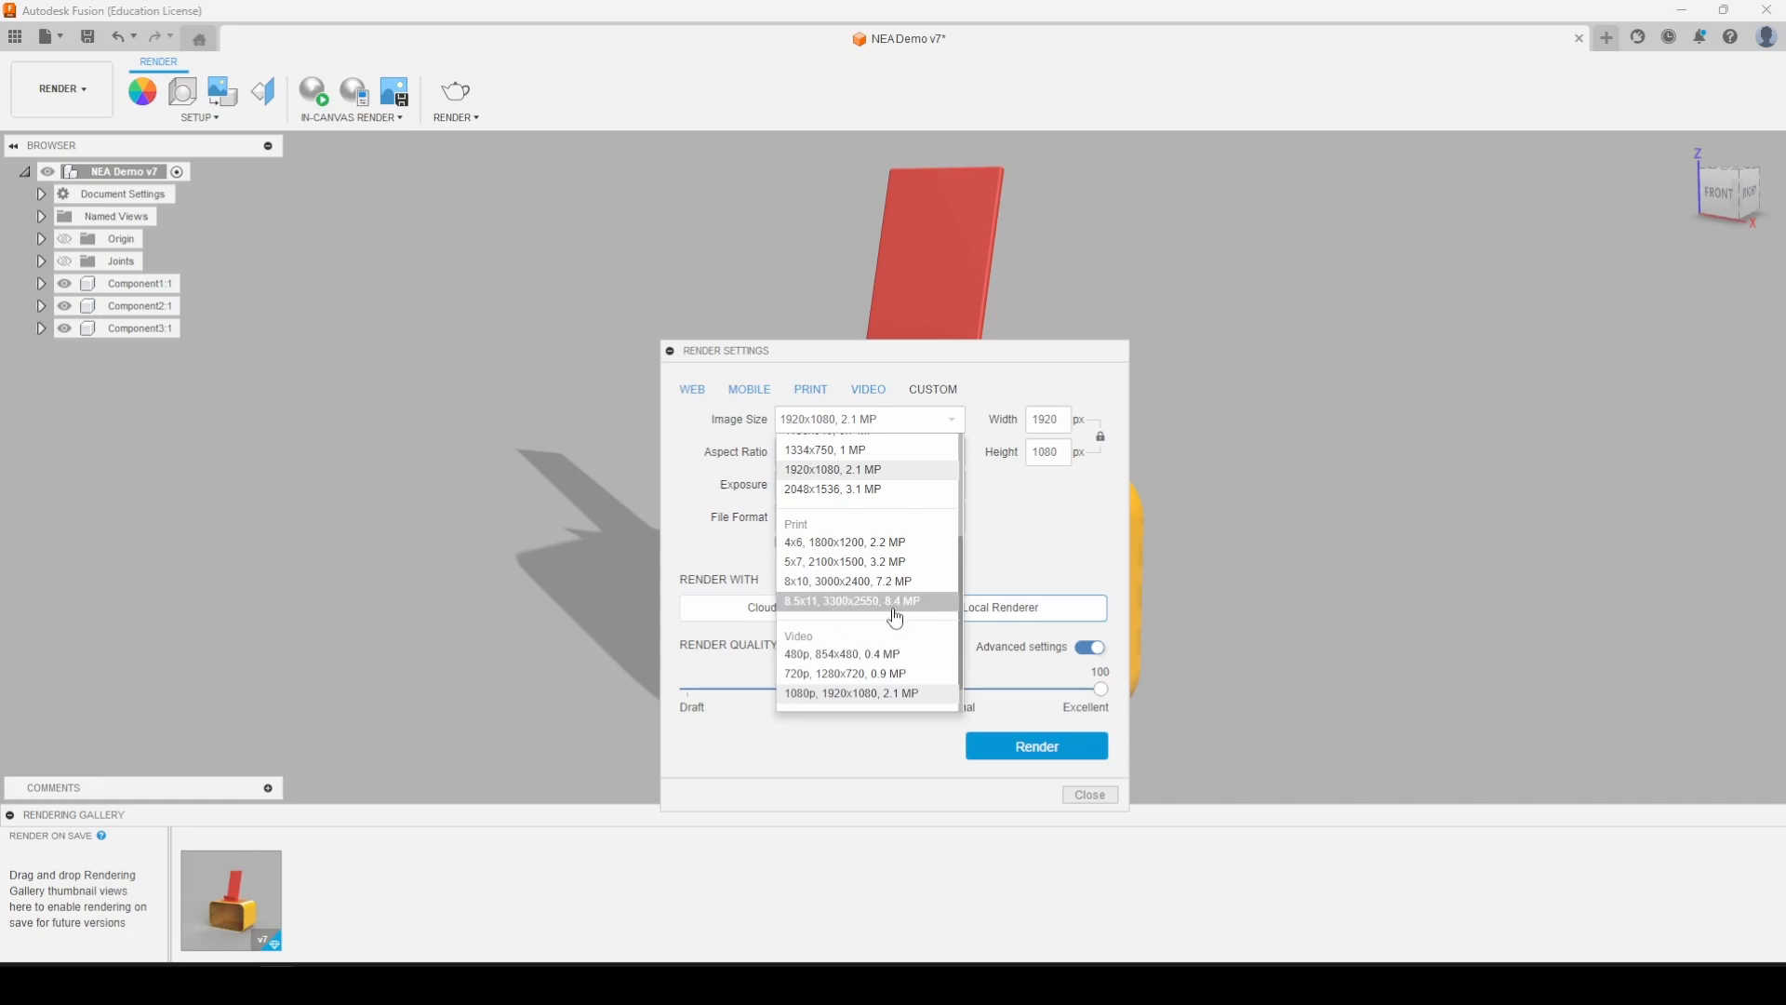
mouse_move(843, 613)
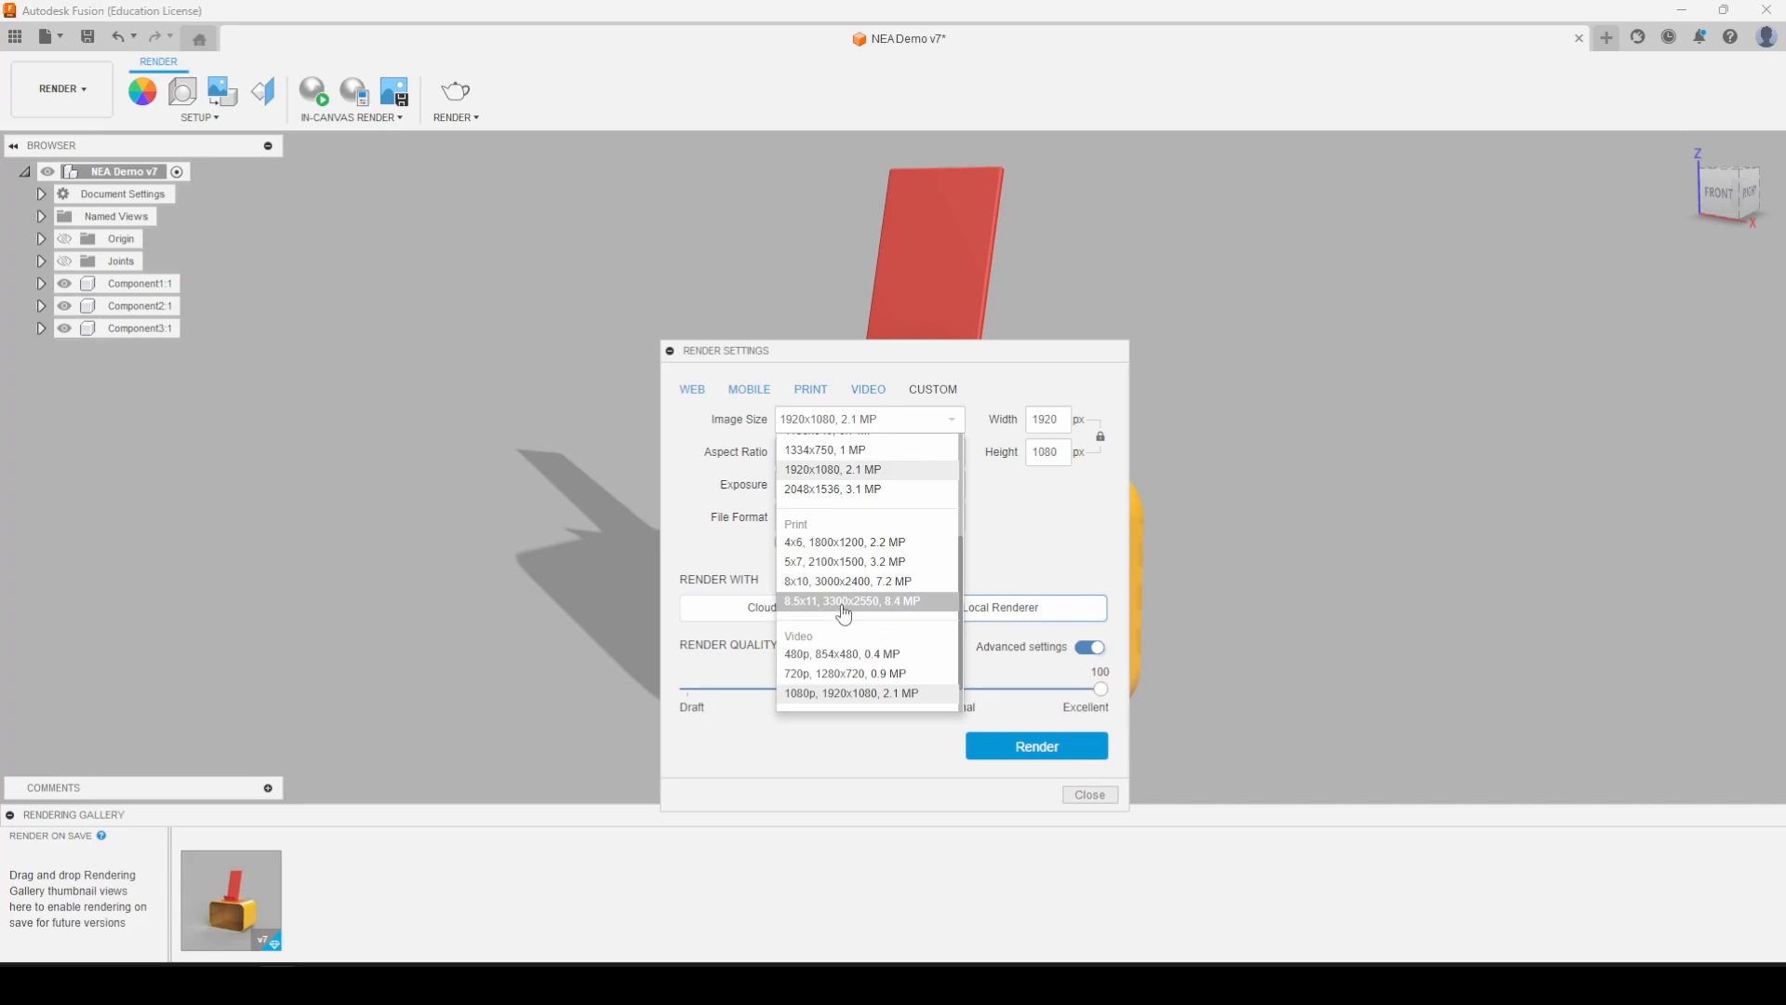
left_click(852, 600)
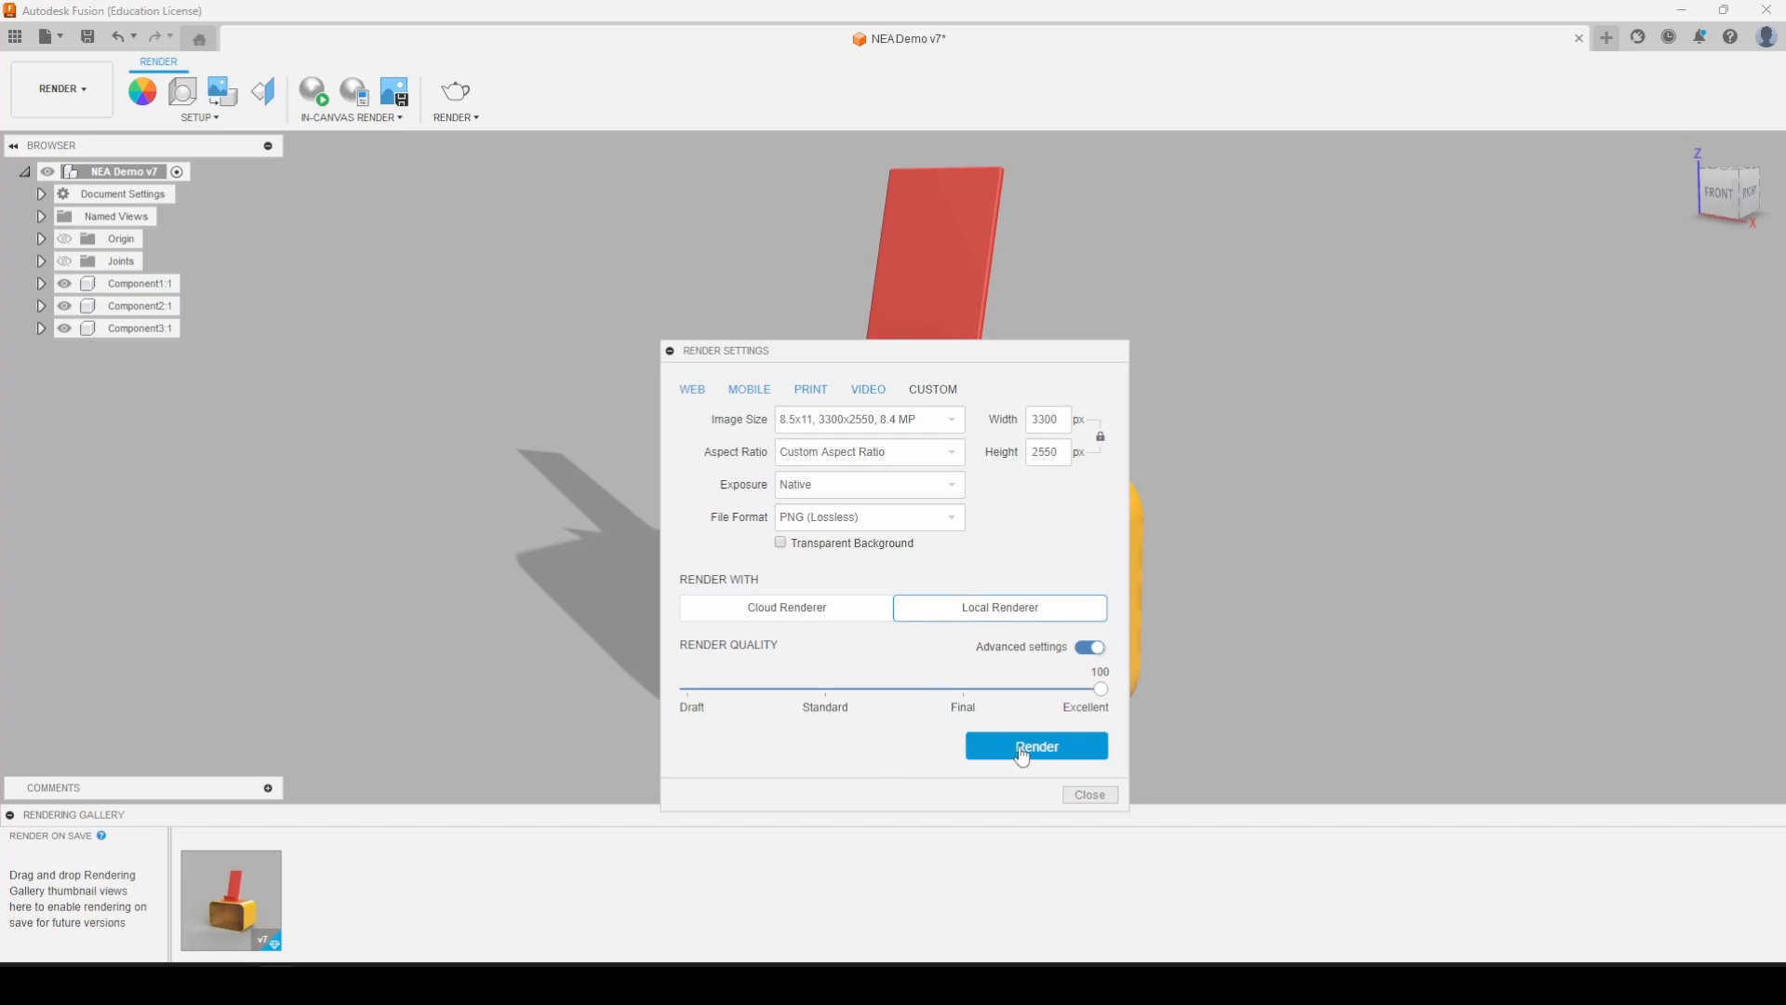
left_click(1034, 746)
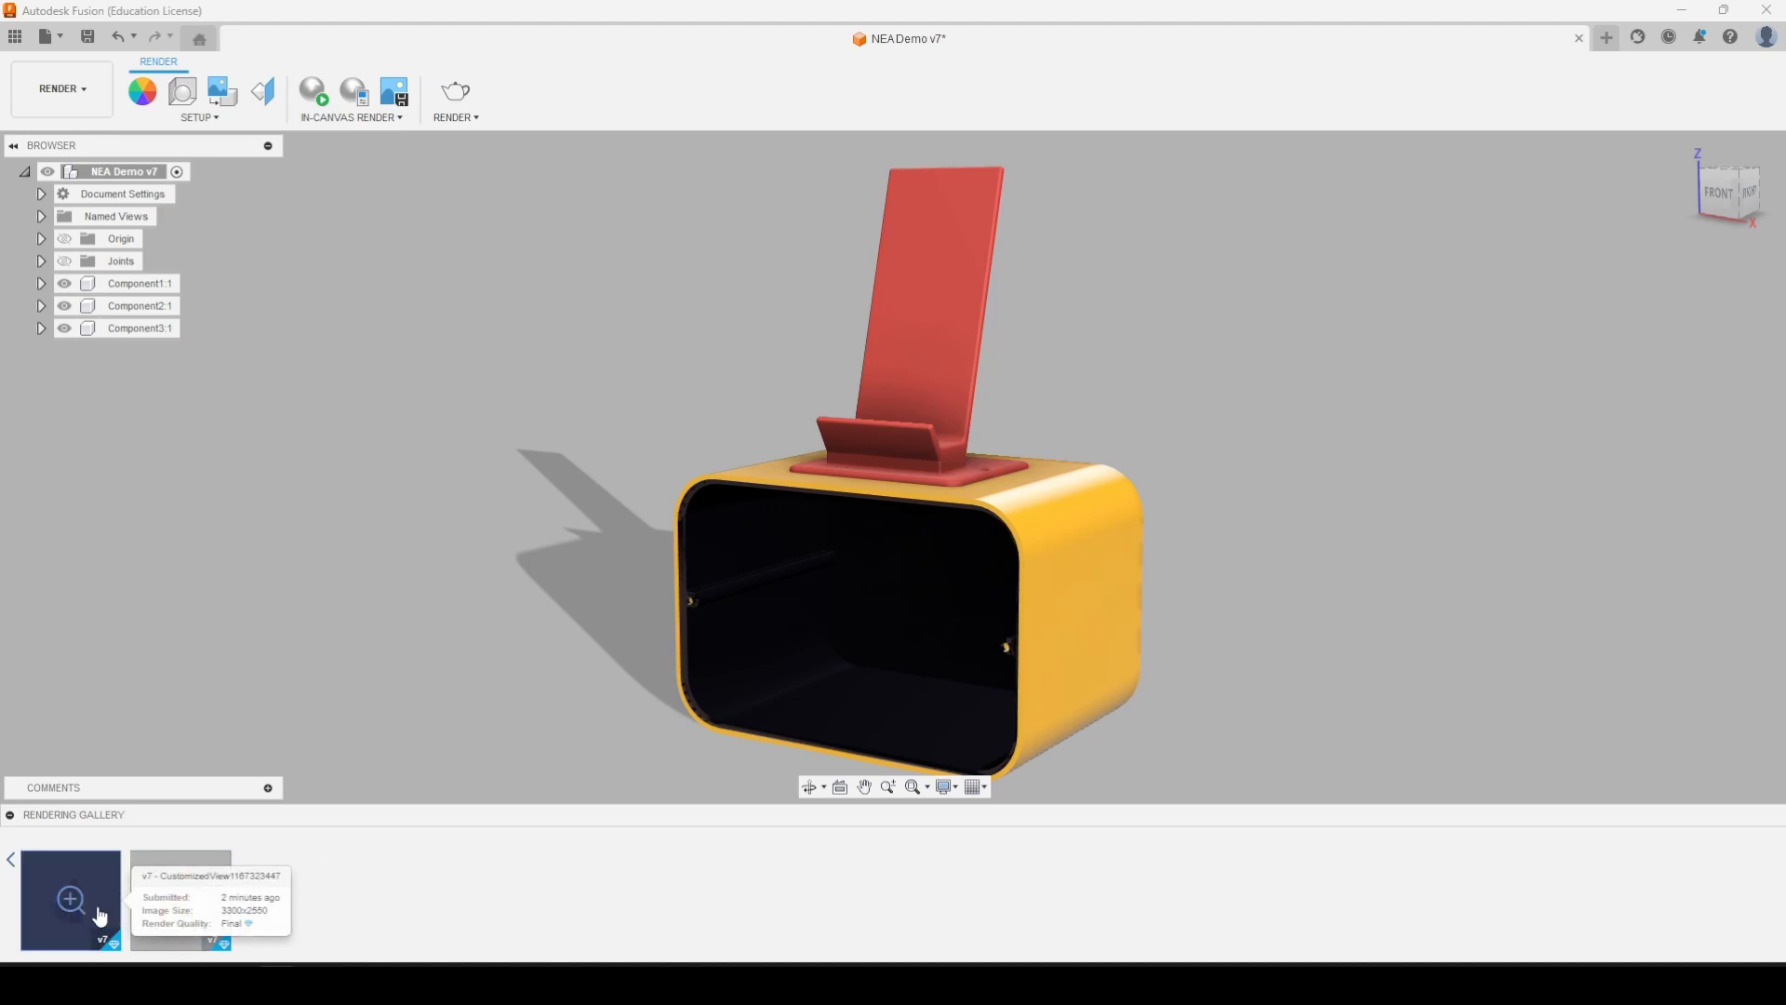
Open the finished 3300x2550 rendering of the phone stand from the gallery
left_click(70, 899)
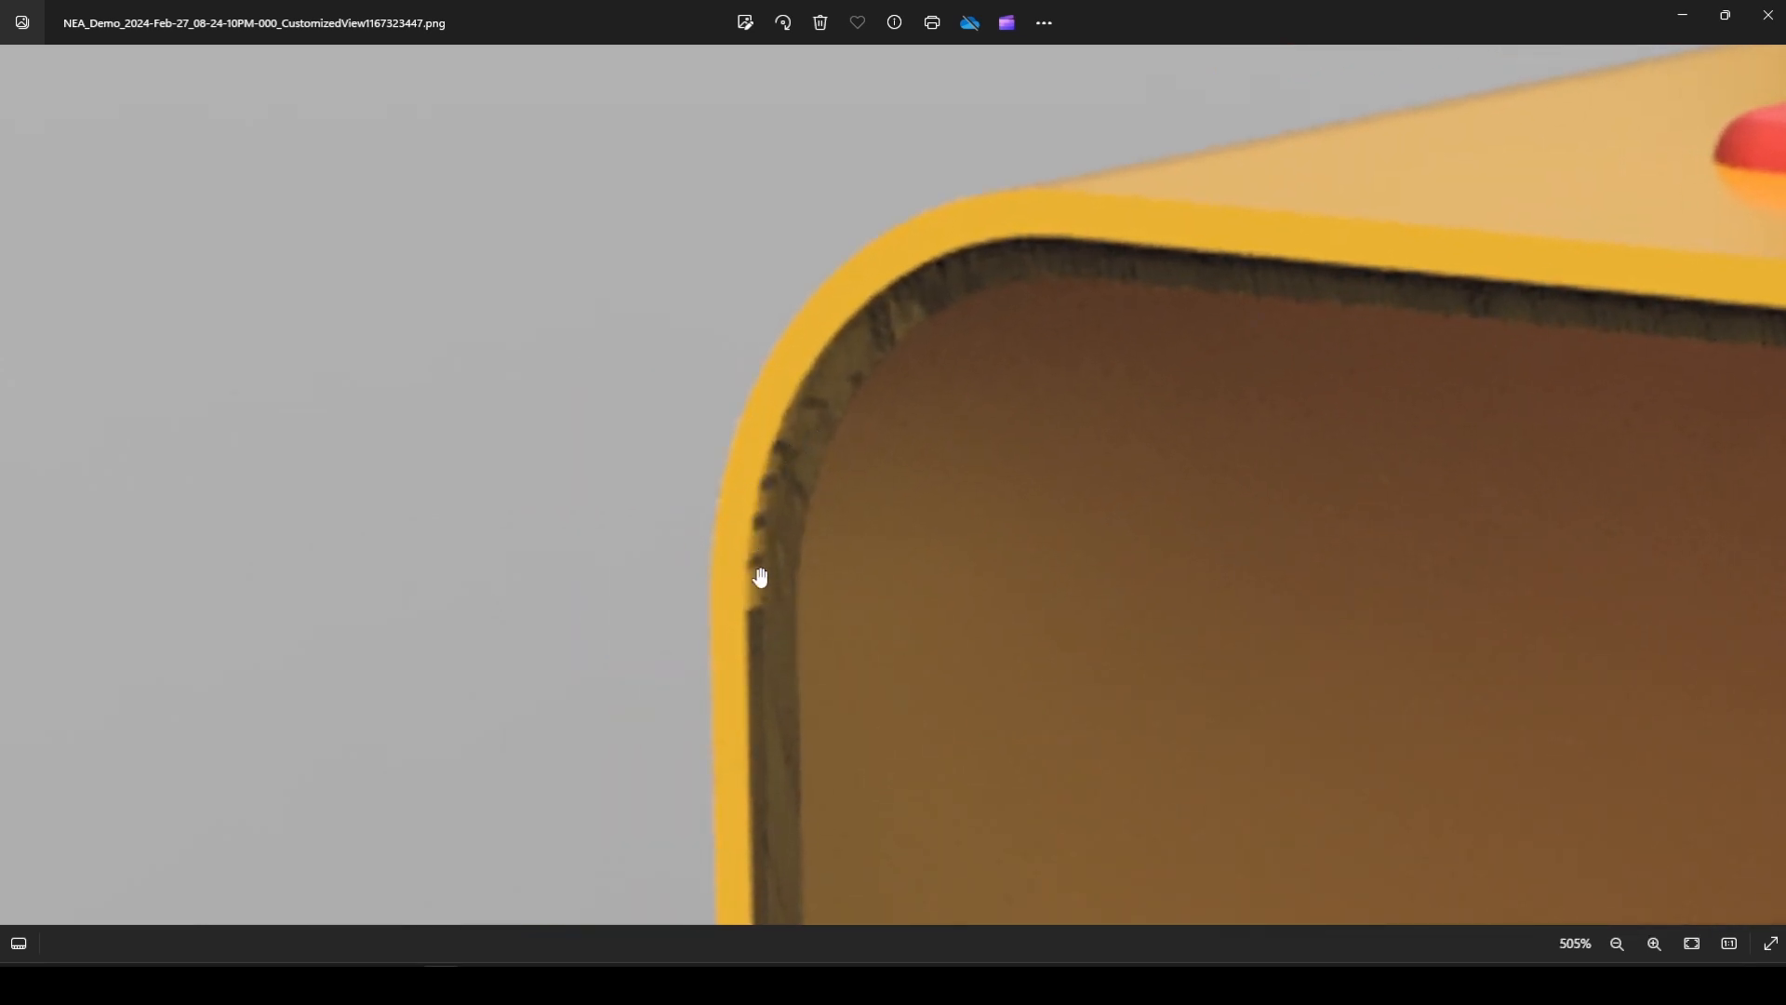
Zoom into the yellow box's inner rim in the PNG, then close Photos to return to Fusion
scroll("down", 3)
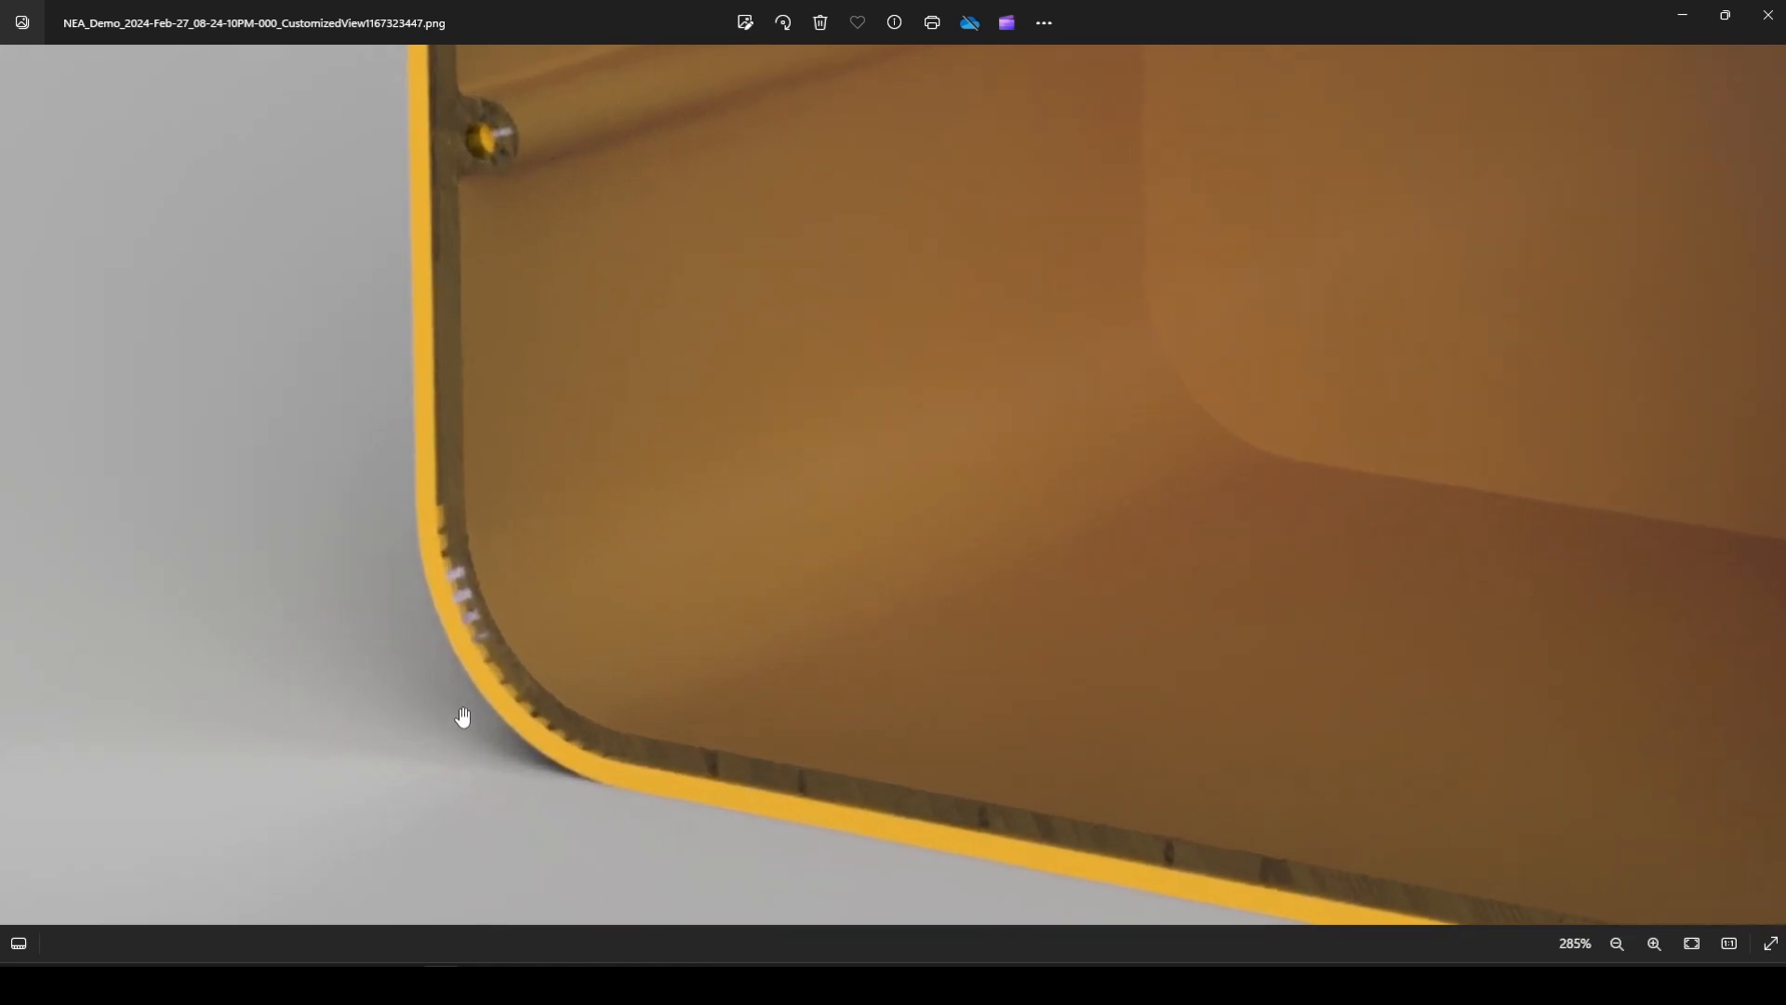
left_click(1616, 944)
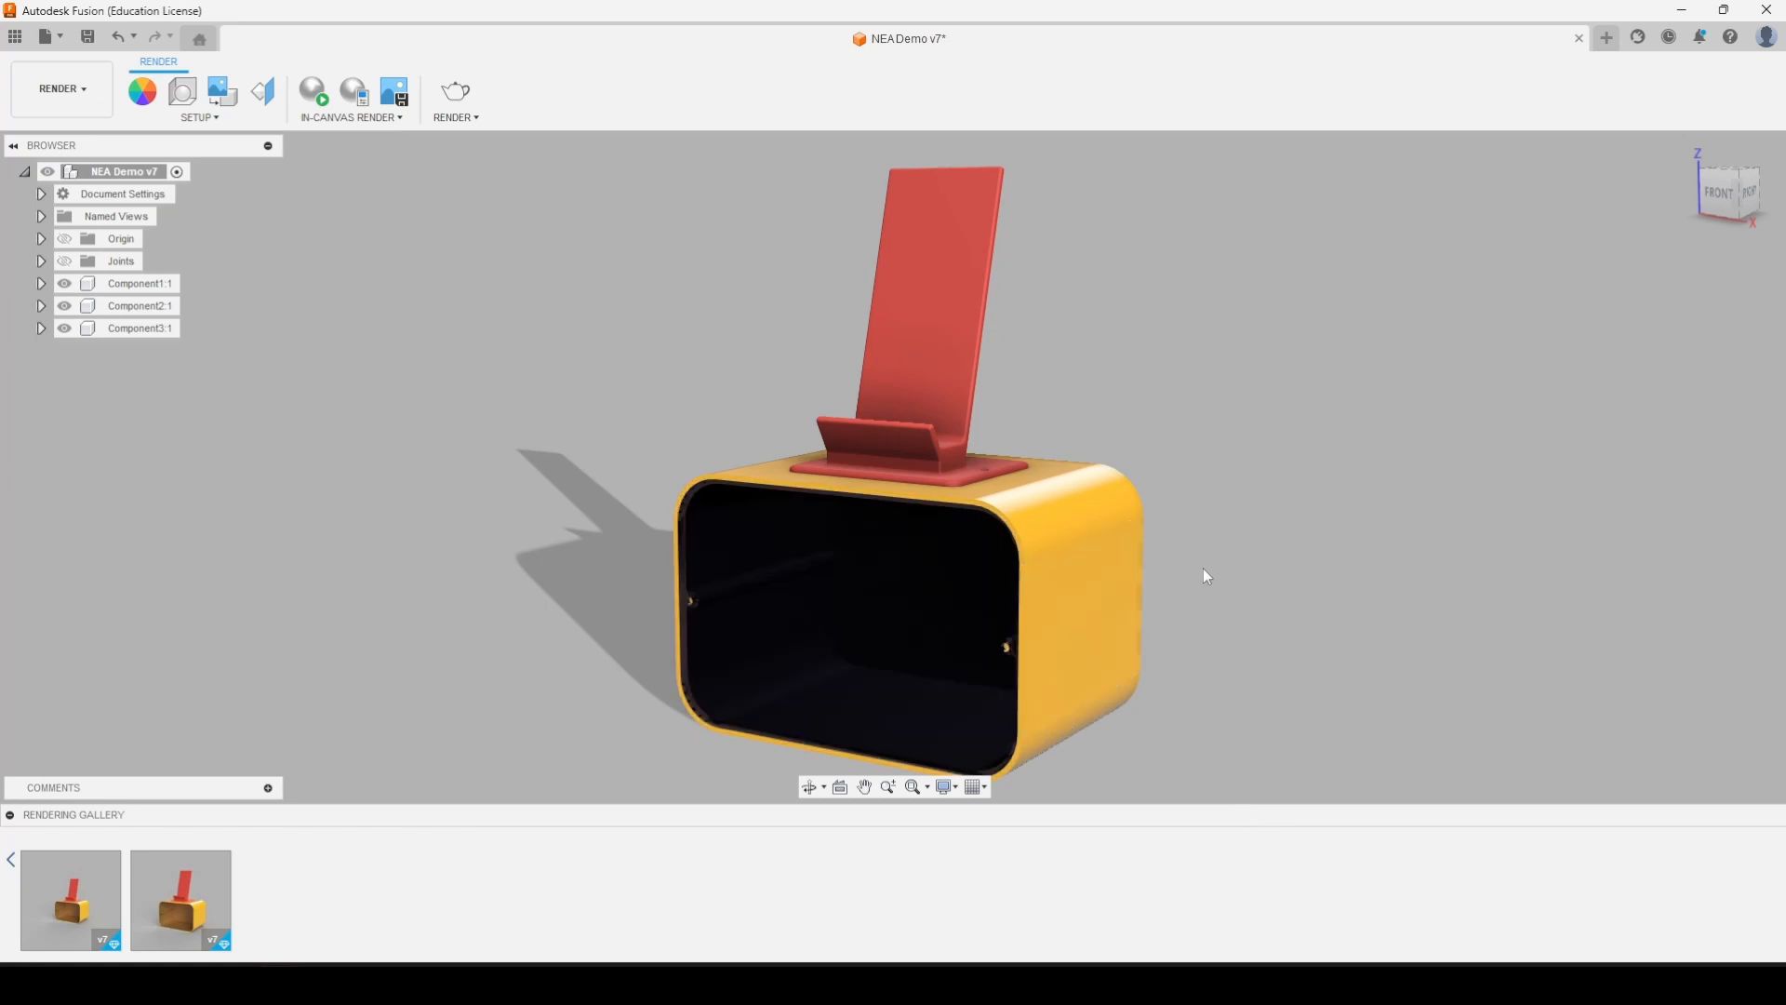
mouse_move(1199, 521)
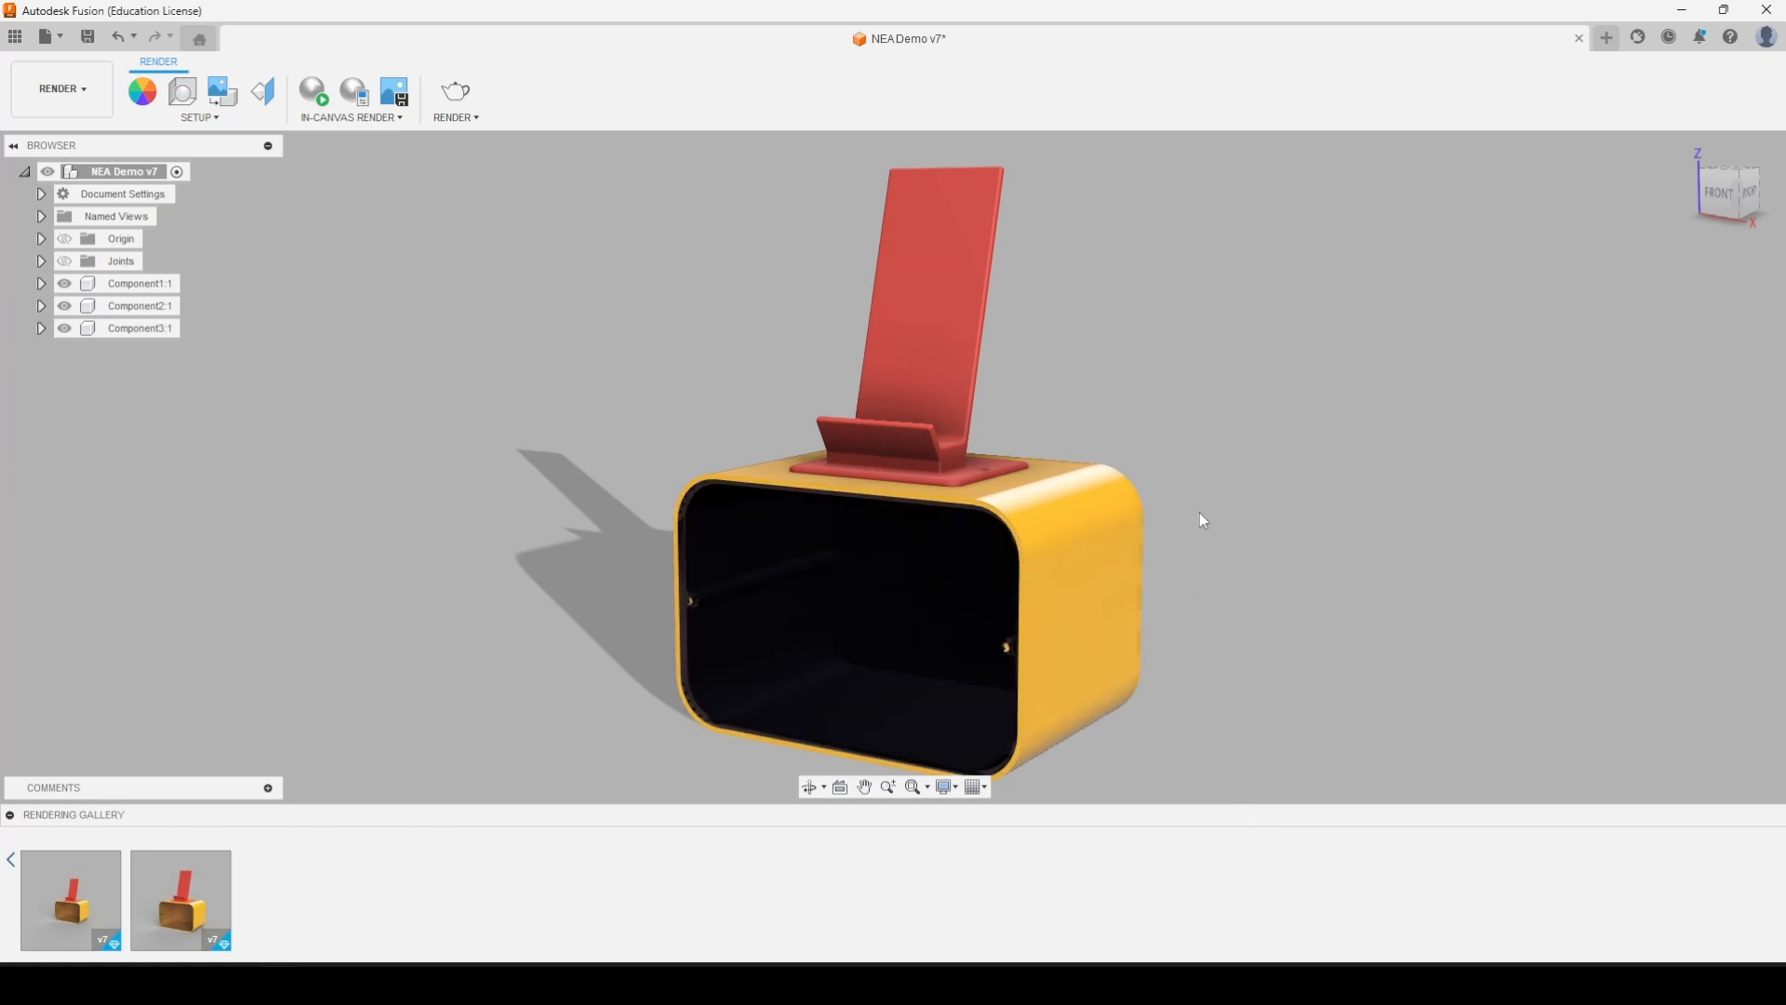